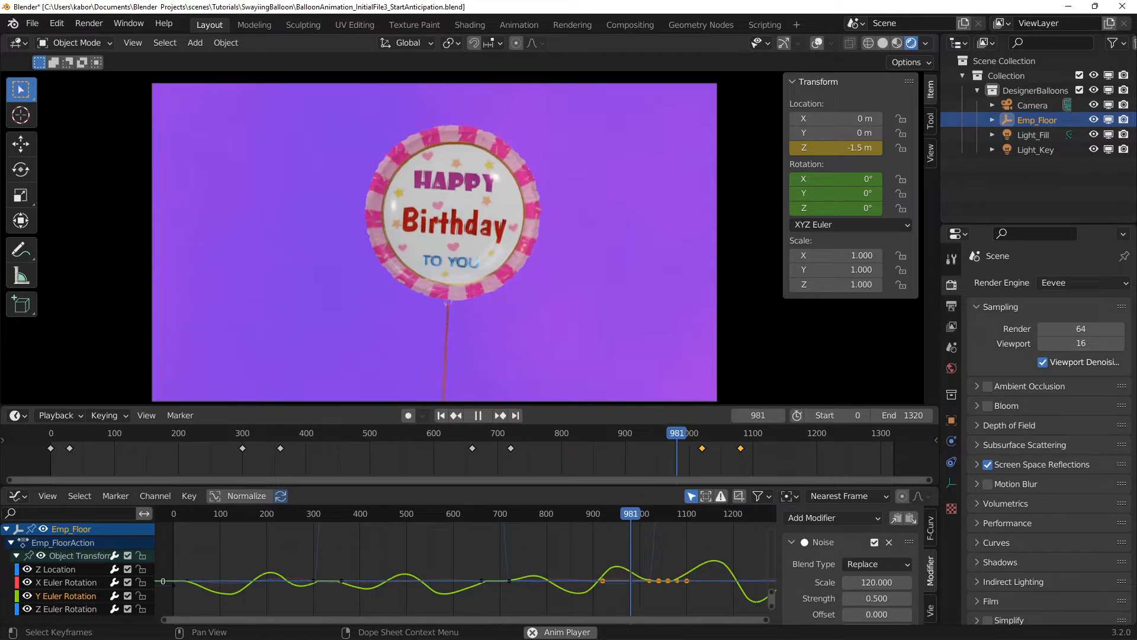
Load BouncingBall.blend, showing three striped beach balls on a dark round platform
{"action": "left_click", "coordinate": [478, 416]}
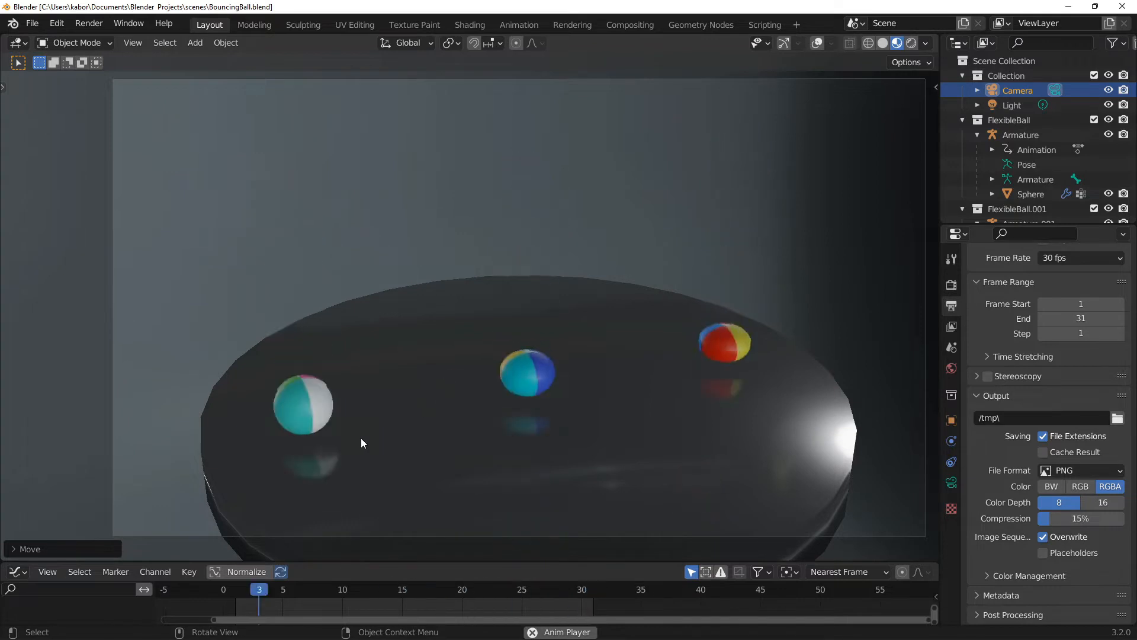
Load BalloonAnimation_InitialFile3_StartSquahAndStretch.blend, showing the round balloon model
{"action": "left_click", "coordinate": [222, 589]}
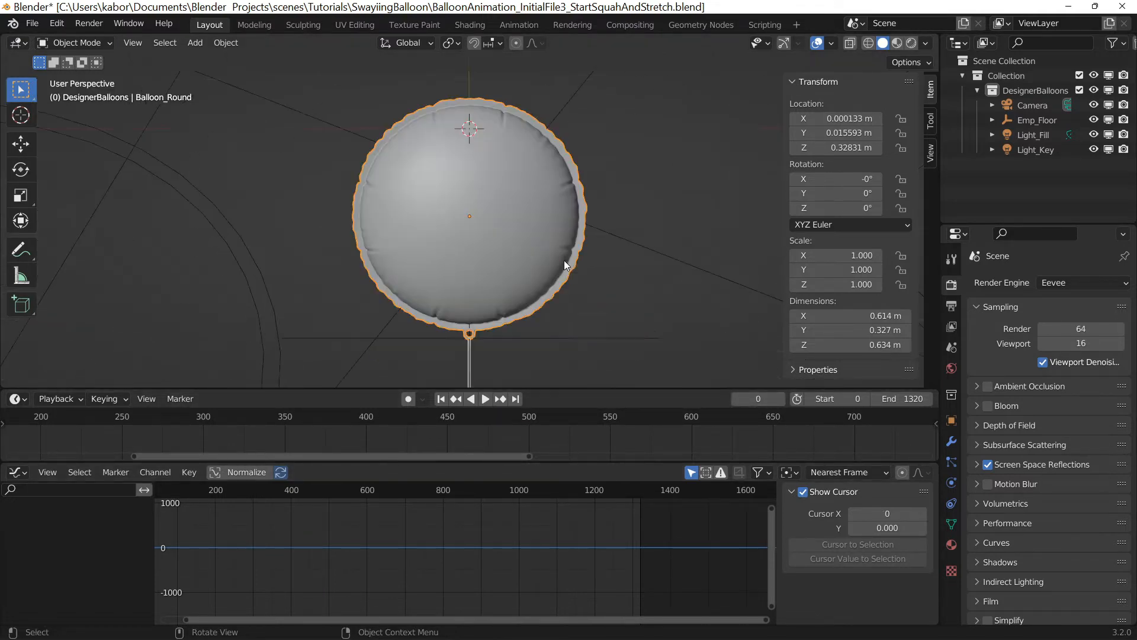
Unparent the balloon, parent it to a new armature, and parent that armature to Emp_Holder, keeping transforms
{"action": "key", "text": "1"}
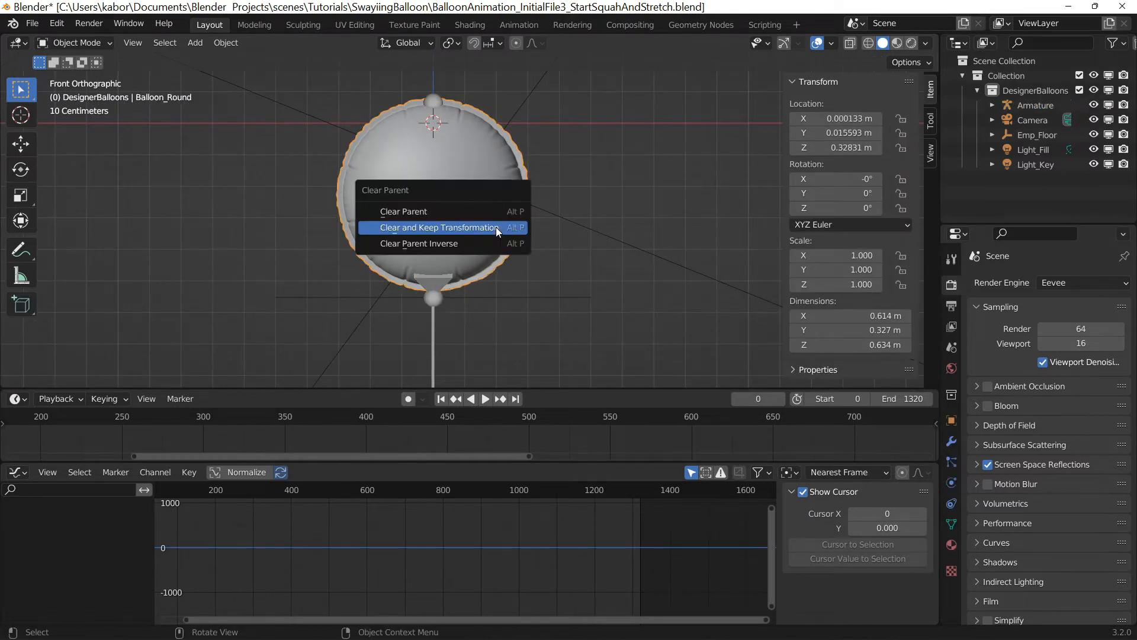
{"action": "left_click", "coordinate": [438, 227]}
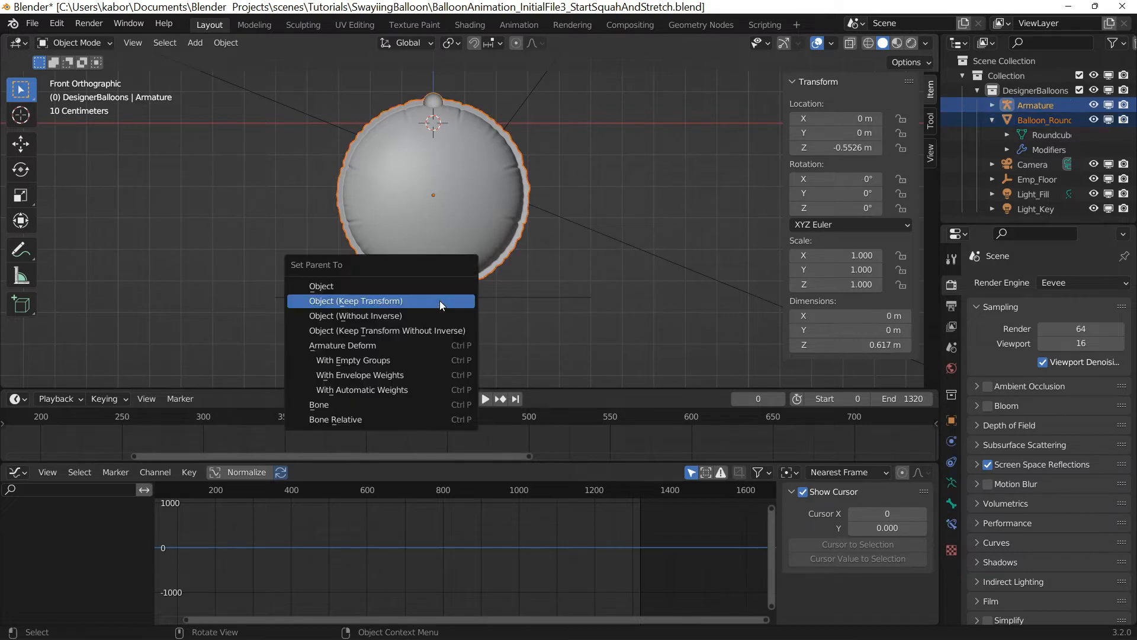
{"action": "left_click", "coordinate": [355, 301]}
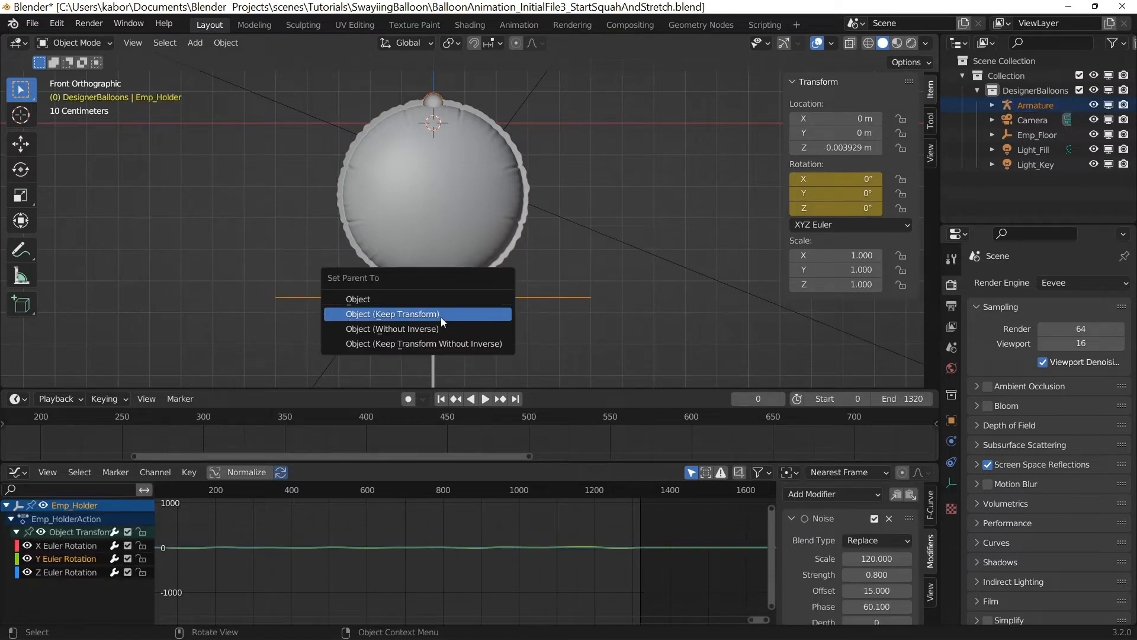
{"action": "left_click", "coordinate": [391, 314]}
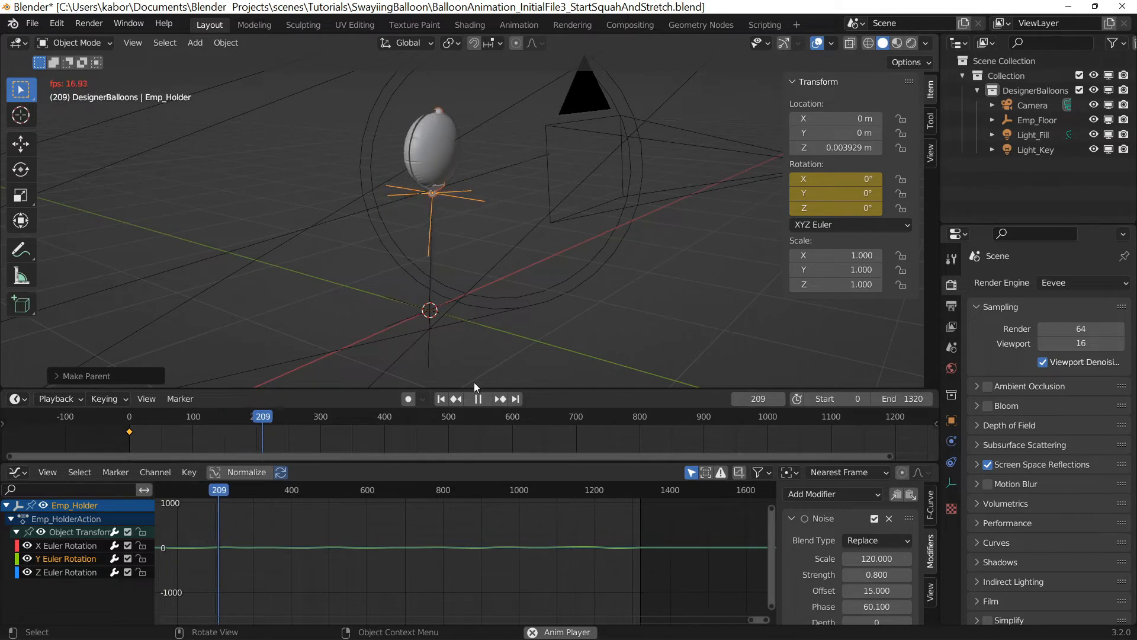
Preview the sway, return to frame 0, and save as StartSquahAndStretch_PartB.blend
{"action": "left_click", "coordinate": [478, 398]}
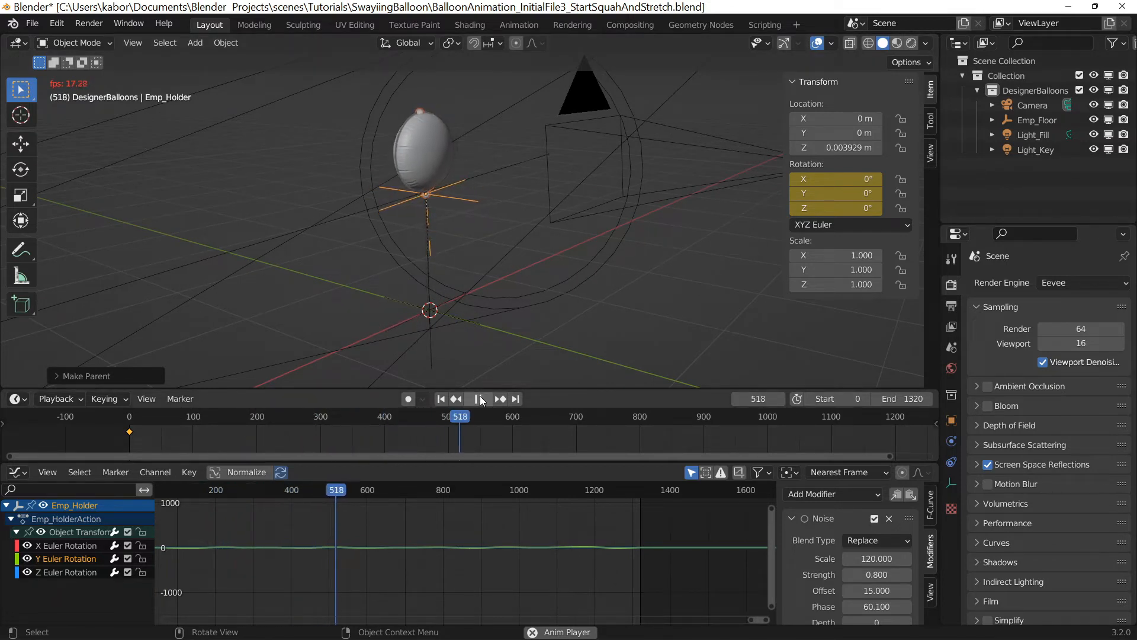
{"action": "left_click", "coordinate": [479, 398]}
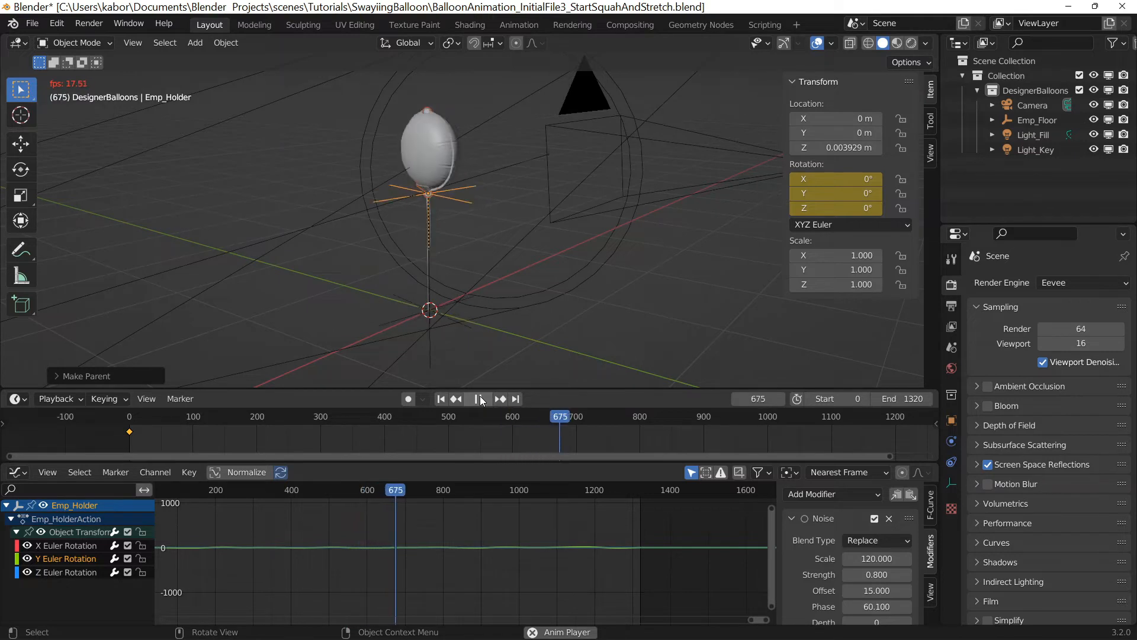
{"action": "left_click", "coordinate": [440, 398]}
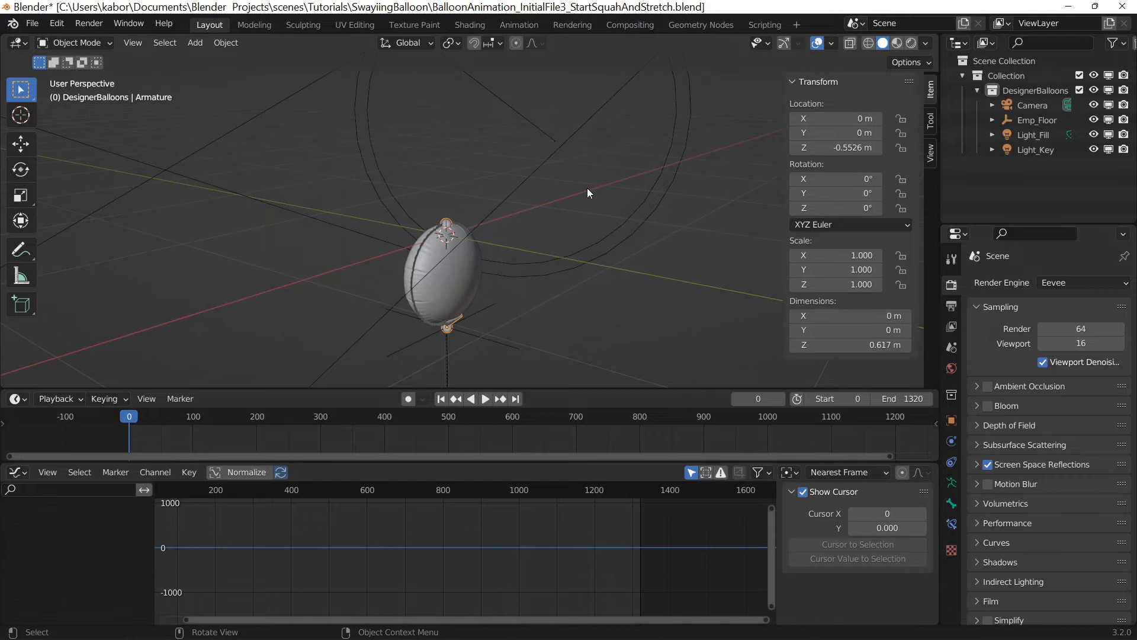
{"action": "key", "text": "s"}
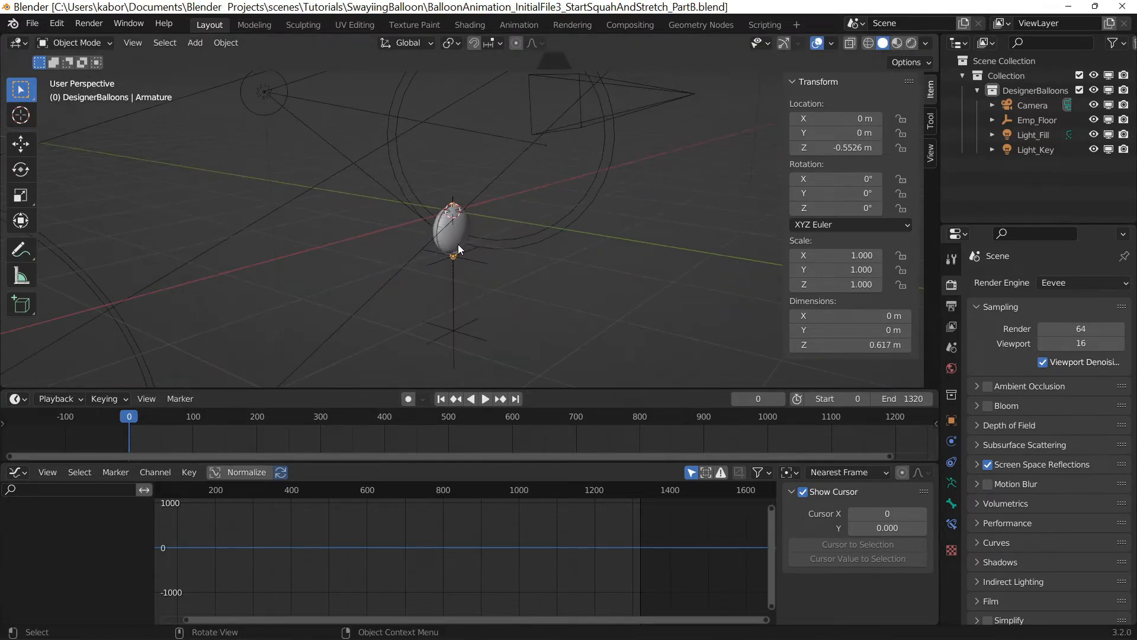
Set Emp_Floor's Location Z to 0 and insert a single keyframe at frame 30
{"action": "left_click", "coordinate": [1037, 119]}
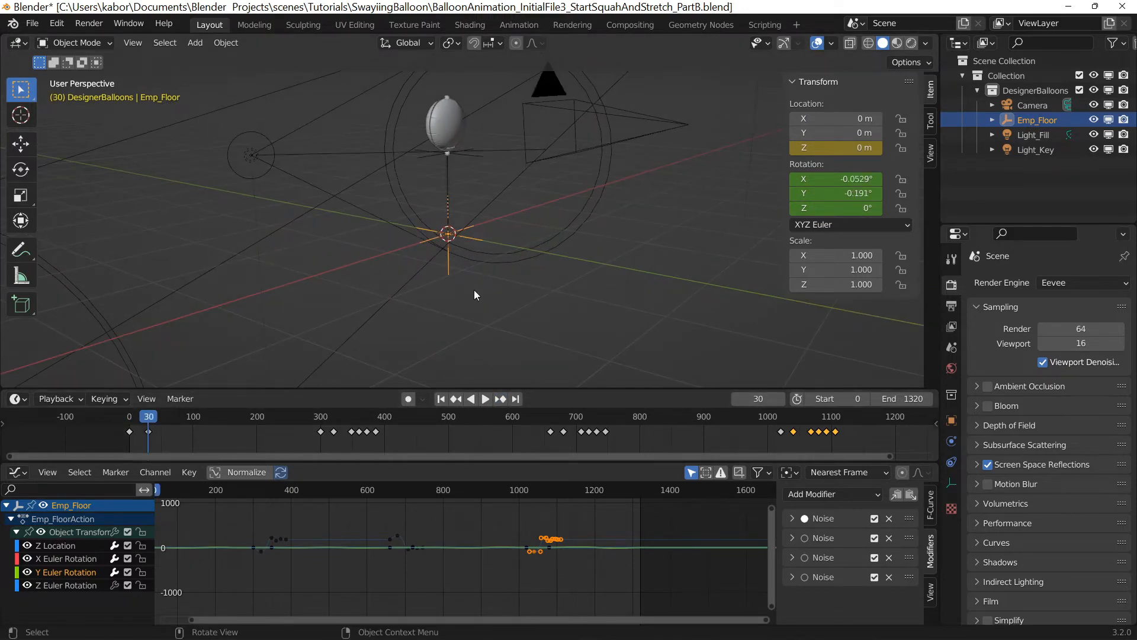
{"action": "mouse_move", "coordinate": [758, 398]}
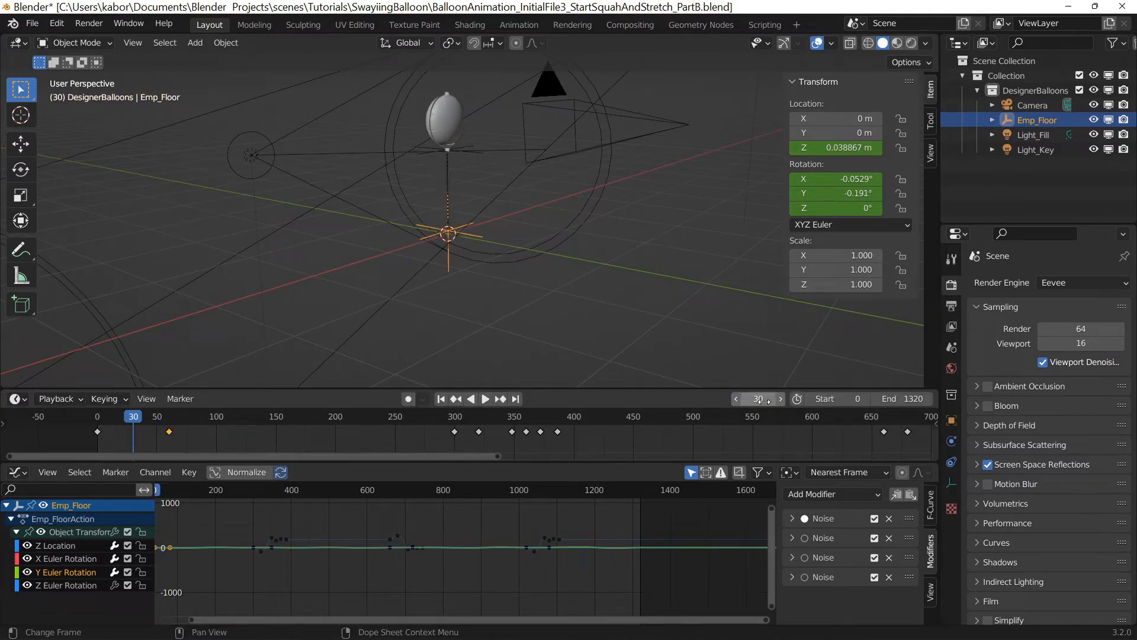
{"action": "left_click", "coordinate": [836, 147]}
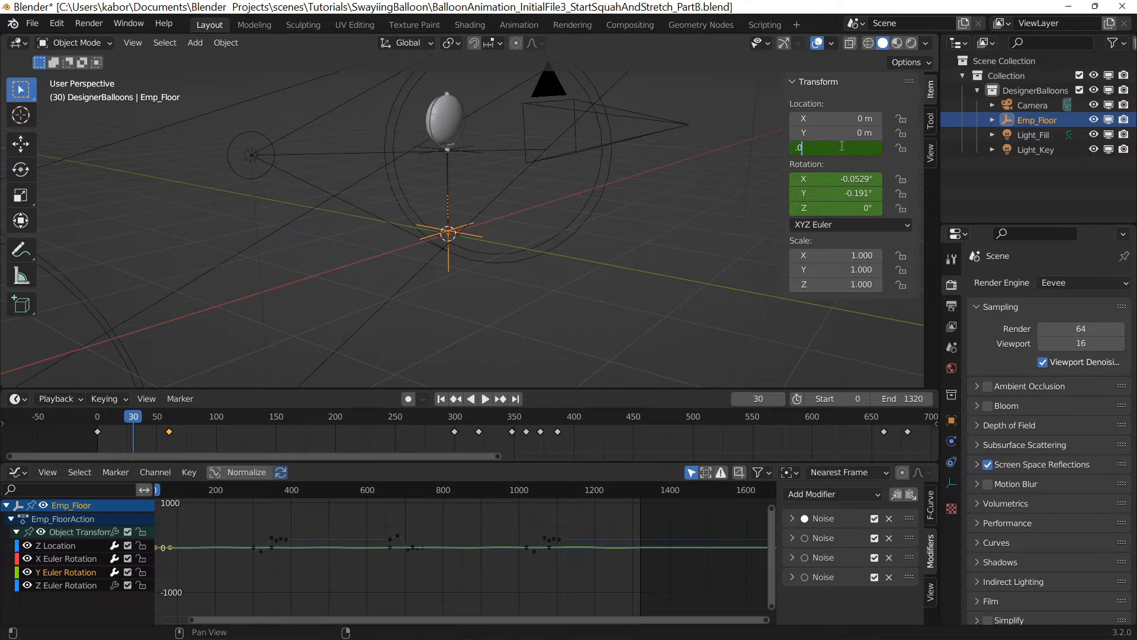
{"action": "right_click", "coordinate": [834, 147]}
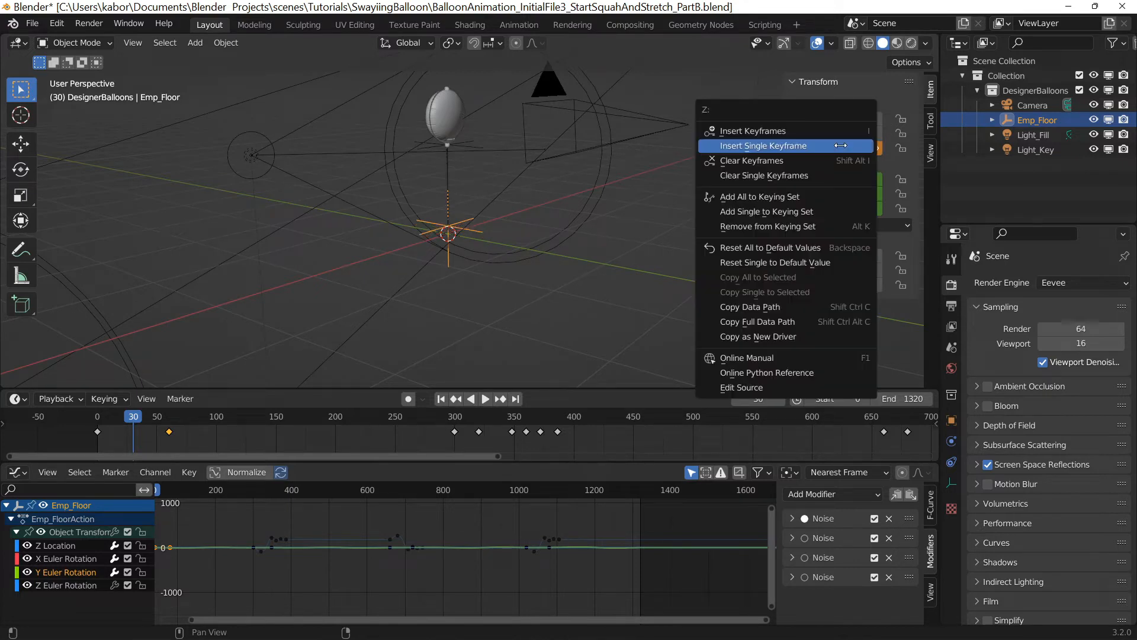
{"action": "left_click", "coordinate": [761, 145]}
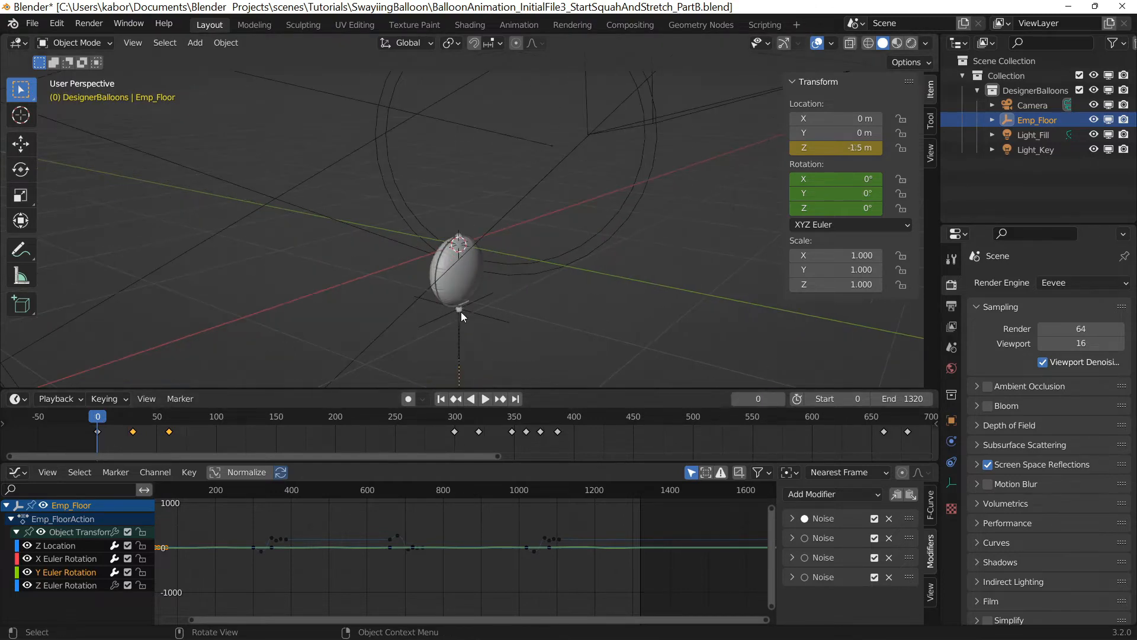
Keyframe the armature's starting Z value, then its stretched Z scale at frame 35
{"action": "right_click", "coordinate": [836, 147]}
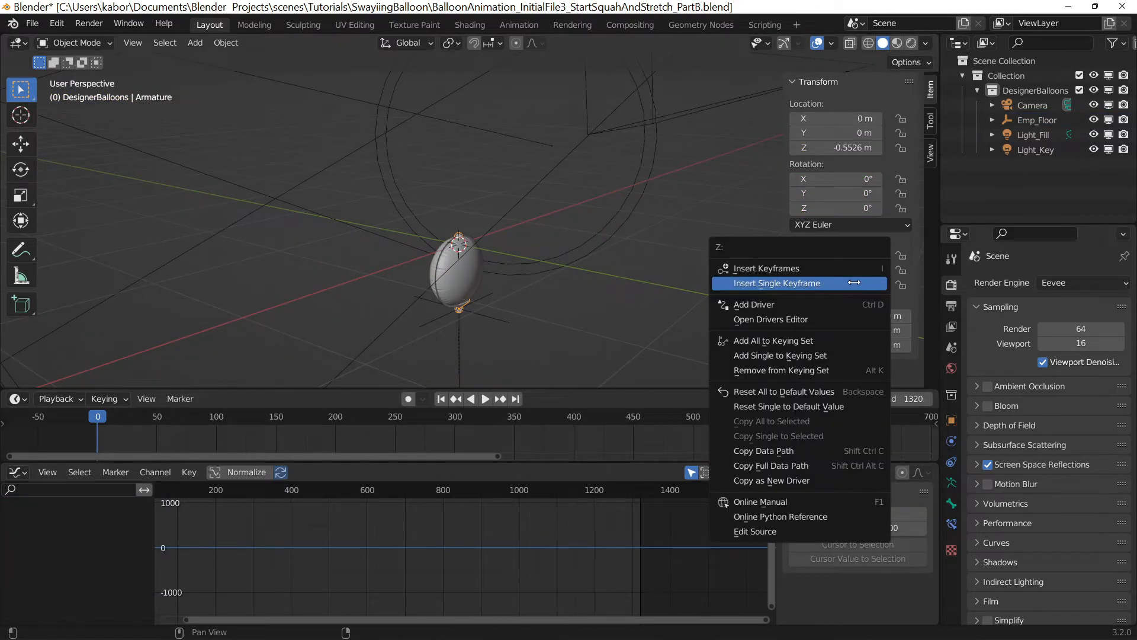
{"action": "left_click", "coordinate": [777, 283]}
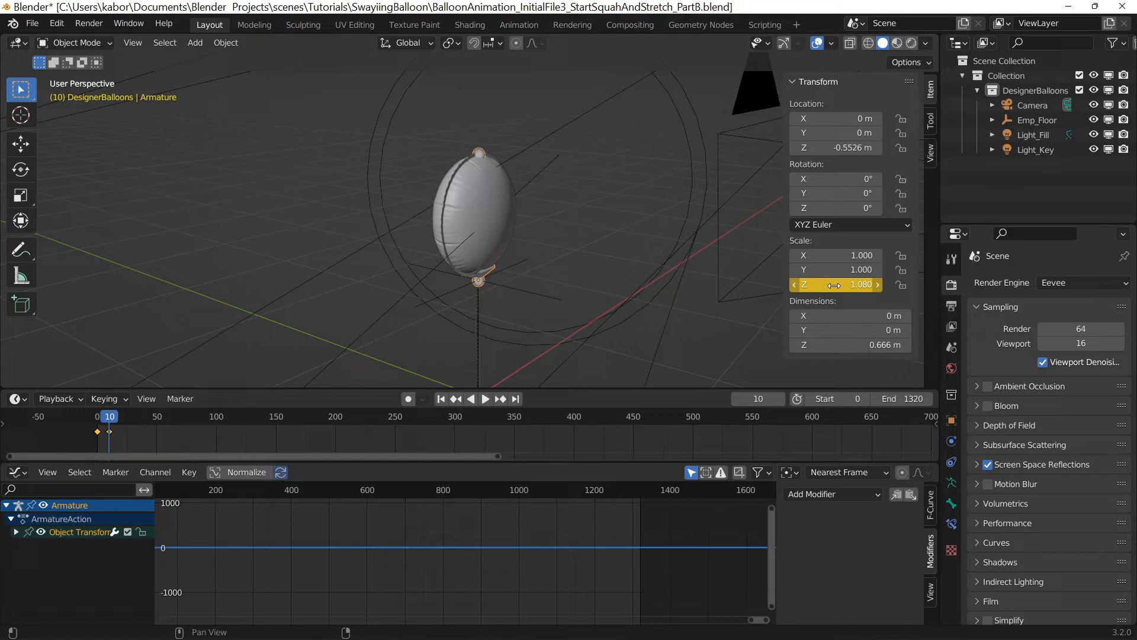
{"action": "left_click", "coordinate": [758, 398]}
{"action": "type", "text": "0"}
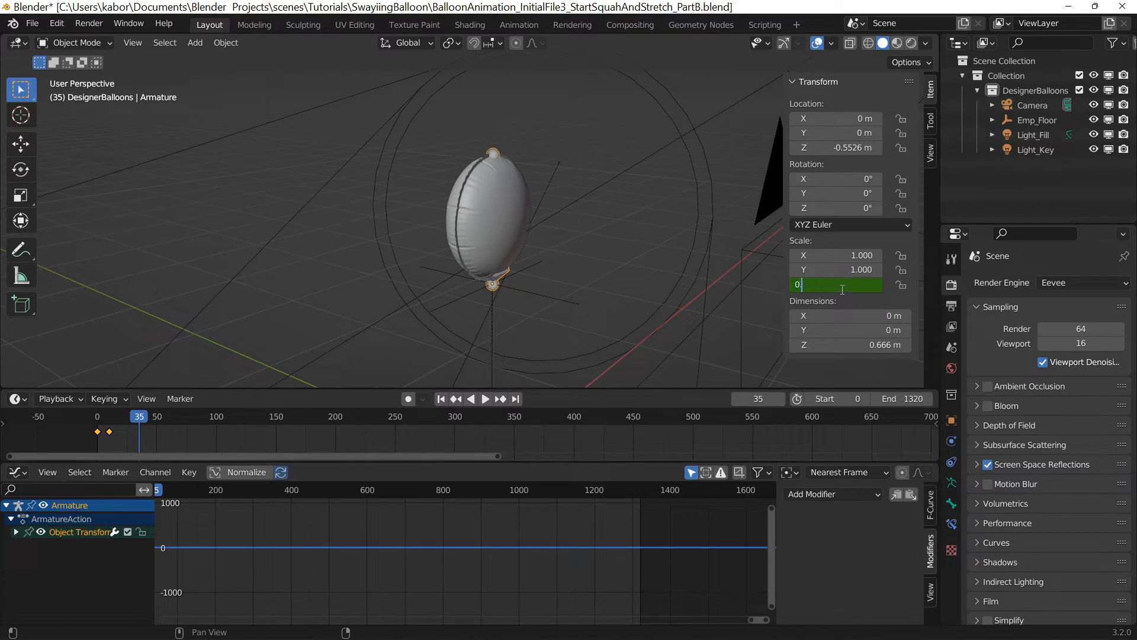
{"action": "right_click", "coordinate": [836, 283]}
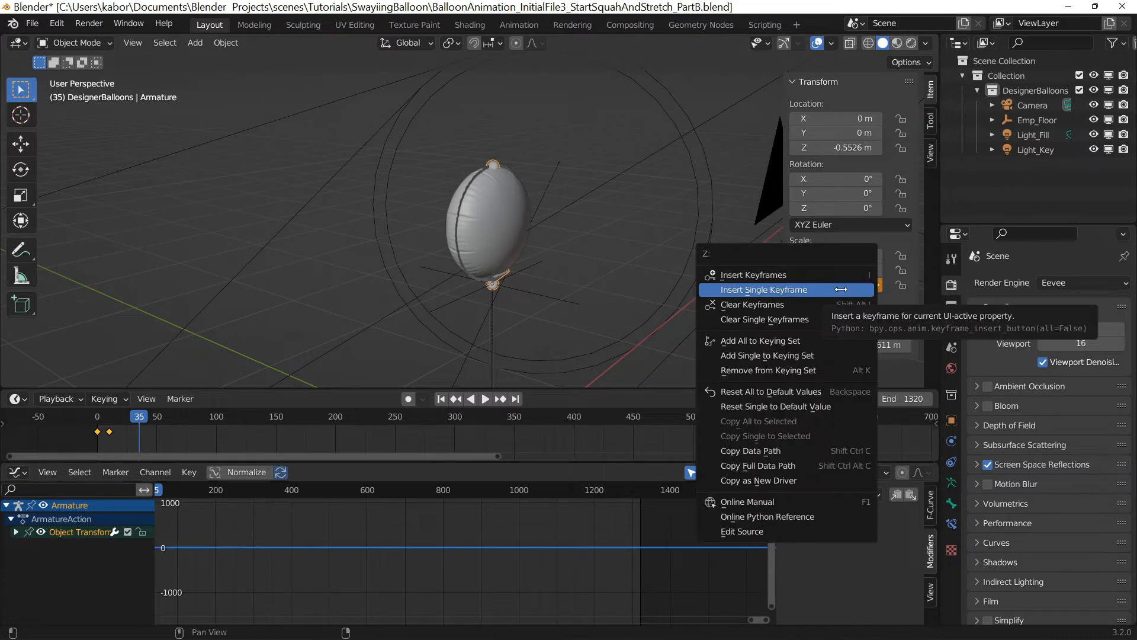
{"action": "left_click", "coordinate": [762, 290]}
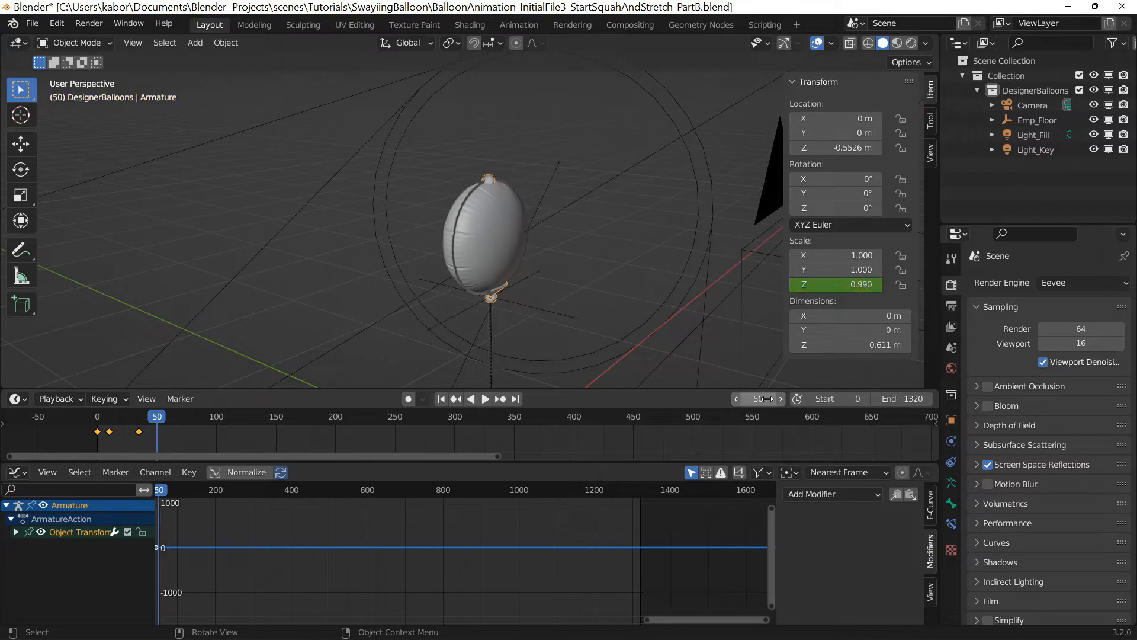
Keyframe the armature's Z scale at 1.03 on frame 50, then set 1.0 at frame 70
{"action": "double_click", "coordinate": [835, 284]}
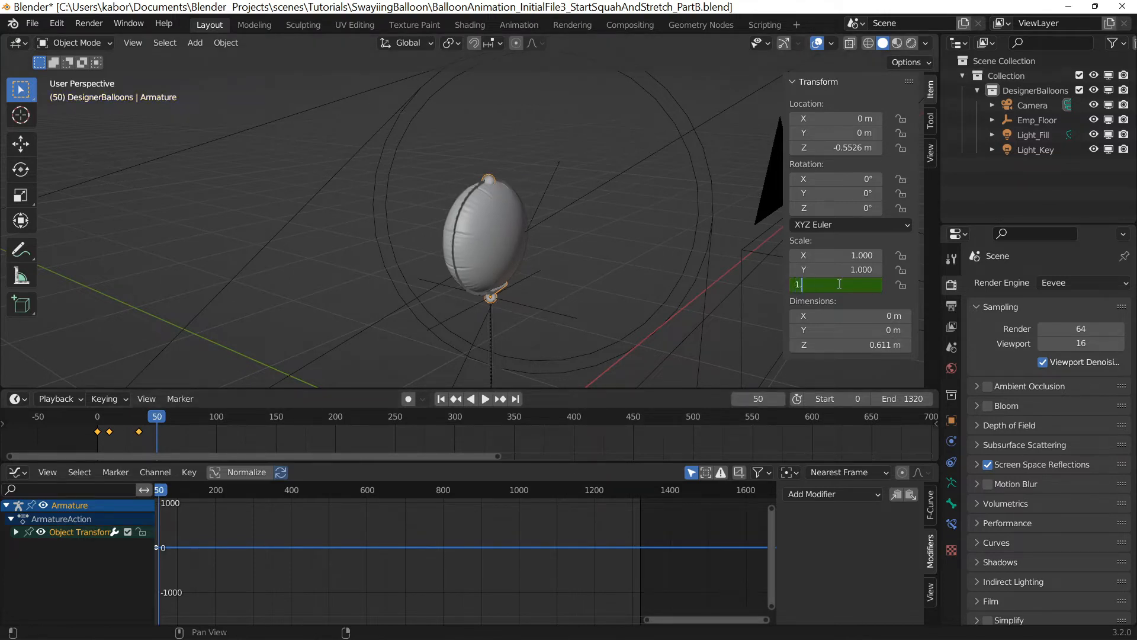
{"action": "right_click", "coordinate": [834, 285]}
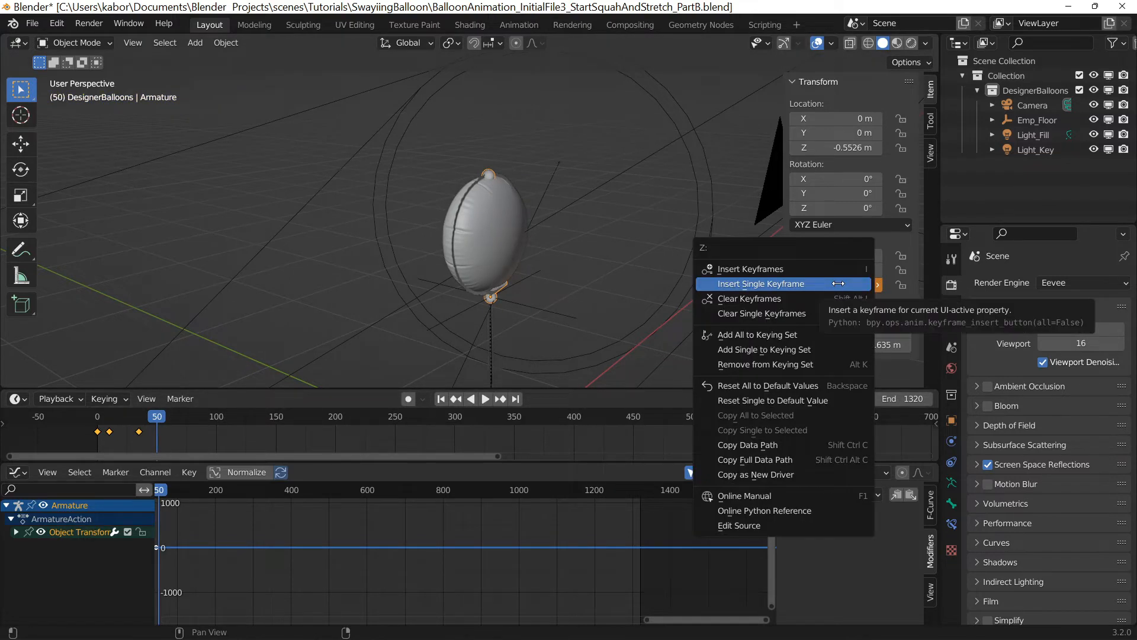
{"action": "left_click", "coordinate": [762, 283]}
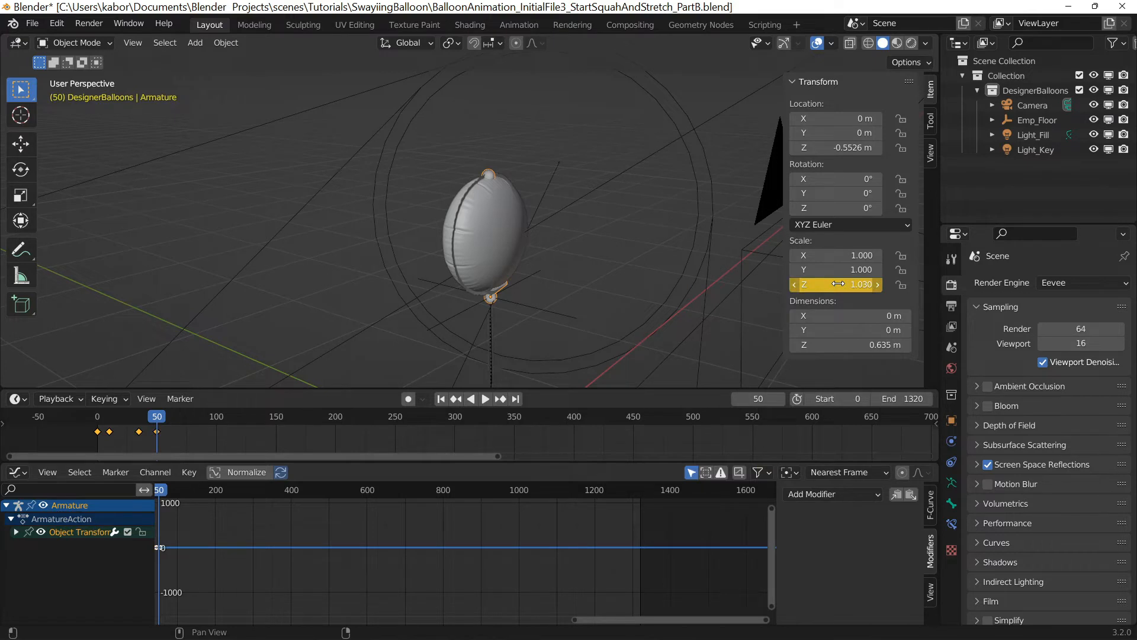
{"action": "left_click", "coordinate": [757, 398]}
{"action": "type", "text": "70"}
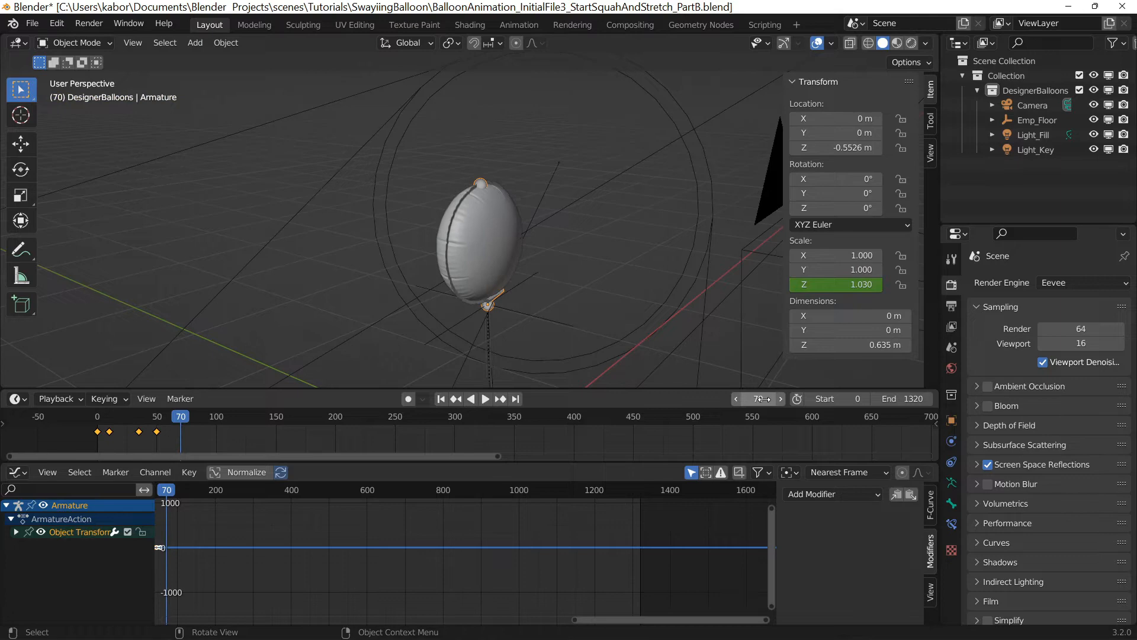
{"action": "double_click", "coordinate": [835, 284]}
{"action": "type", "text": "1.000"}
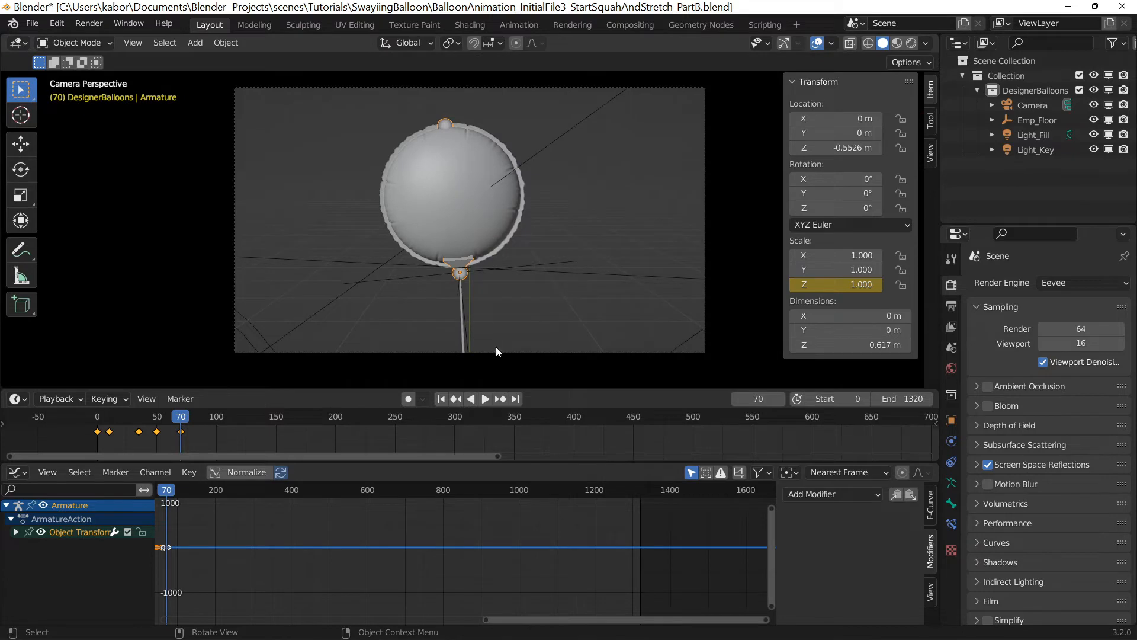
Play and stop the balloon cloth-simulation animation, then replay it from frame 0
{"action": "left_click", "coordinate": [485, 399]}
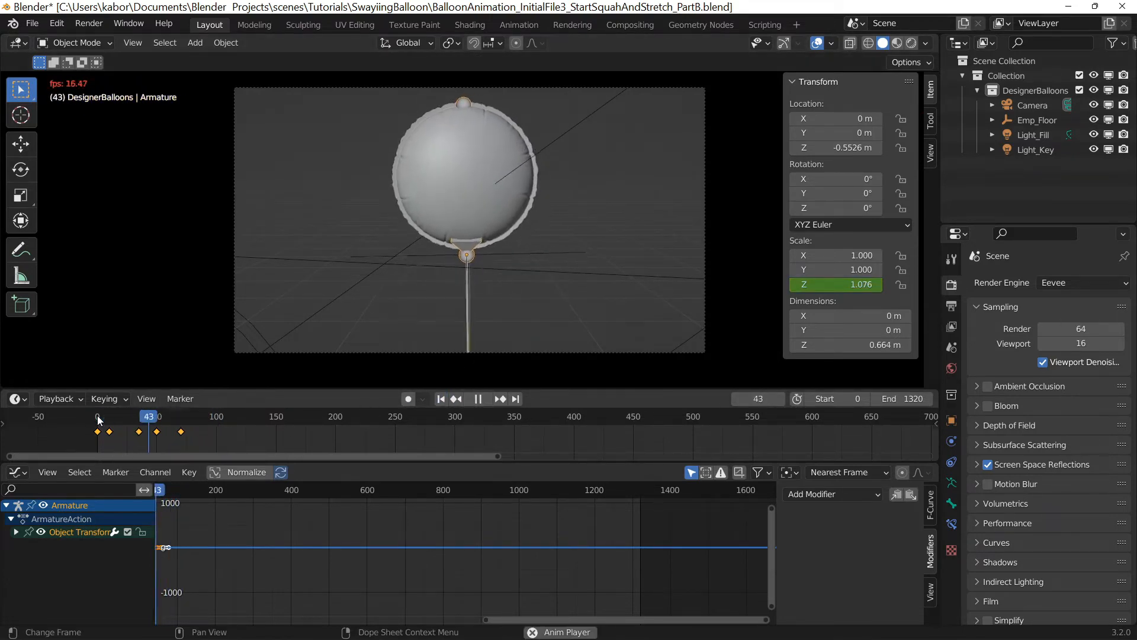
{"action": "left_click", "coordinate": [98, 417]}
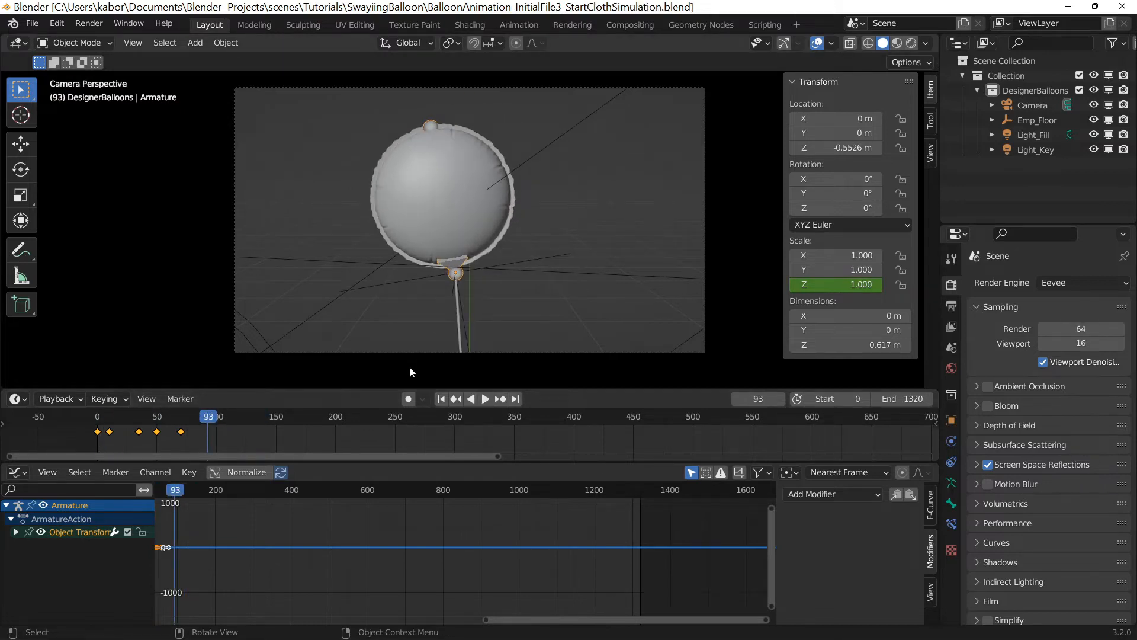
{"action": "left_click", "coordinate": [441, 399]}
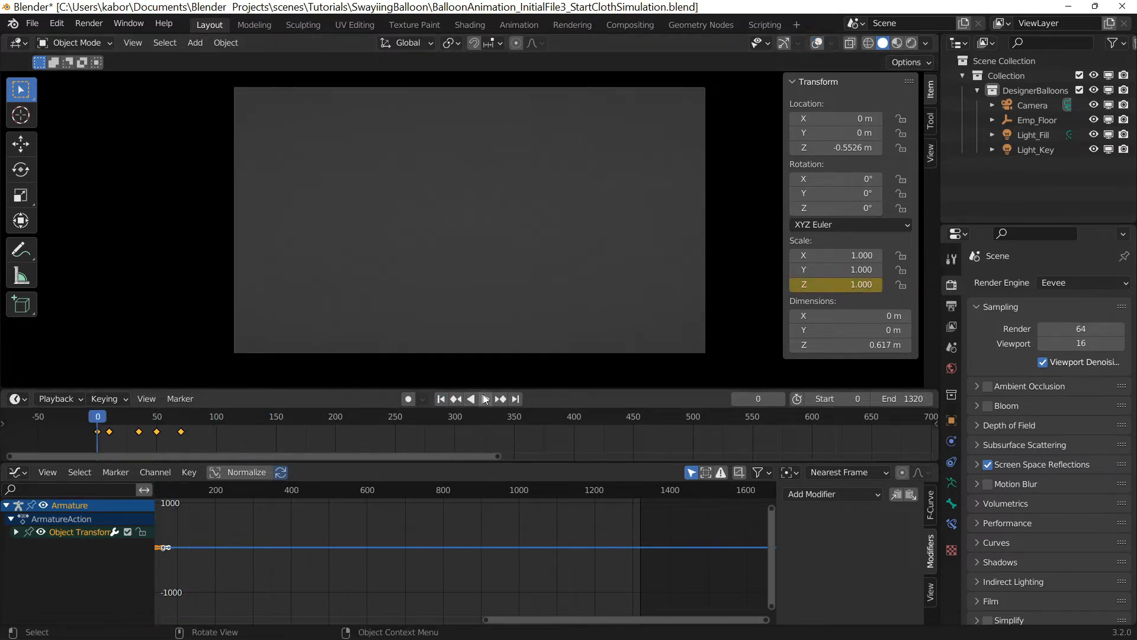
{"action": "left_click", "coordinate": [484, 399]}
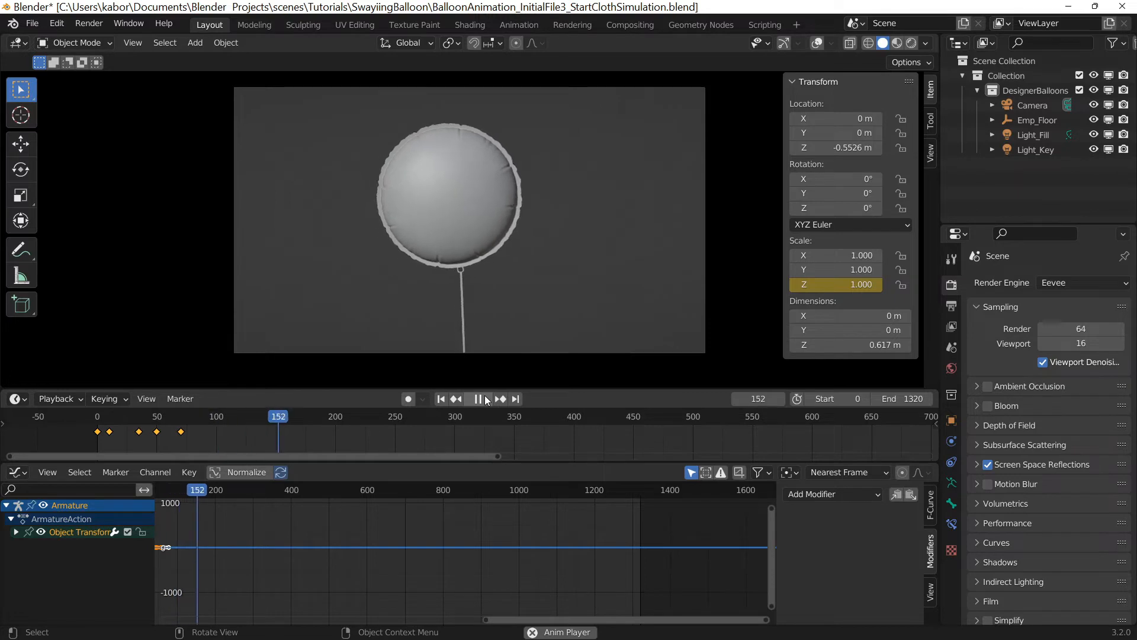
{"action": "left_click", "coordinate": [484, 399]}
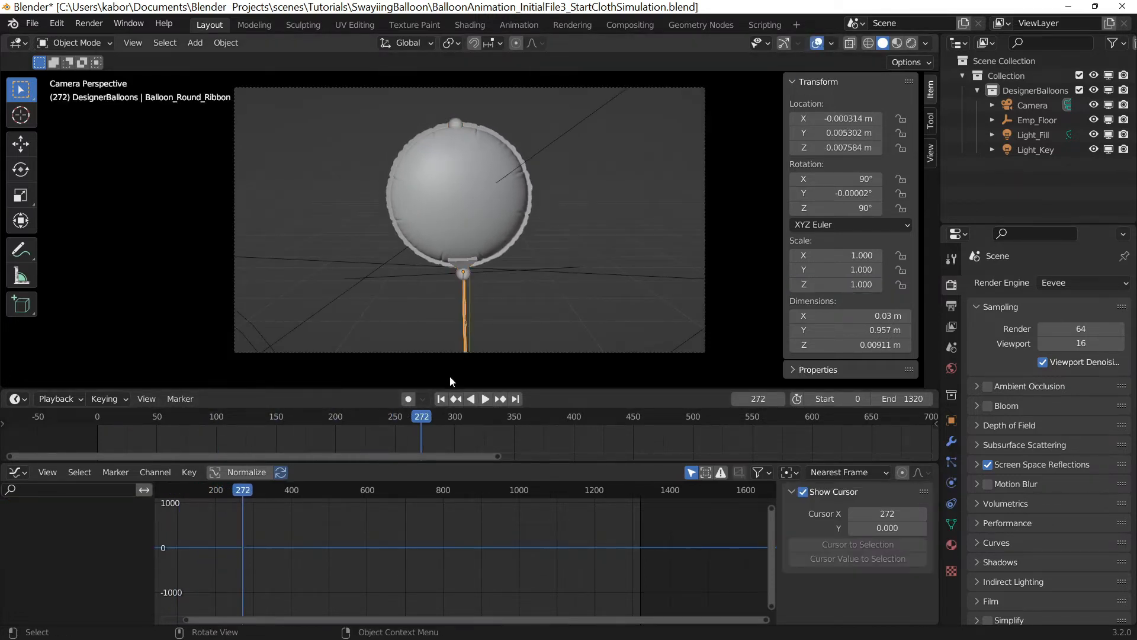
At frame 0, weight-paint the top of the ribbon and name the vertex group Holder
{"action": "left_click", "coordinate": [440, 399]}
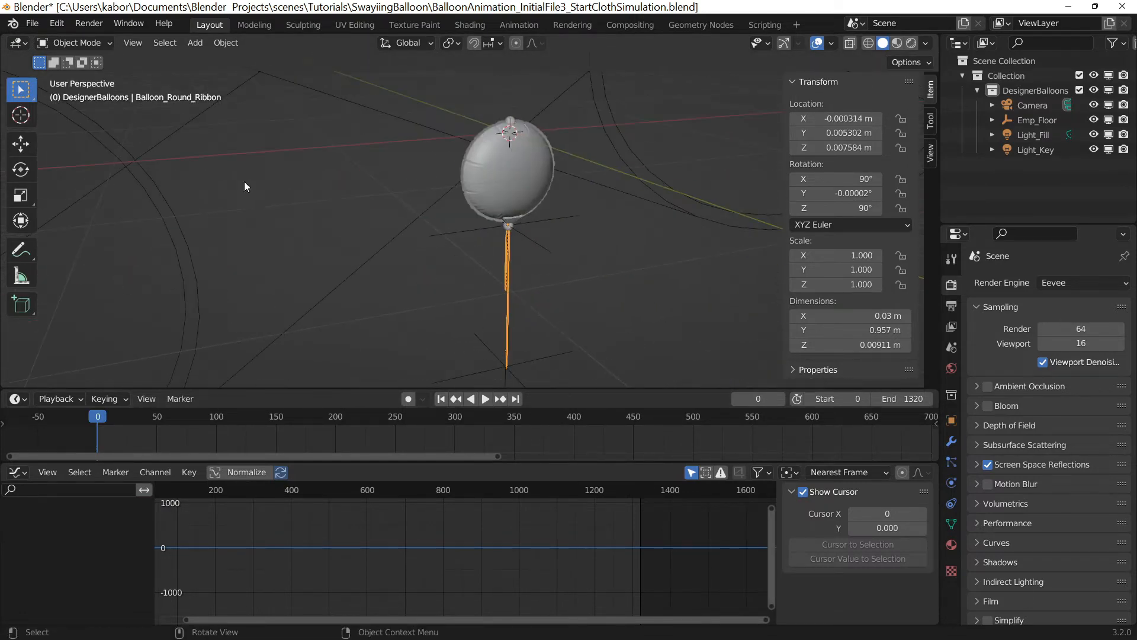
{"action": "left_click", "coordinate": [72, 42]}
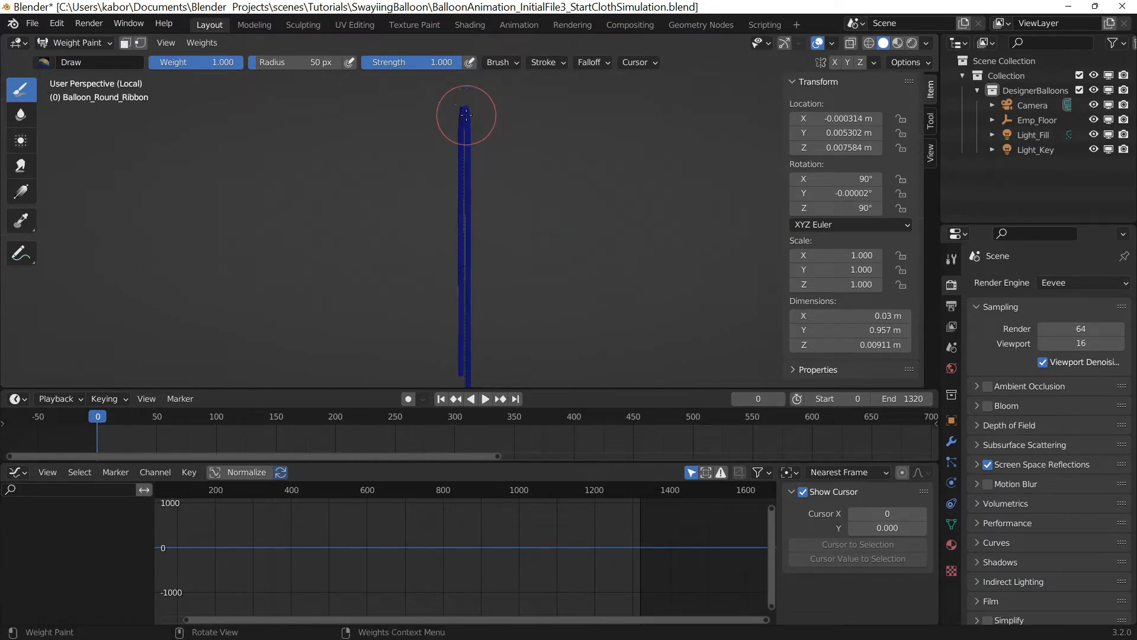
{"action": "left_click_drag", "start_coordinate": [466, 116], "coordinate": [466, 109]}
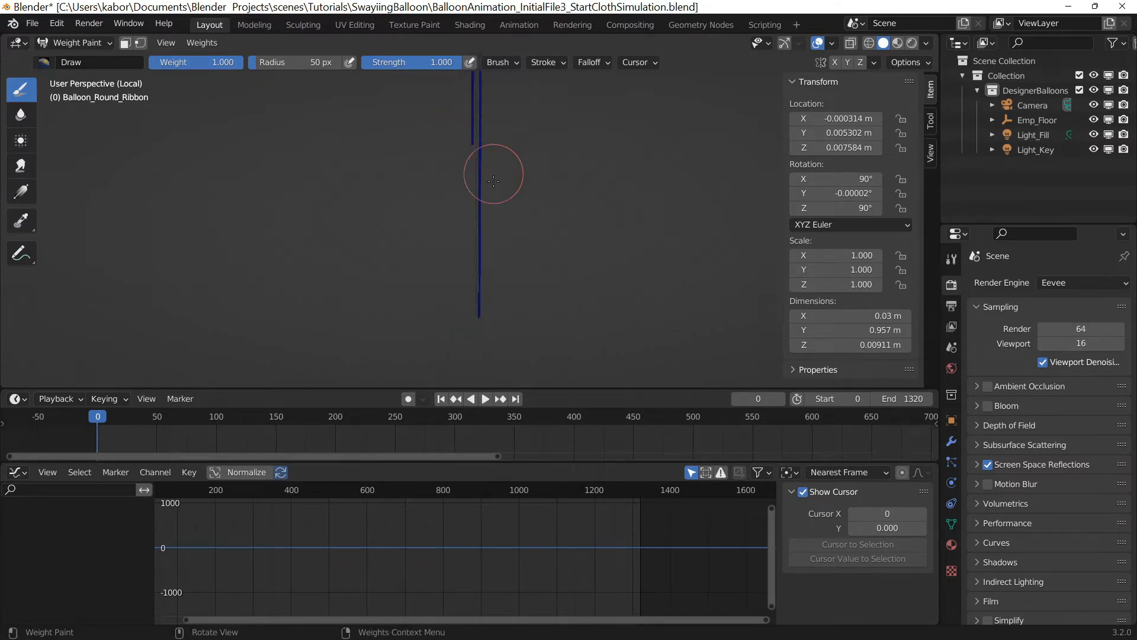
{"action": "left_click_drag", "start_coordinate": [493, 180], "coordinate": [458, 319]}
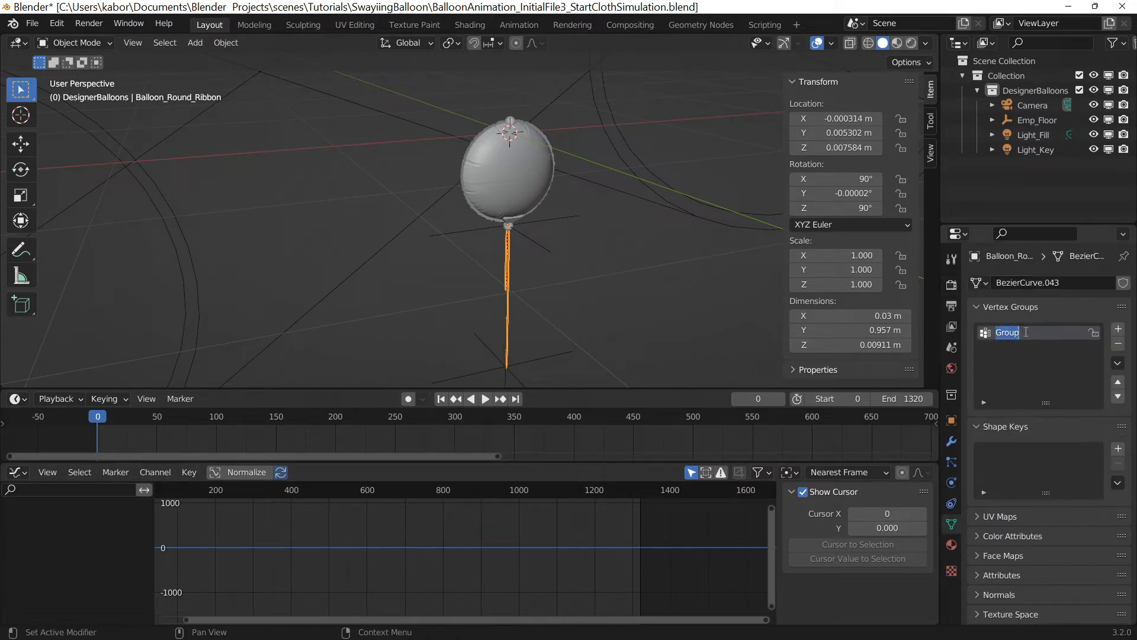
{"action": "type", "text": "Holder"}
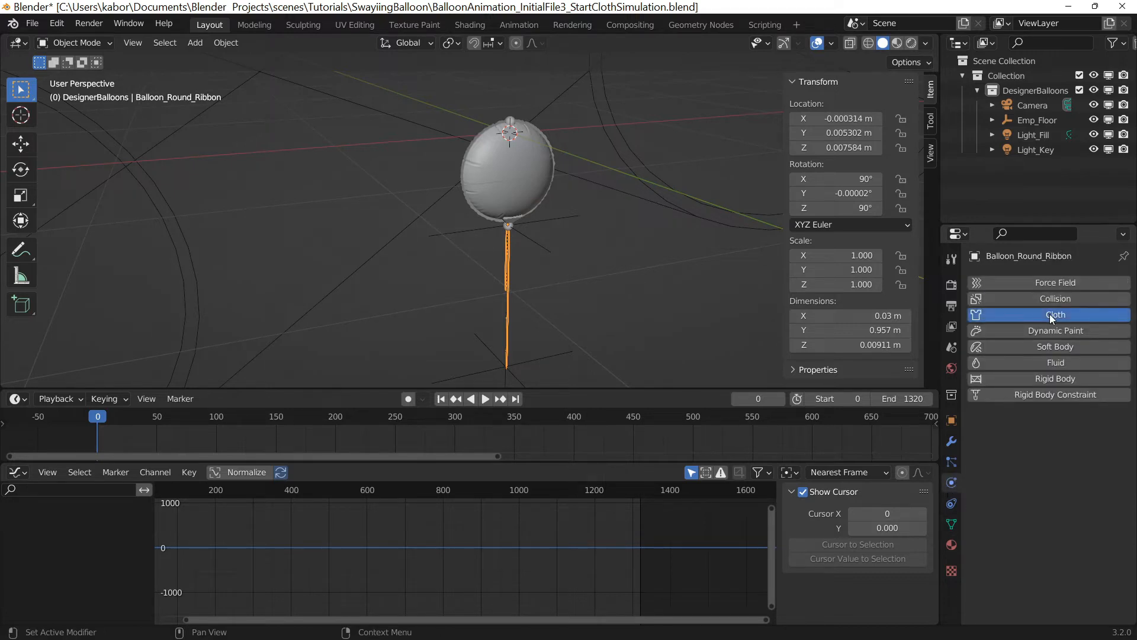
Add cloth to the ribbon with 0.05 kg vertex mass, quality steps 6, pinned by Holder
{"action": "left_click", "coordinate": [1055, 314]}
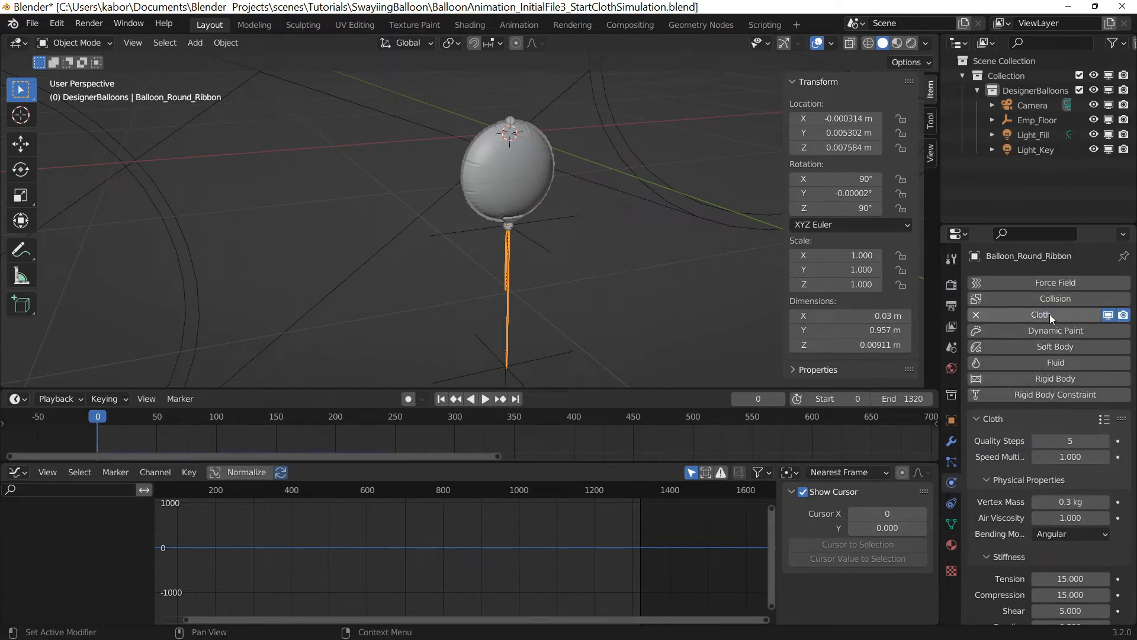
{"action": "left_click", "coordinate": [1069, 440]}
{"action": "type", "text": "6"}
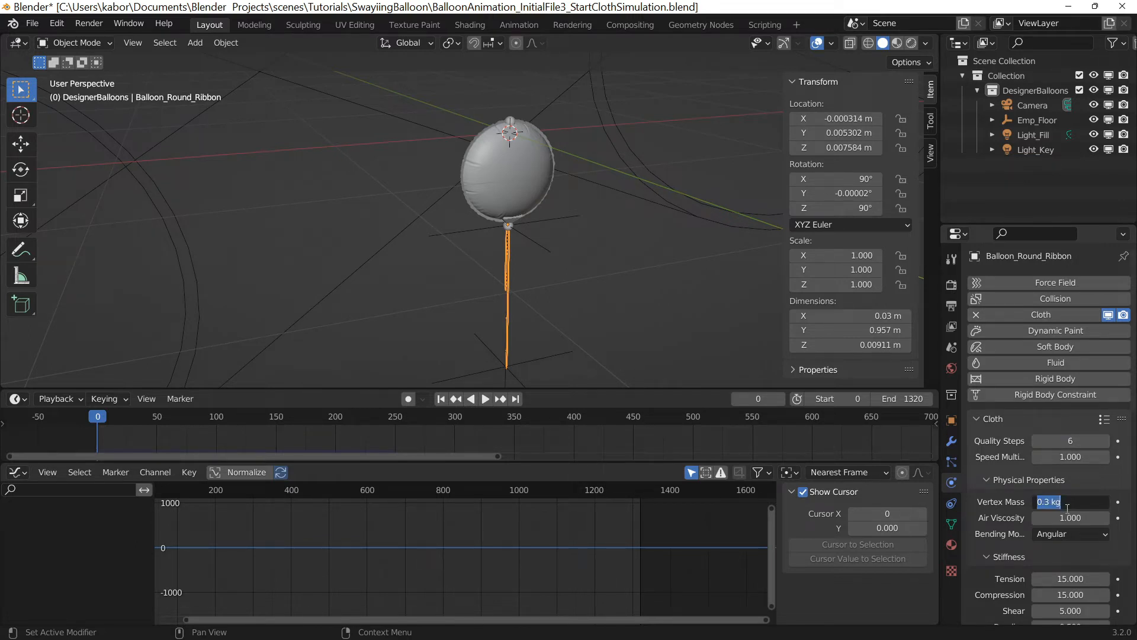
{"action": "type", "text": "0.05"}
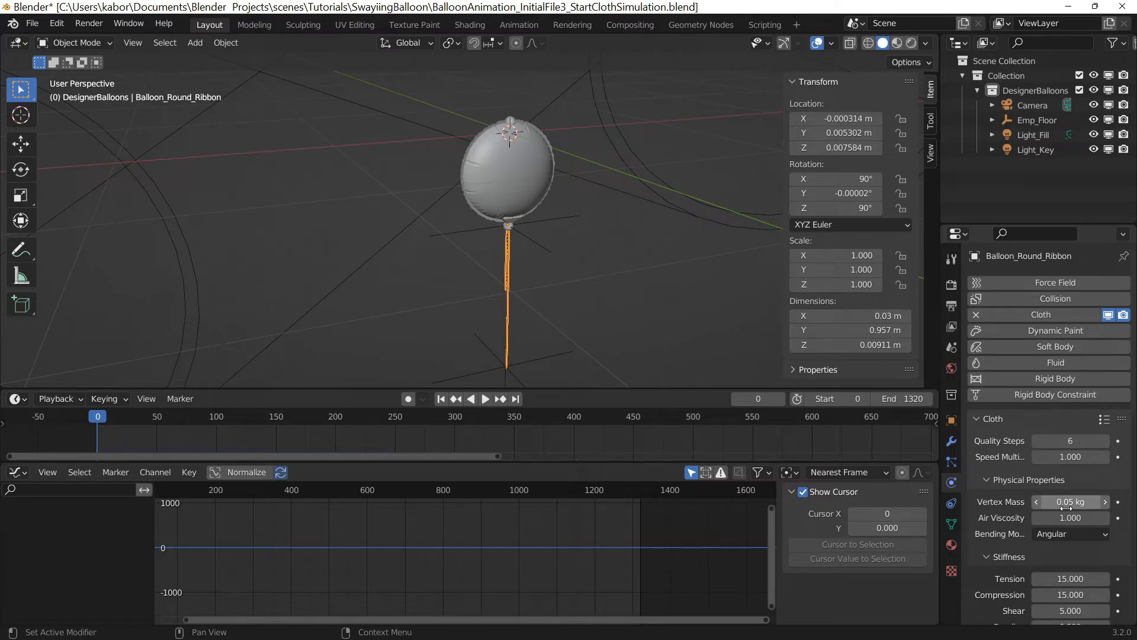
{"action": "scroll", "scroll_direction": "down", "scroll_amount": 3}
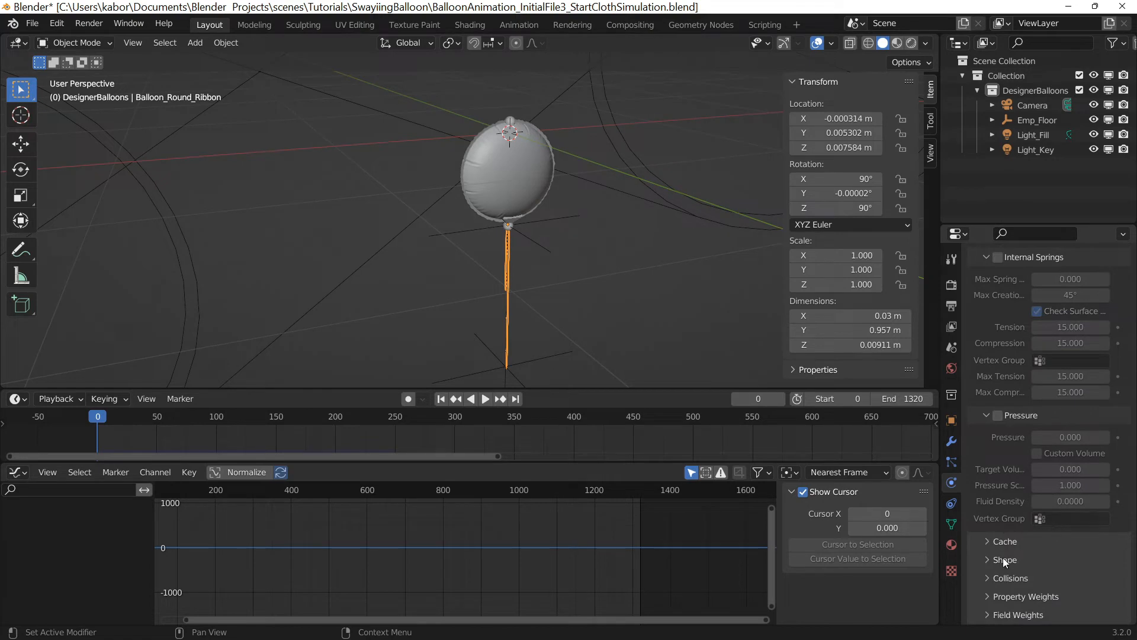
{"action": "left_click", "coordinate": [1005, 560]}
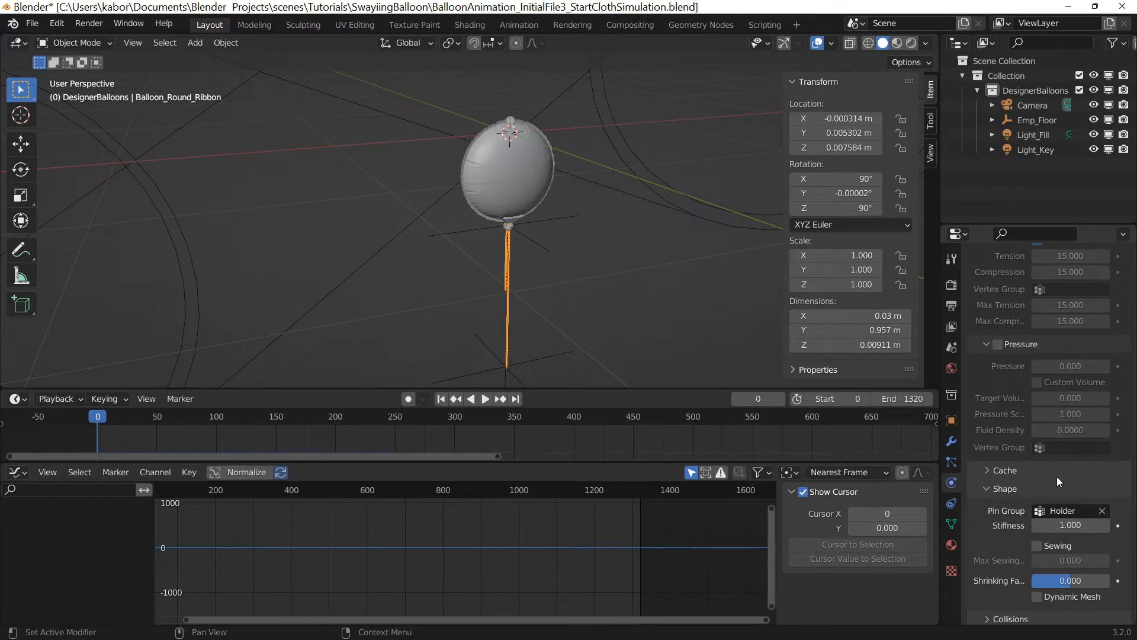
{"action": "mouse_move", "coordinate": [981, 476]}
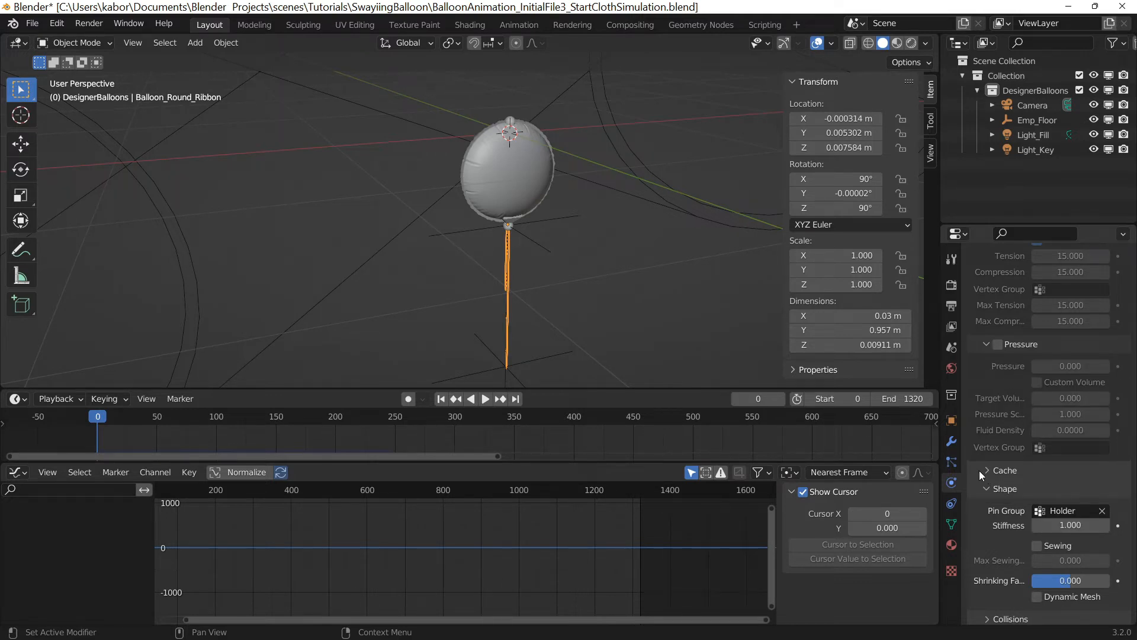
Enable disk cache for the ribbon's cloth, ending at frame 1320, and bake it
{"action": "left_click", "coordinate": [1005, 470]}
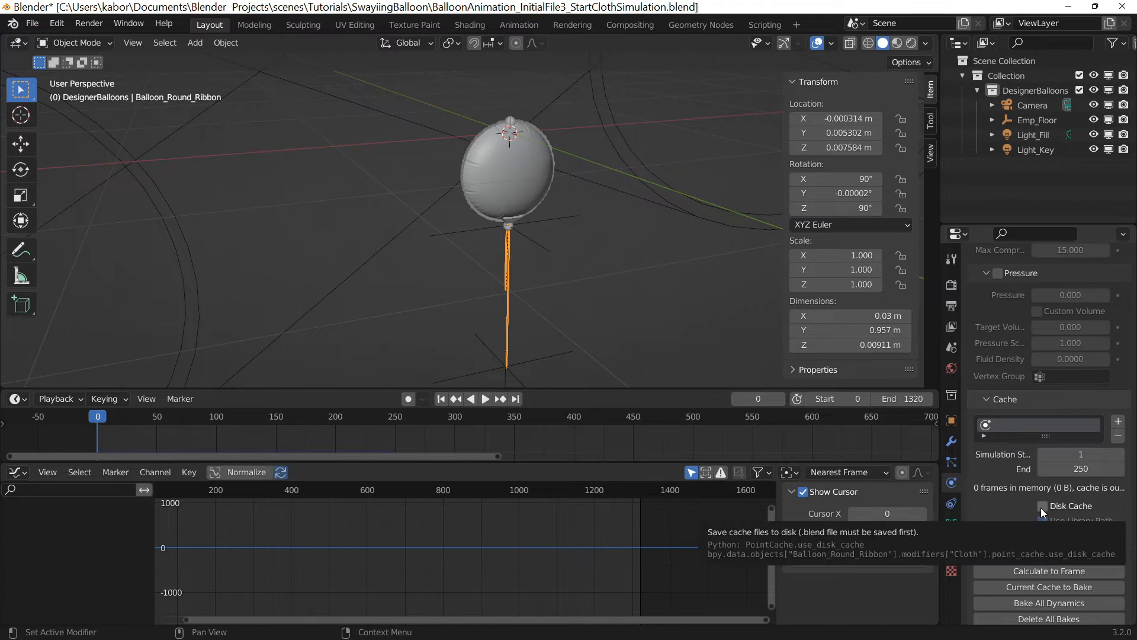
{"action": "left_click", "coordinate": [1043, 505]}
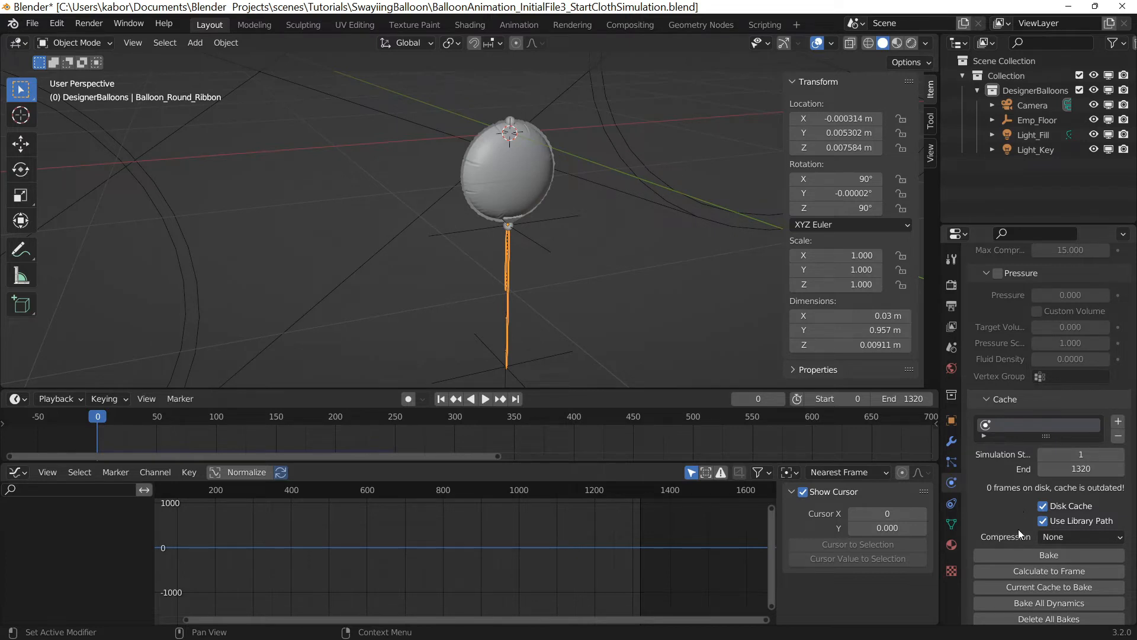
{"action": "left_click", "coordinate": [1048, 555]}
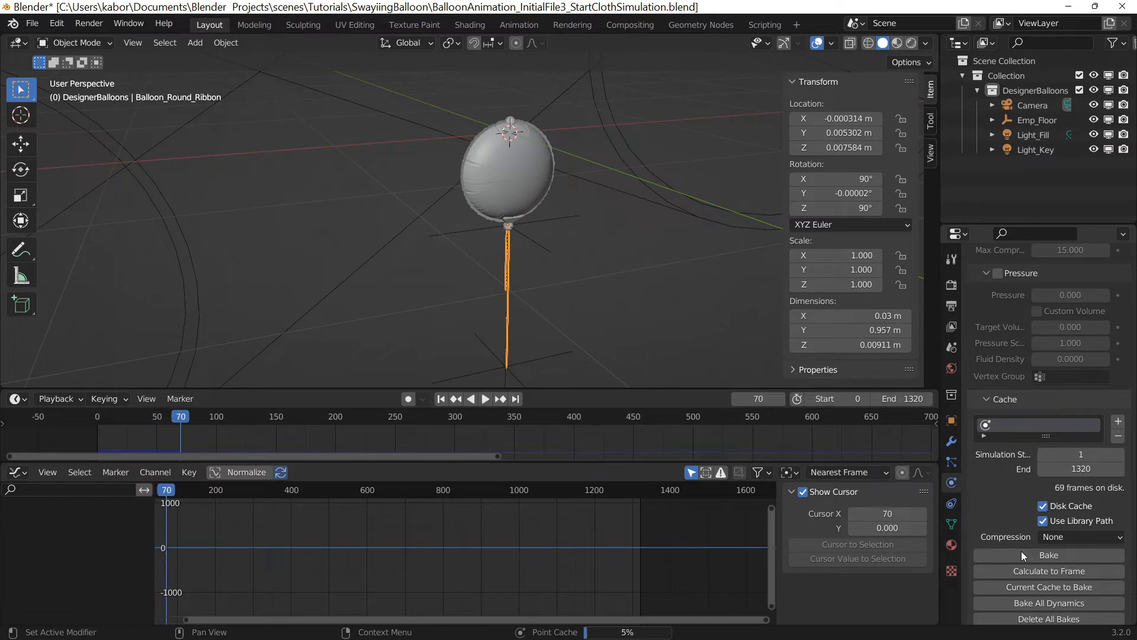
{"action": "left_click", "coordinate": [1048, 555]}
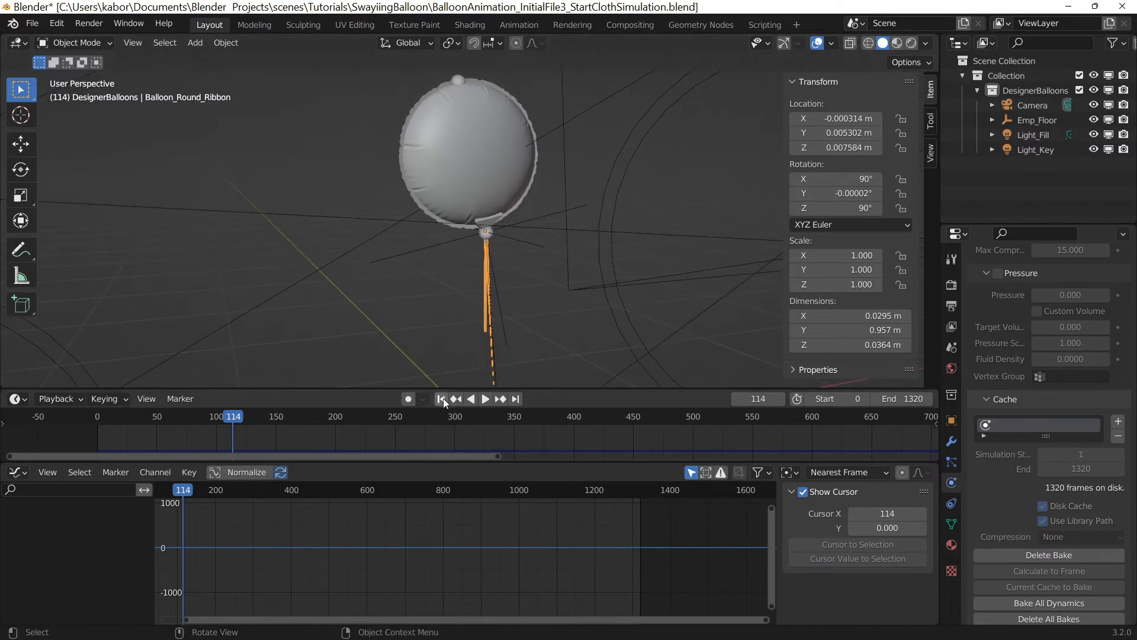
Play back the baked cloth simulation, then stop playback
{"action": "left_click", "coordinate": [484, 398]}
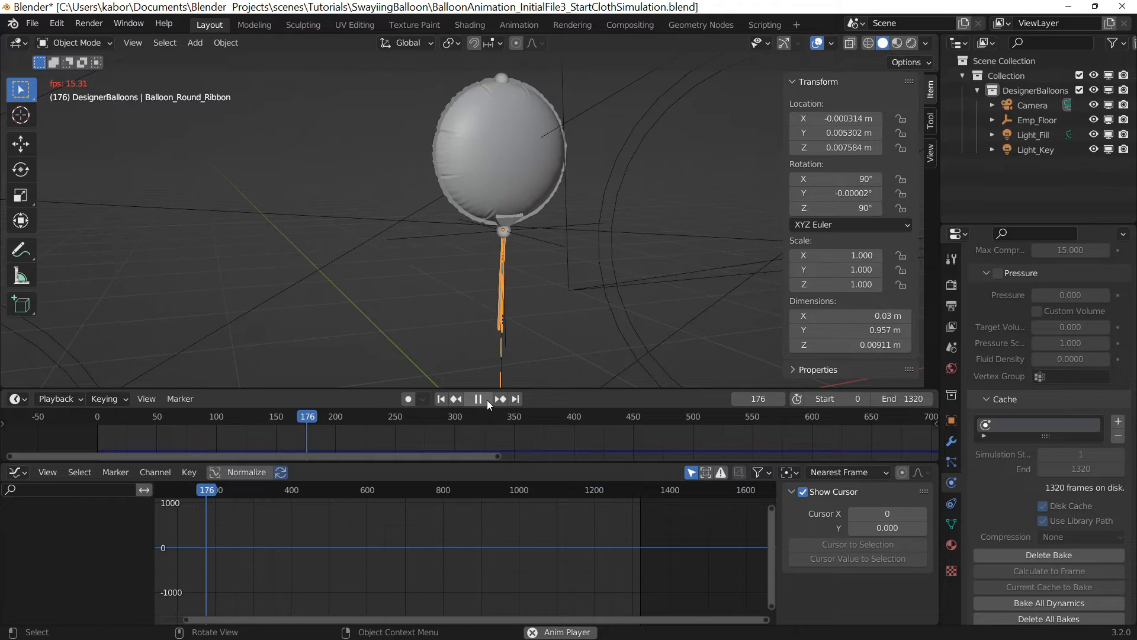
{"action": "left_click", "coordinate": [468, 24]}
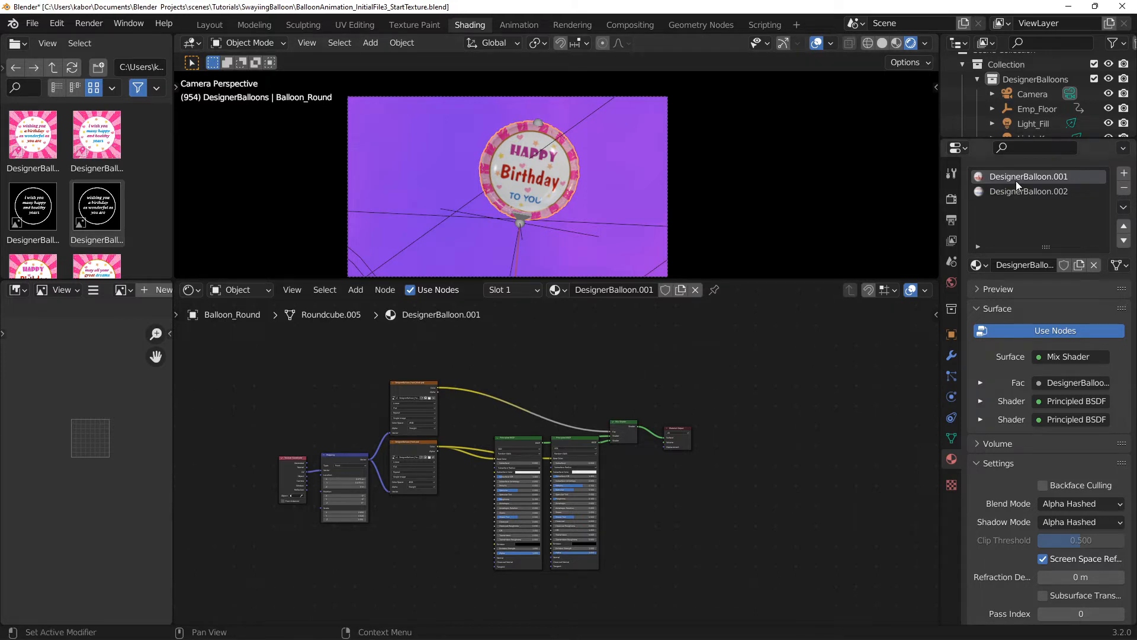
Make DesignerBalloon.002 the active material slot
{"action": "left_click", "coordinate": [1030, 190]}
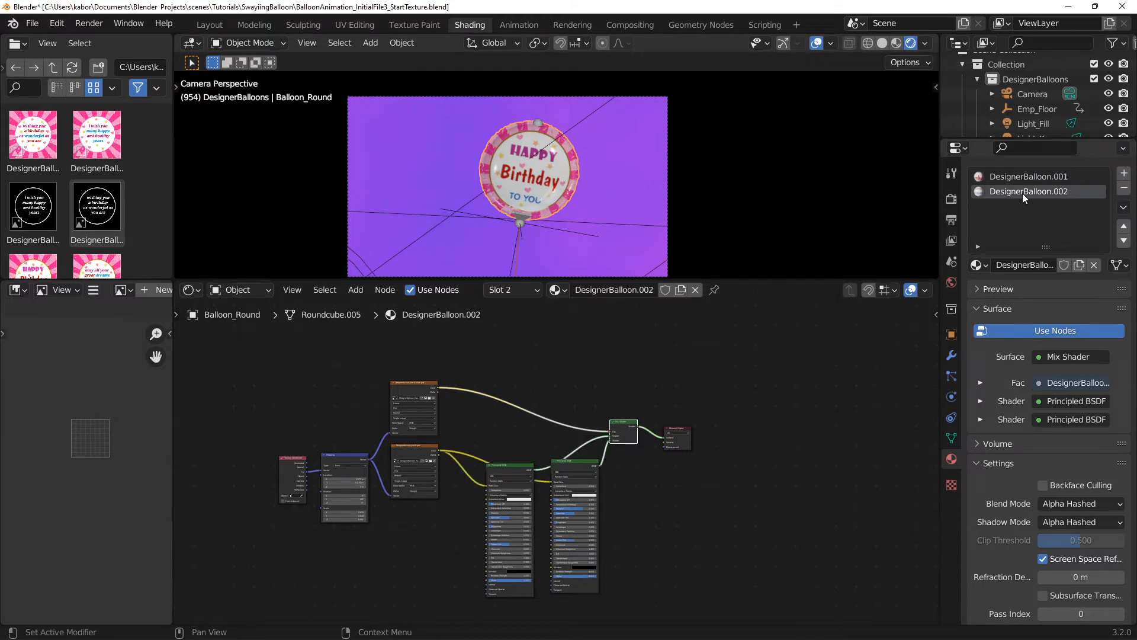
{"action": "left_click", "coordinate": [1028, 177]}
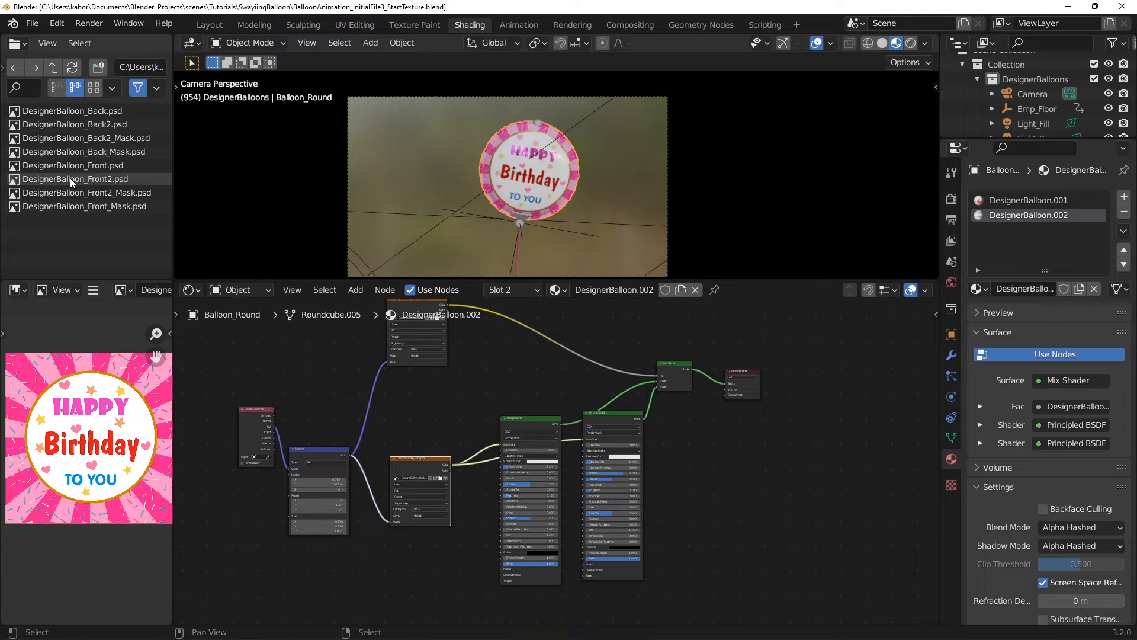
Pick the Front2 and Back2 design and mask images, then switch to the first balloon material
{"action": "left_click", "coordinate": [74, 178]}
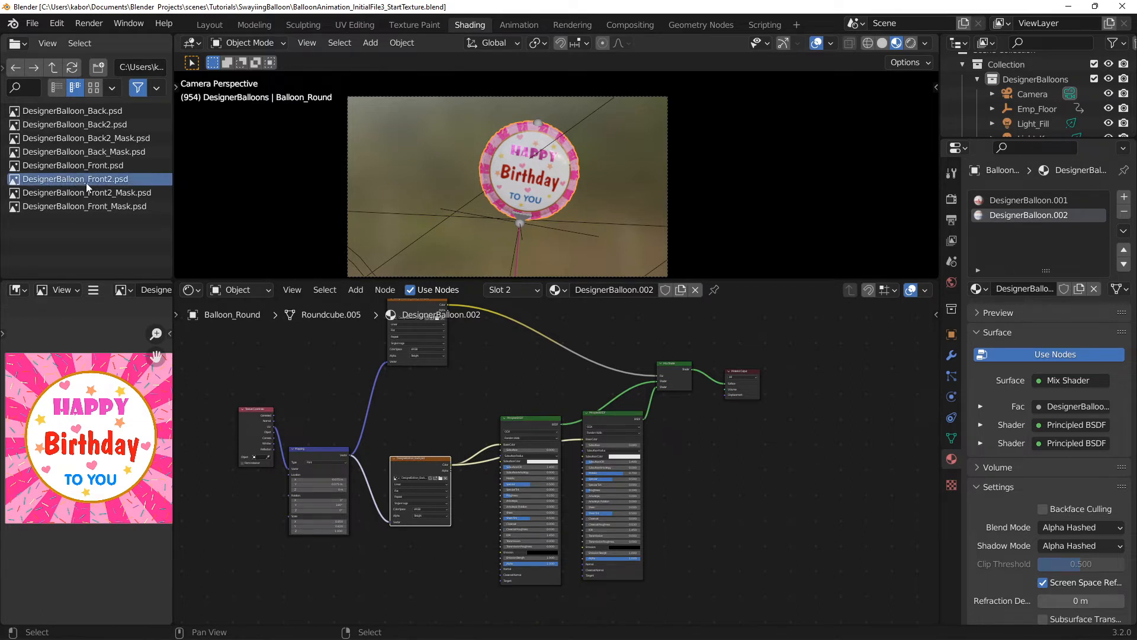
{"action": "left_click", "coordinate": [80, 124]}
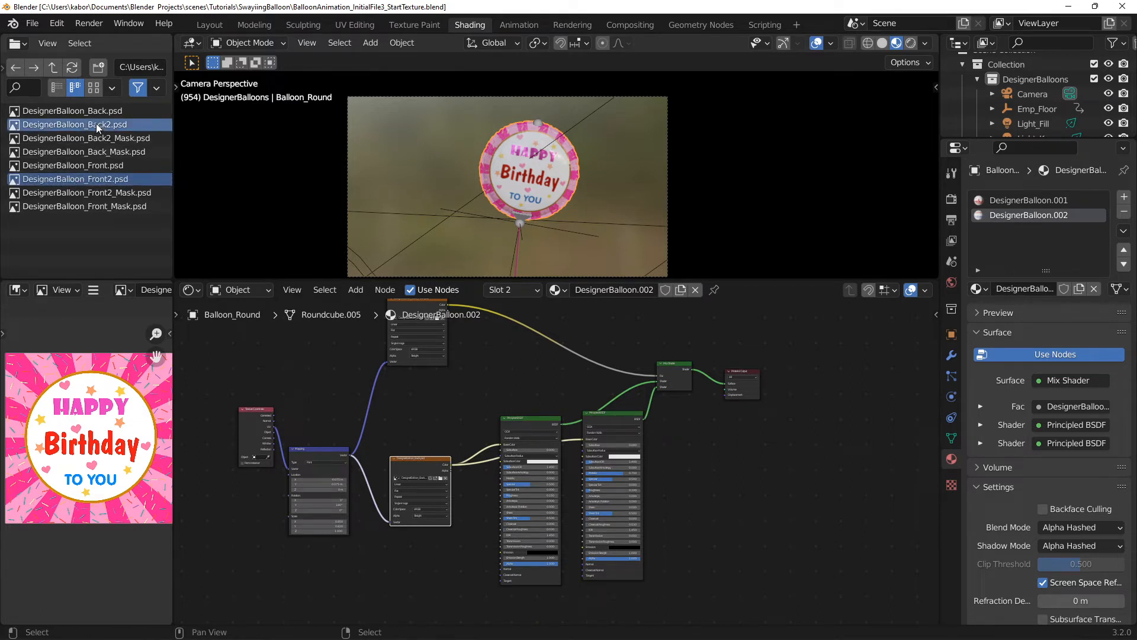
{"action": "left_click", "coordinate": [74, 178]}
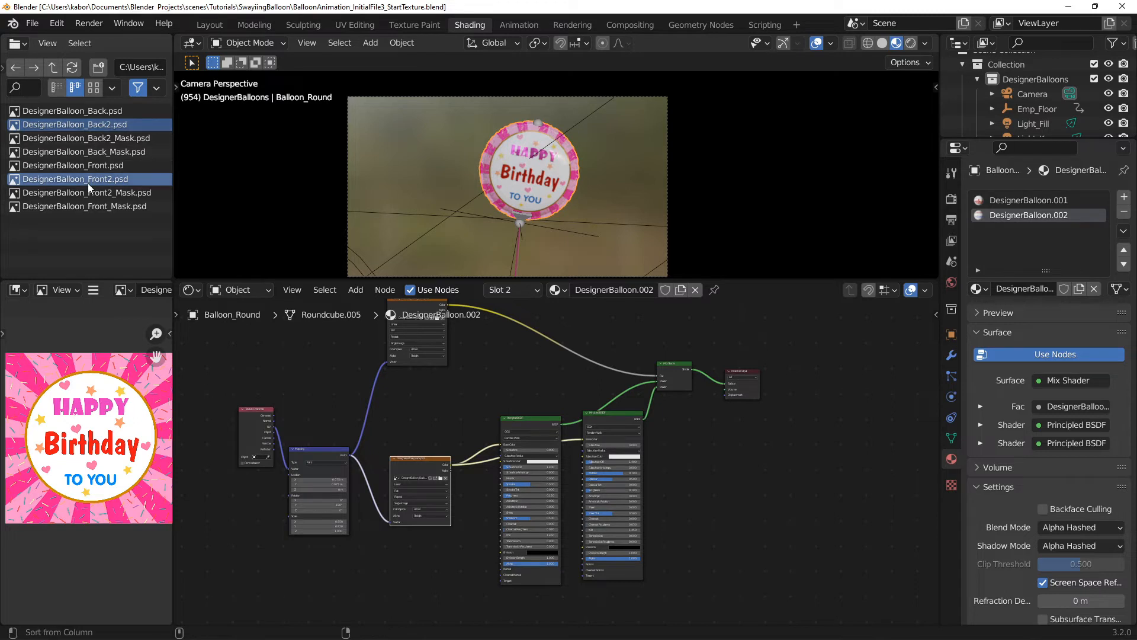
{"action": "left_click", "coordinate": [89, 138]}
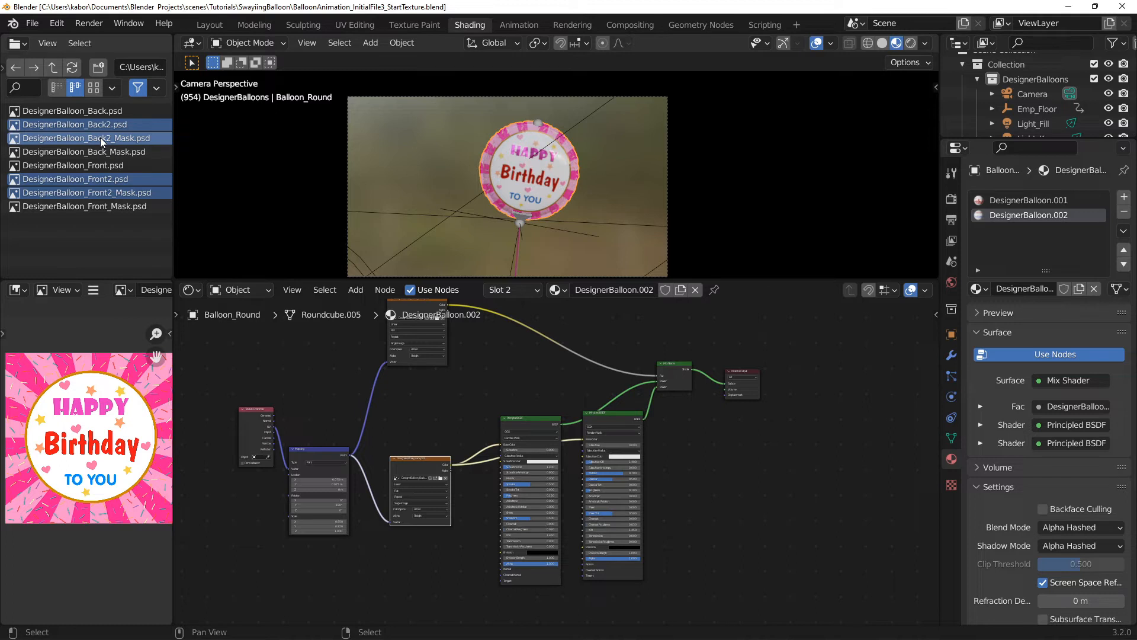
{"action": "left_click", "coordinate": [1030, 200]}
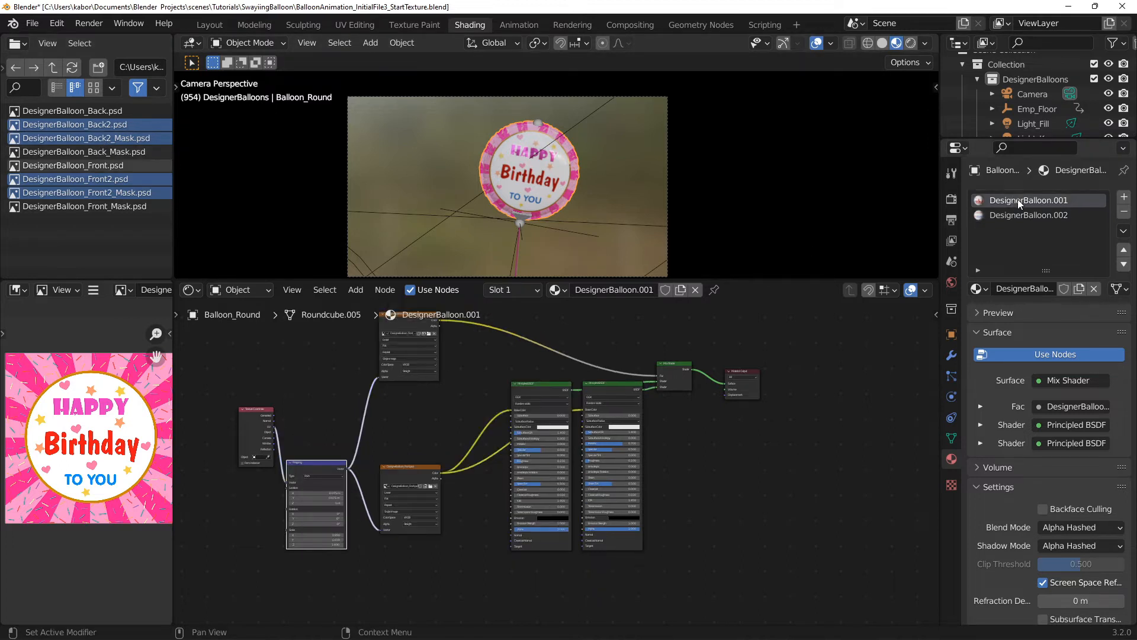
{"action": "left_click", "coordinate": [73, 165]}
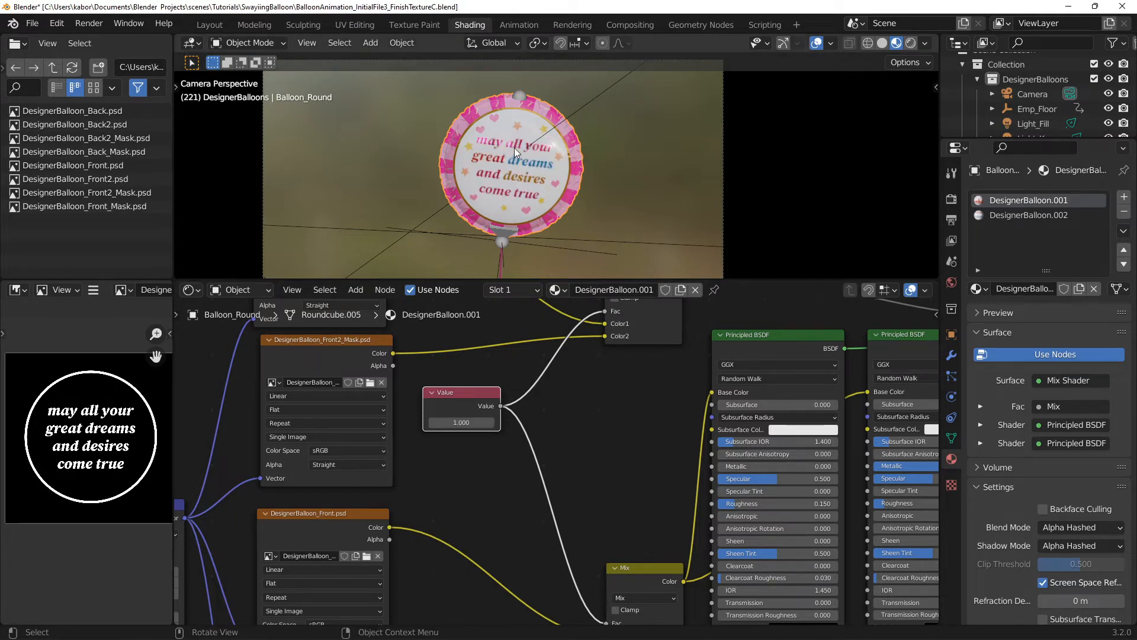
Set the design blend Value node to 0.000
{"action": "double_click", "coordinate": [461, 423]}
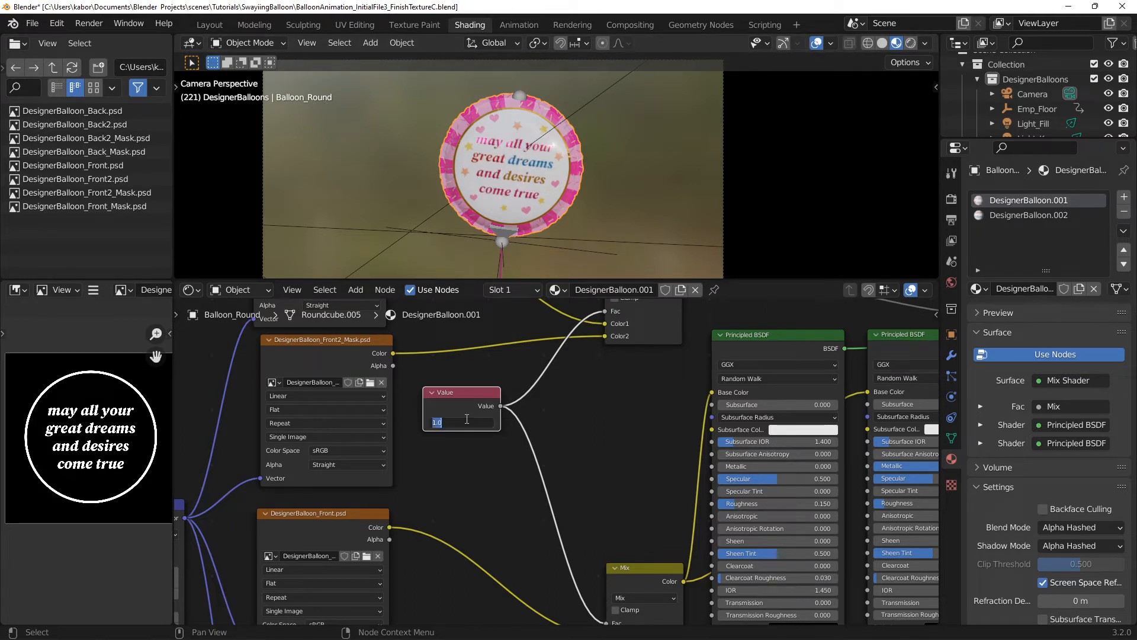
{"action": "type", "text": "0.000"}
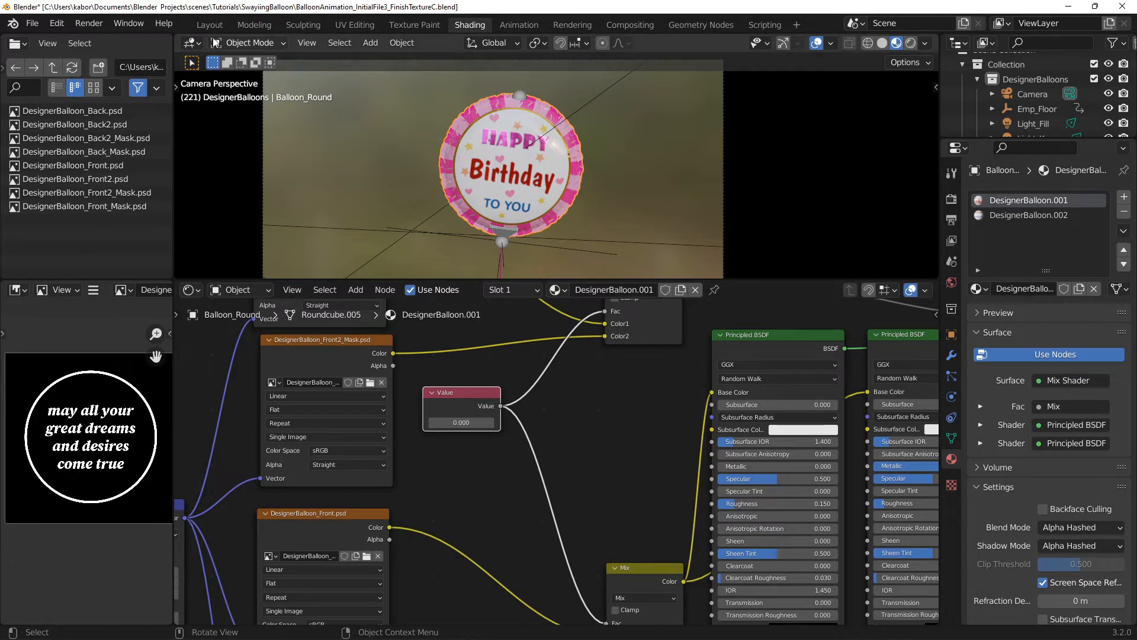
{"action": "left_click", "coordinate": [209, 24]}
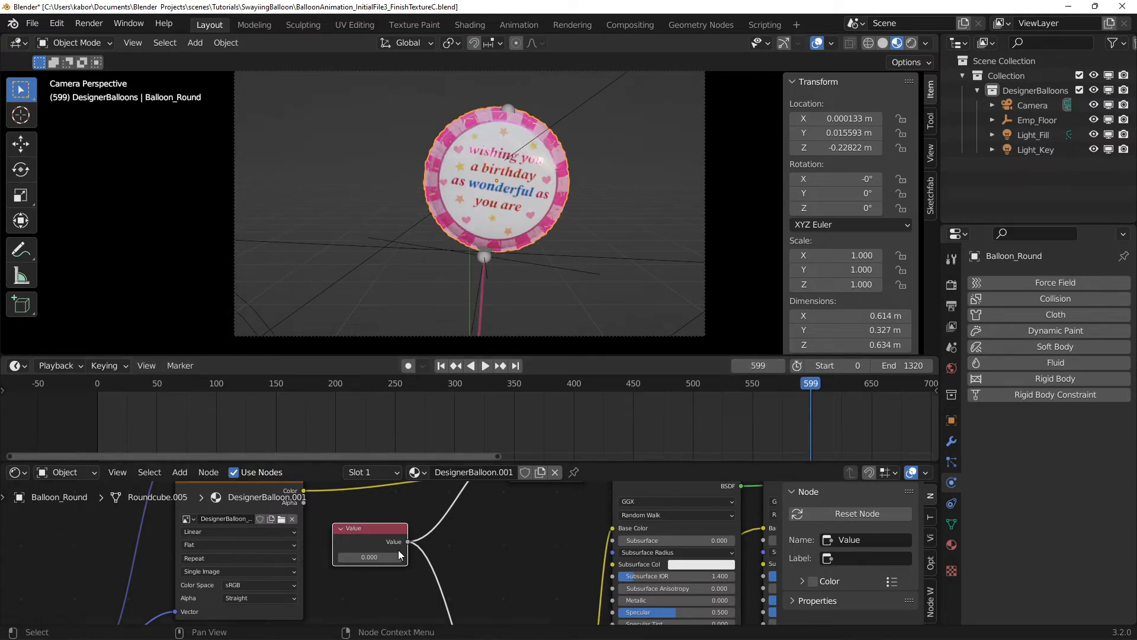
Keyframe the blend value and preview the animated design change
{"action": "left_click", "coordinate": [369, 556]}
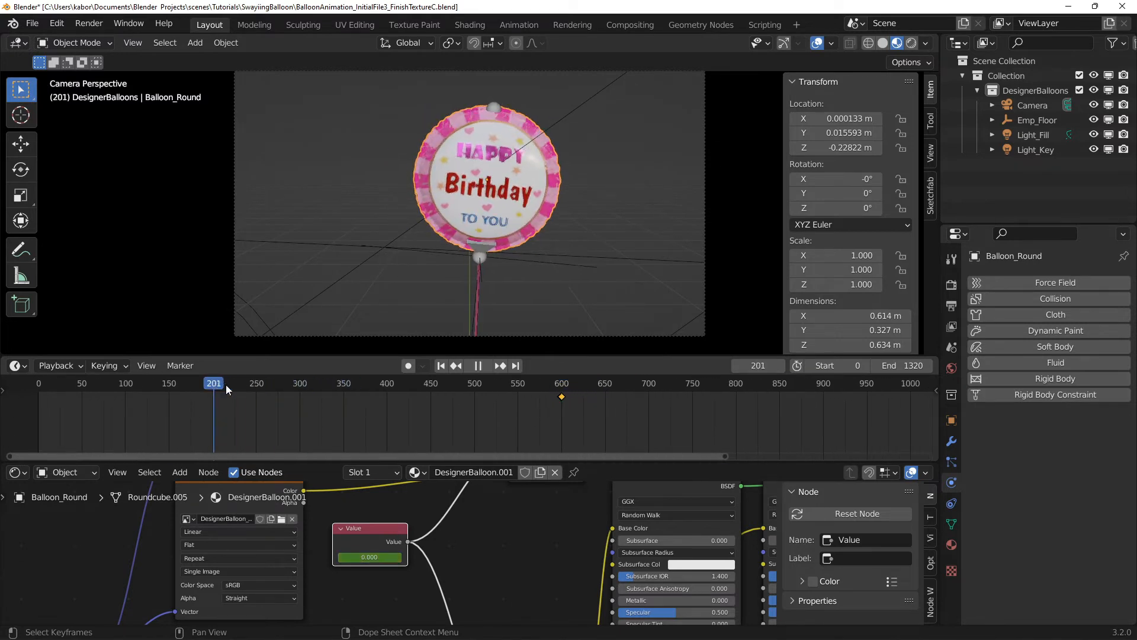
{"action": "left_click", "coordinate": [562, 384]}
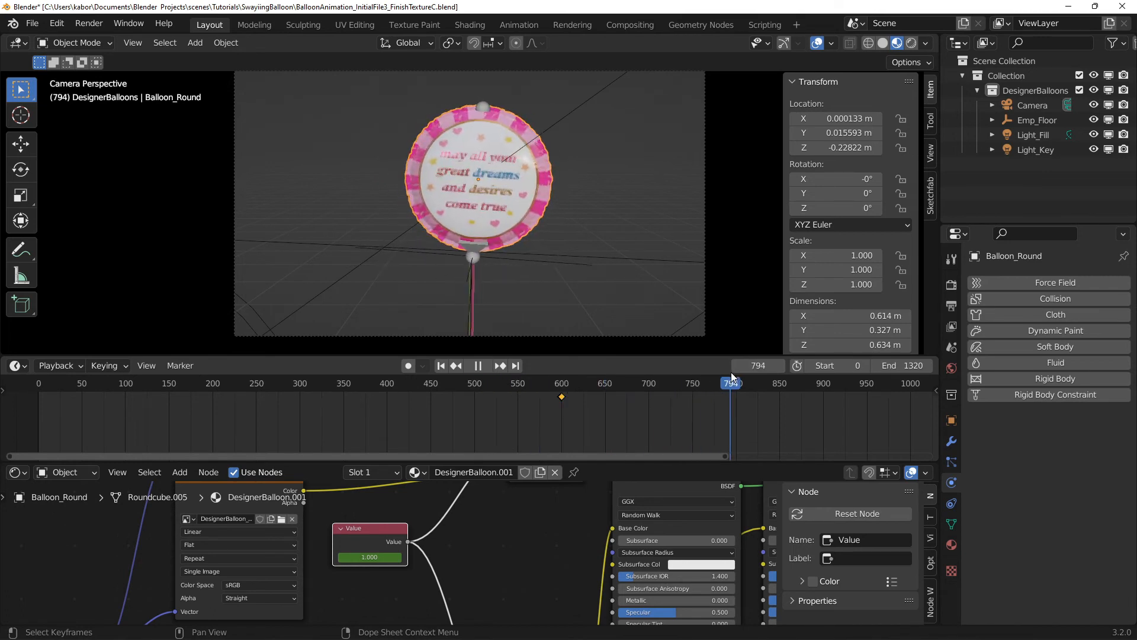
{"action": "left_click", "coordinate": [477, 366]}
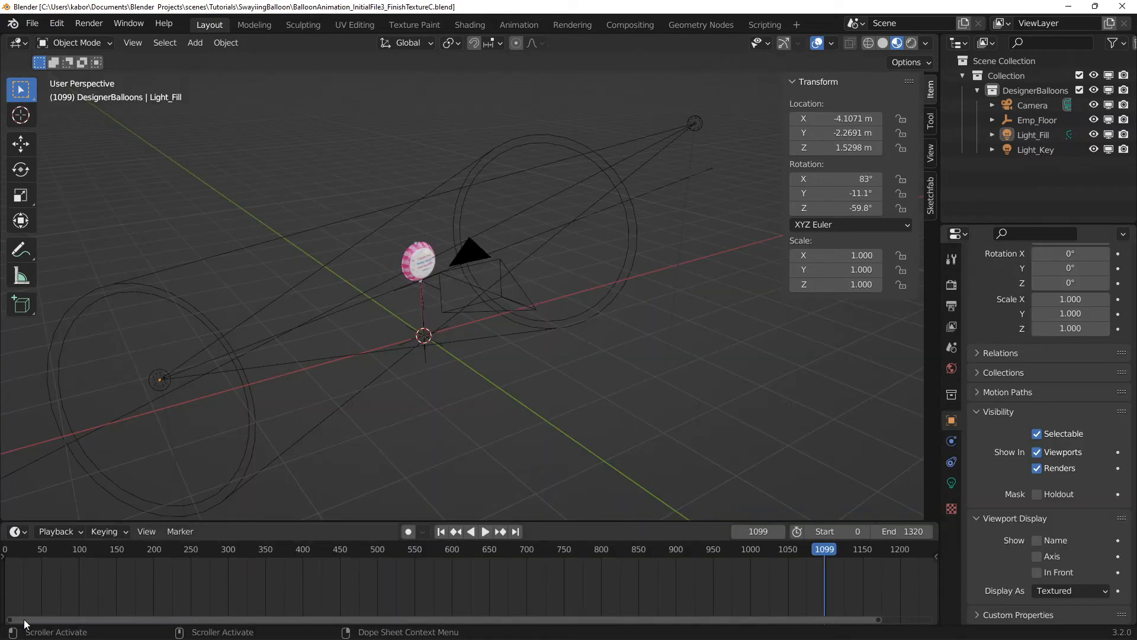
{"action": "mouse_move", "coordinate": [410, 419]}
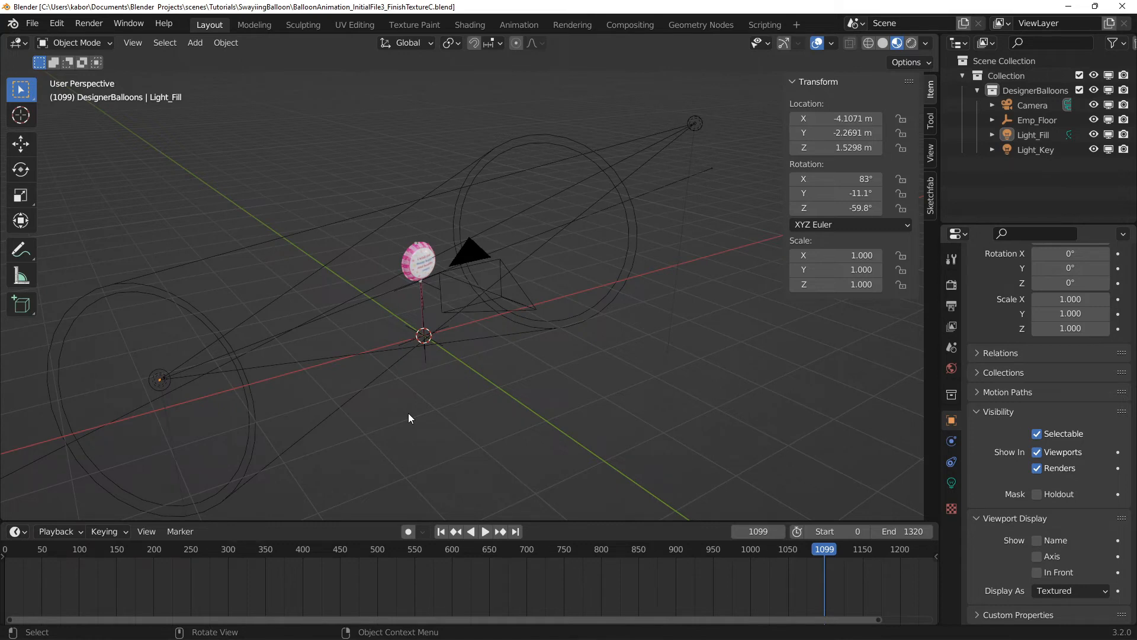
Add a cube and give it a 4 m height
{"action": "left_click", "coordinate": [194, 42]}
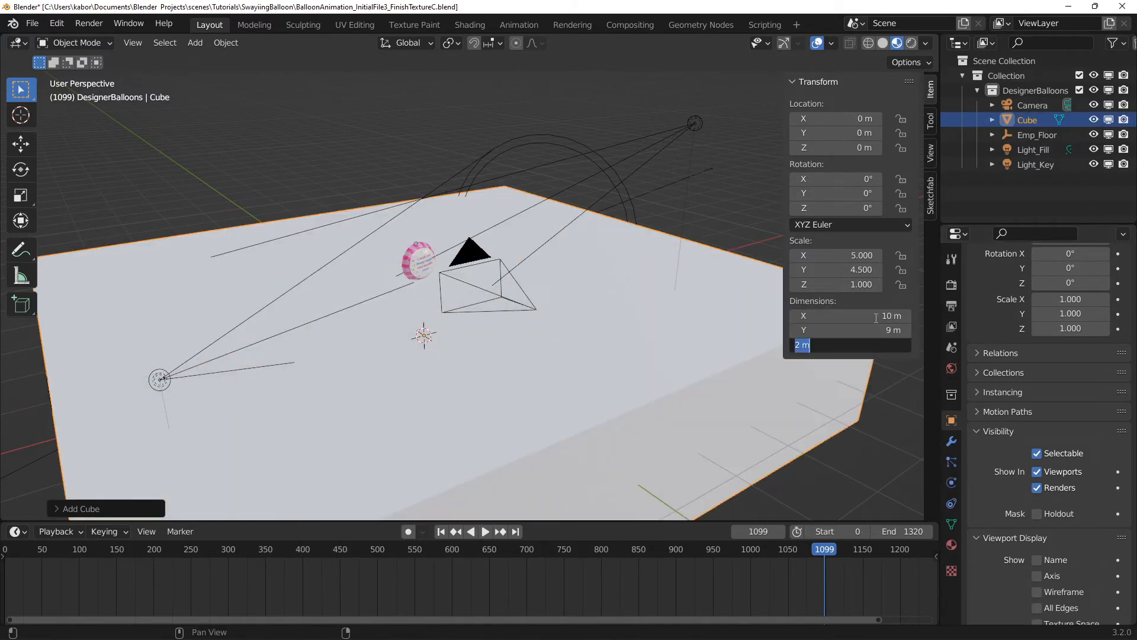
{"action": "type", "text": "4"}
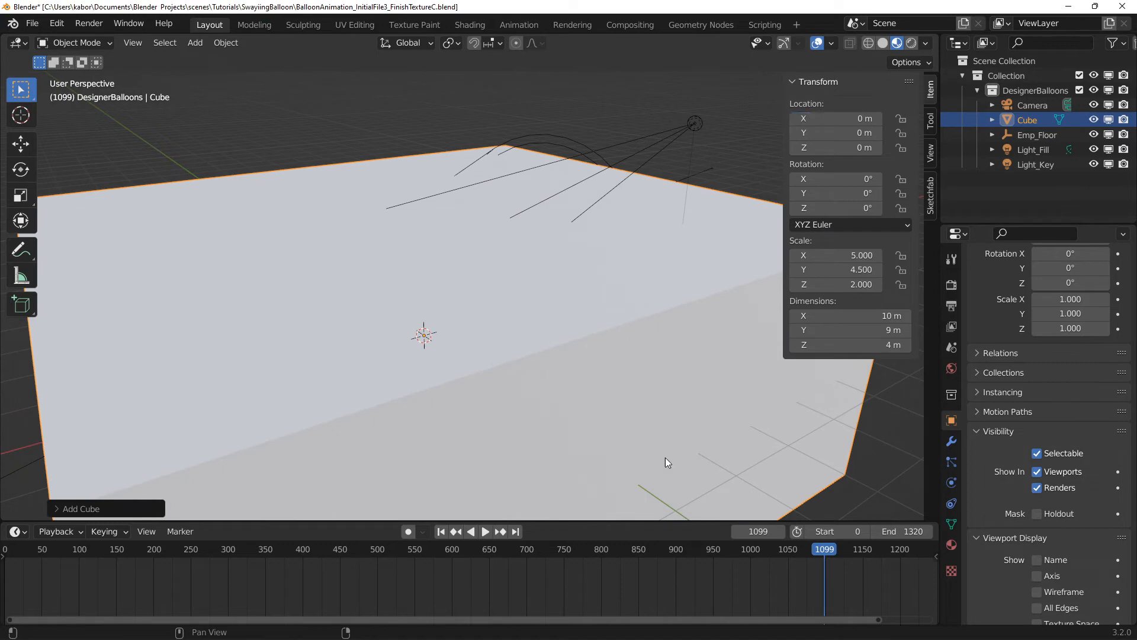
{"action": "left_click", "coordinate": [1069, 552]}
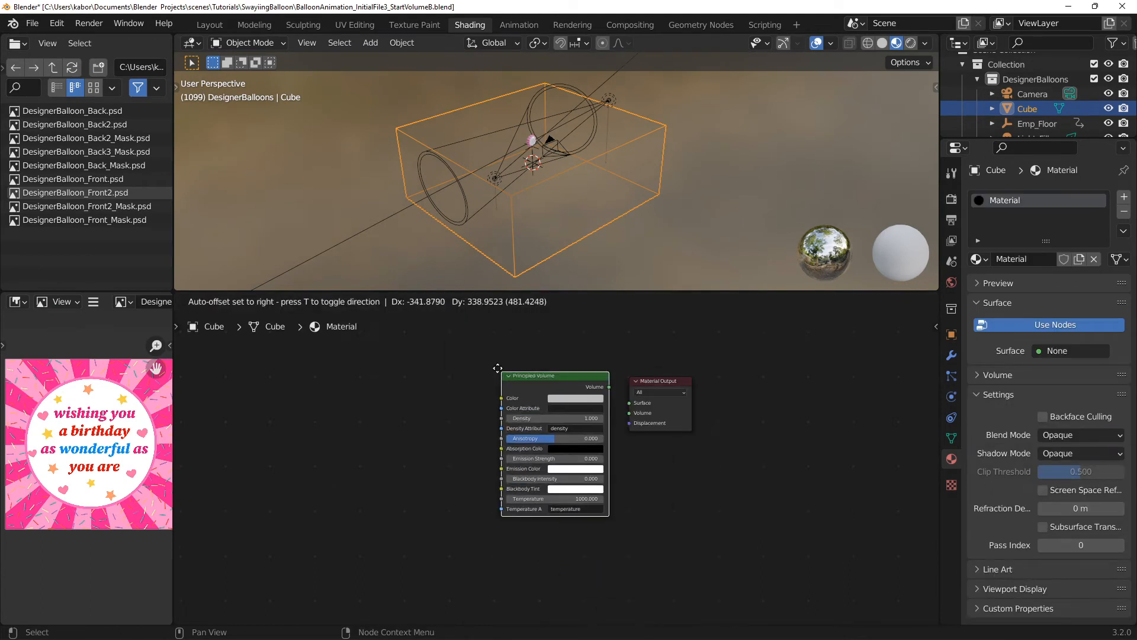
Connect the Principled Volume to the material output and make the fog colour pink
{"action": "left_click_drag", "start_coordinate": [595, 387], "coordinate": [631, 414]}
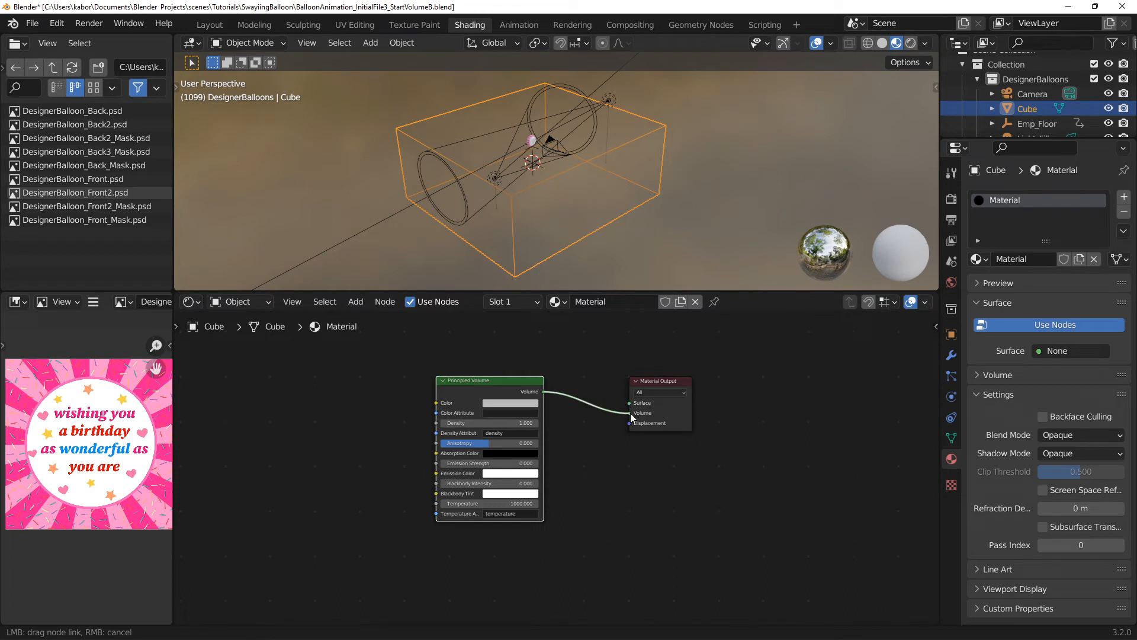
{"action": "left_click", "coordinate": [510, 403]}
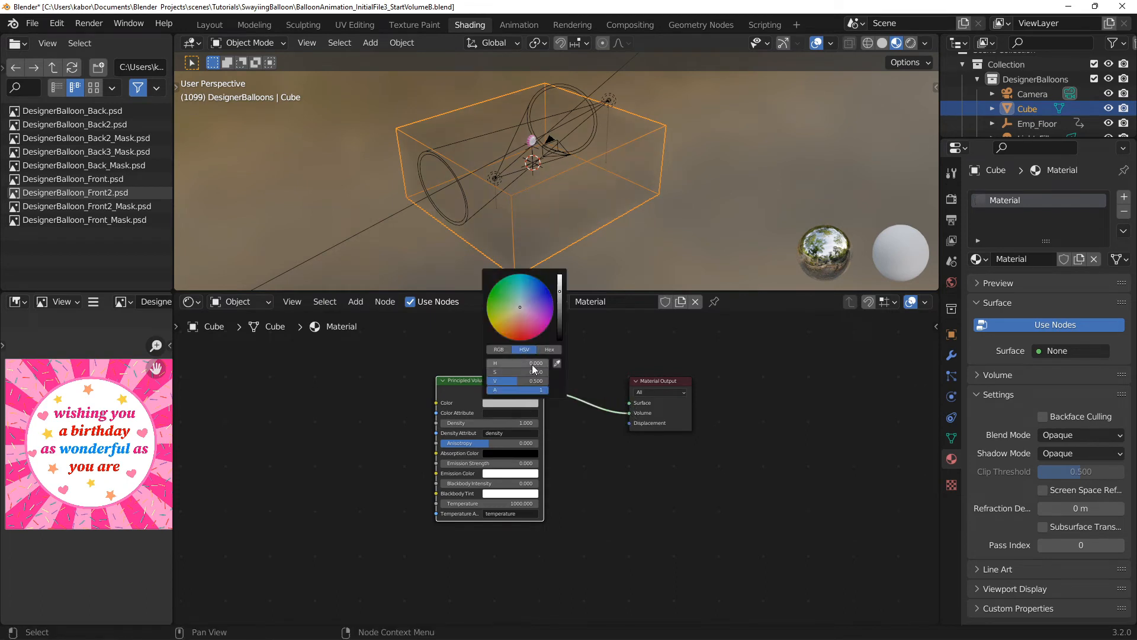
{"action": "left_click_drag", "start_coordinate": [514, 363], "coordinate": [529, 362]}
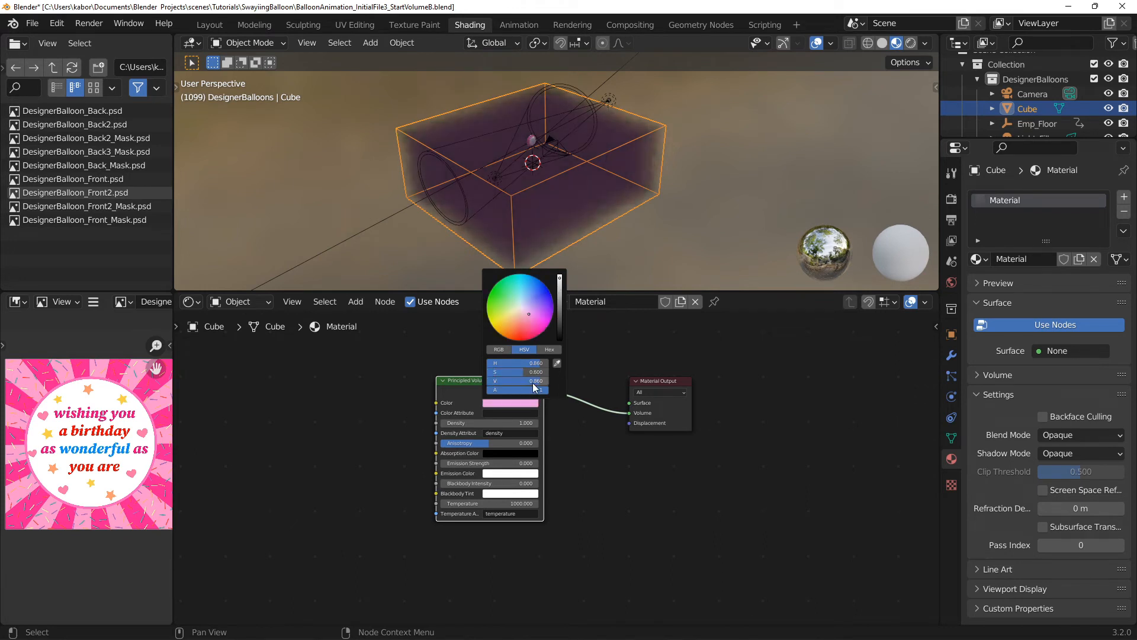
{"action": "left_click", "coordinate": [508, 423]}
{"action": "type", "text": "0.015"}
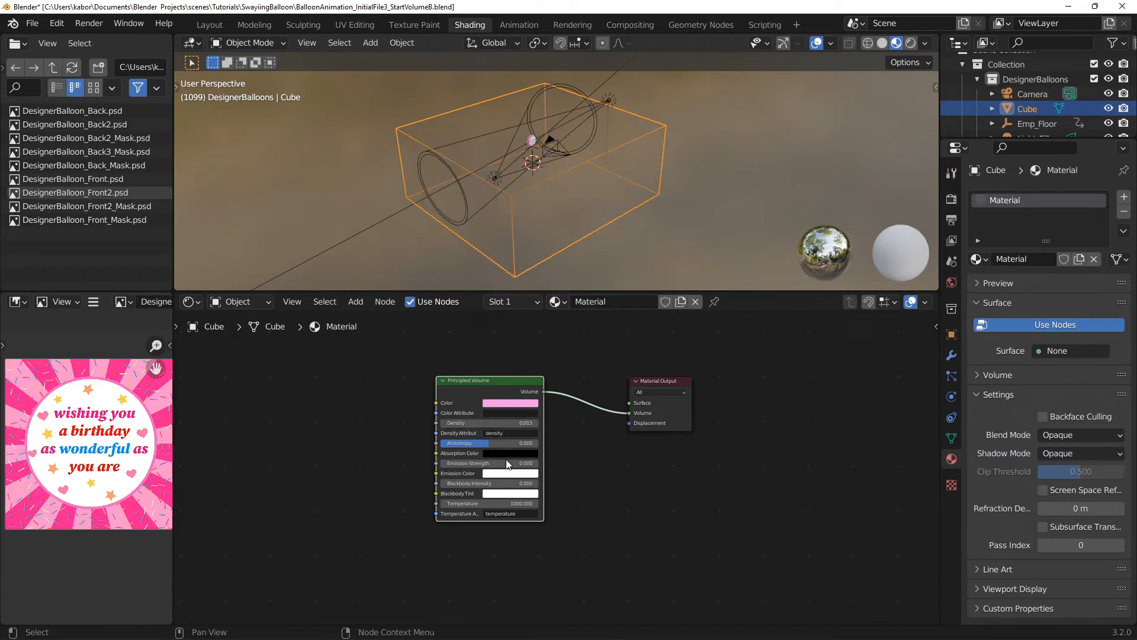
Raise the emission strength slightly to 0.05 and set a purple emission colour
{"action": "left_click_drag", "start_coordinate": [486, 463], "coordinate": [508, 462]}
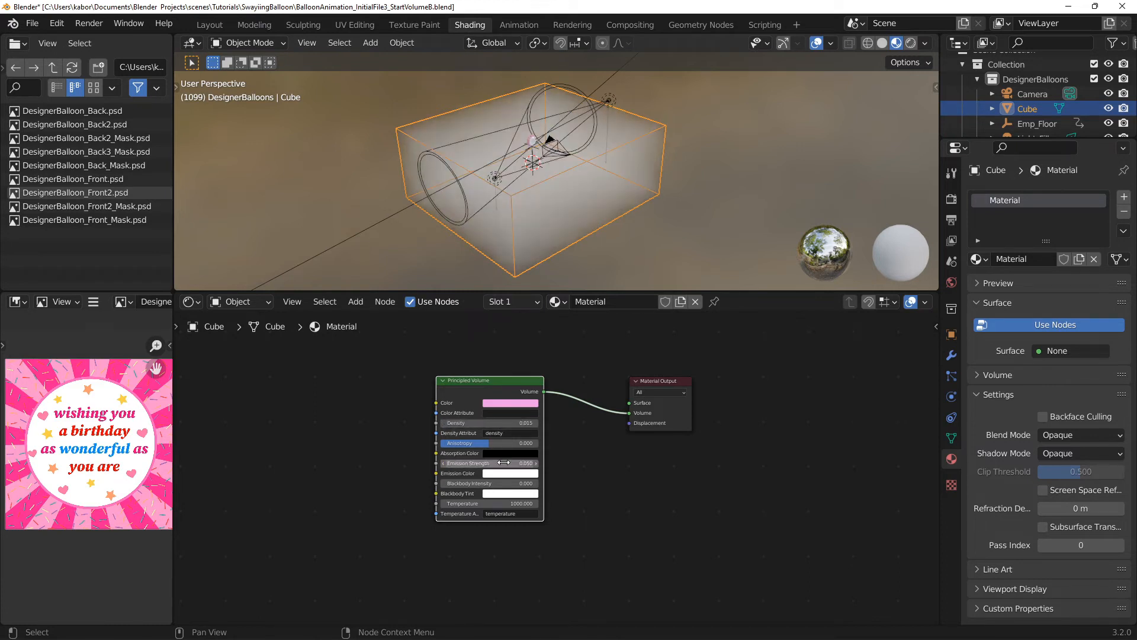
{"action": "left_click", "coordinate": [511, 403]}
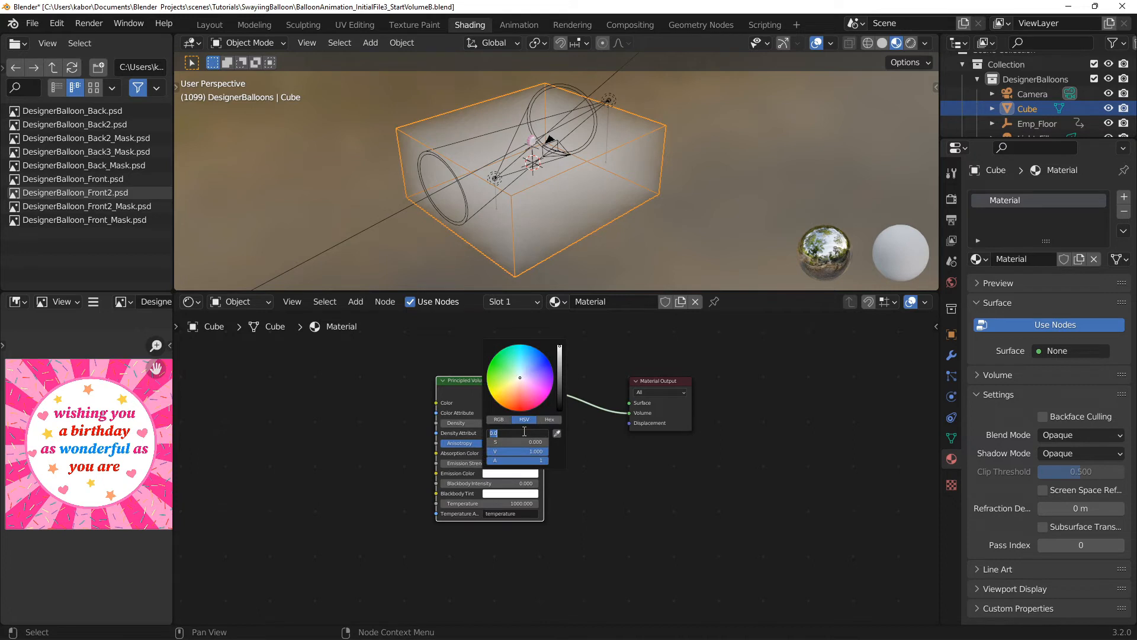
{"action": "type", "text": ".73"}
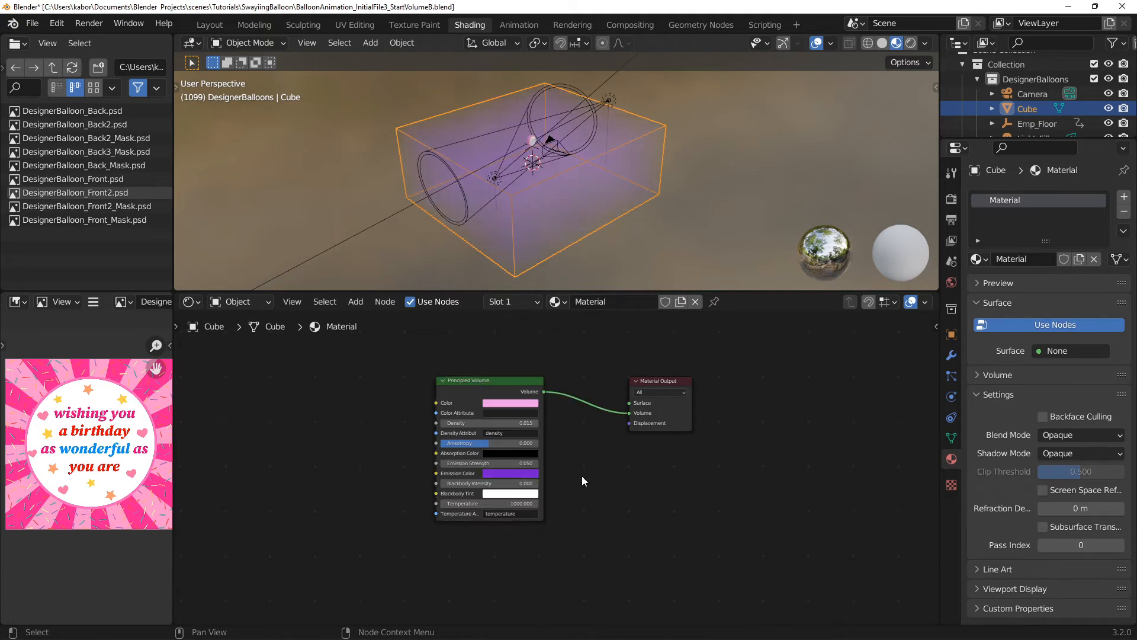
{"action": "left_click", "coordinate": [209, 24]}
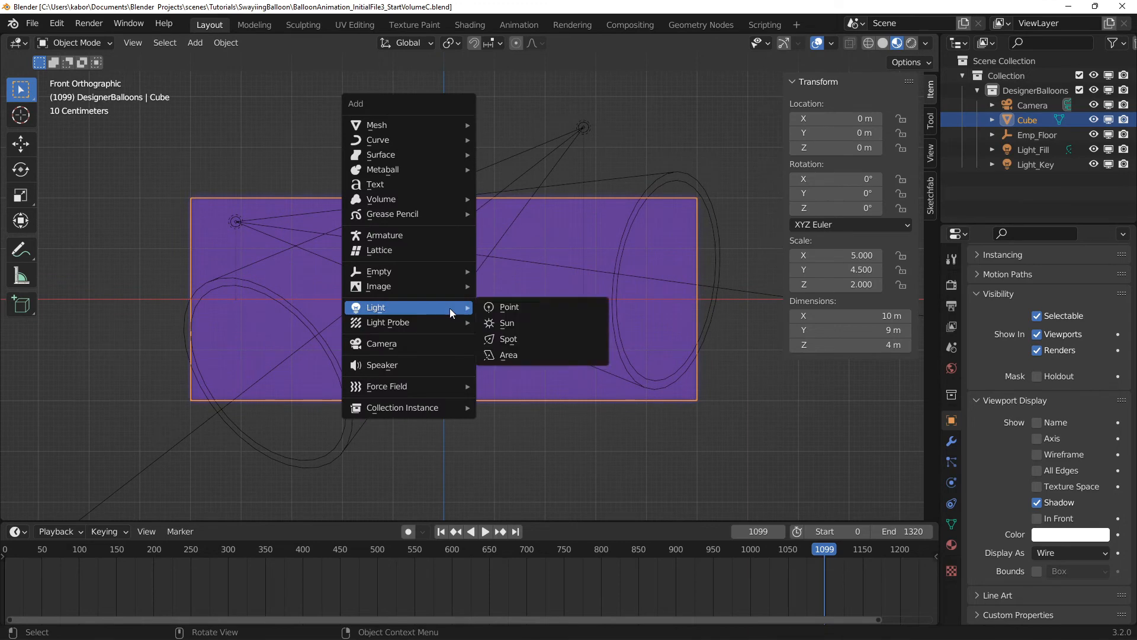
Add a spot light with 50000 W power and a 5° spot size
{"action": "left_click", "coordinate": [510, 339]}
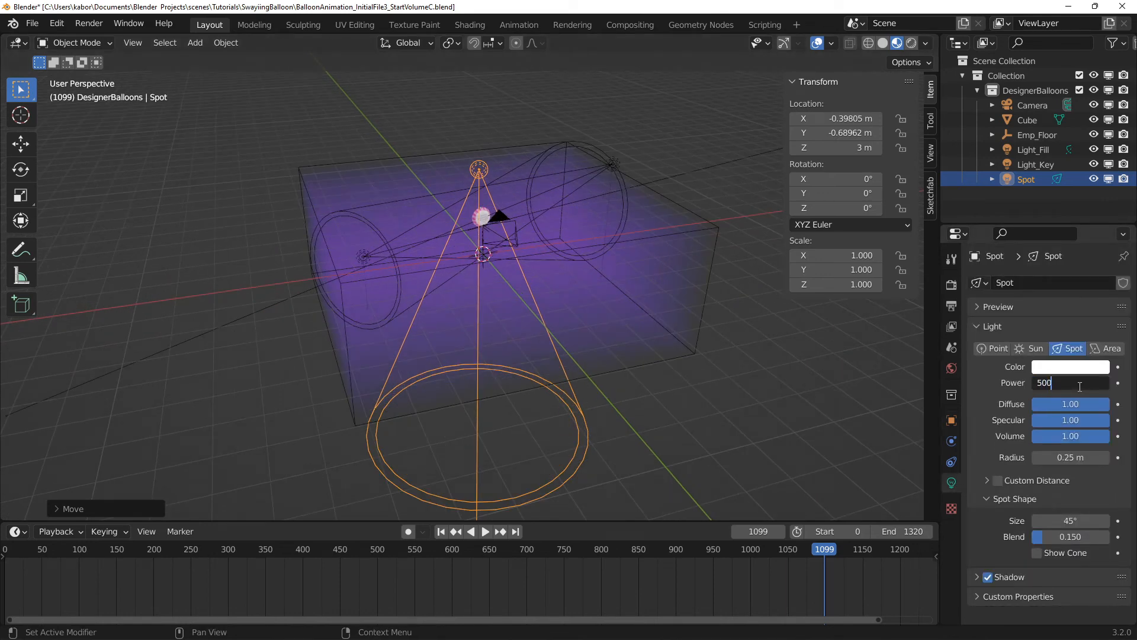
{"action": "type", "text": "50000 W"}
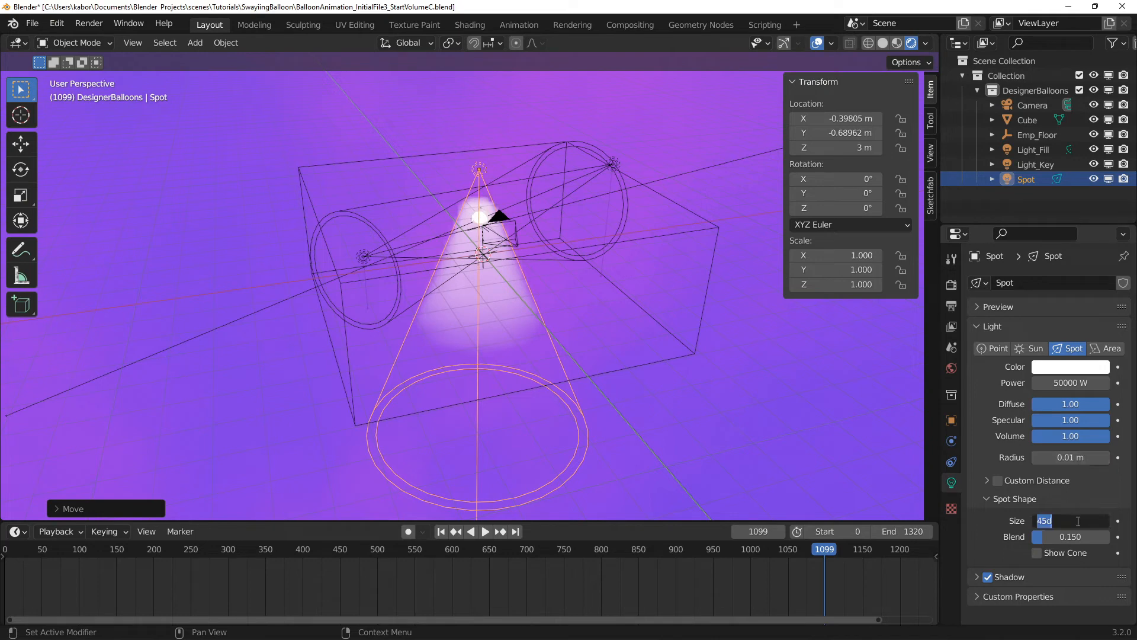
{"action": "type", "text": "5°"}
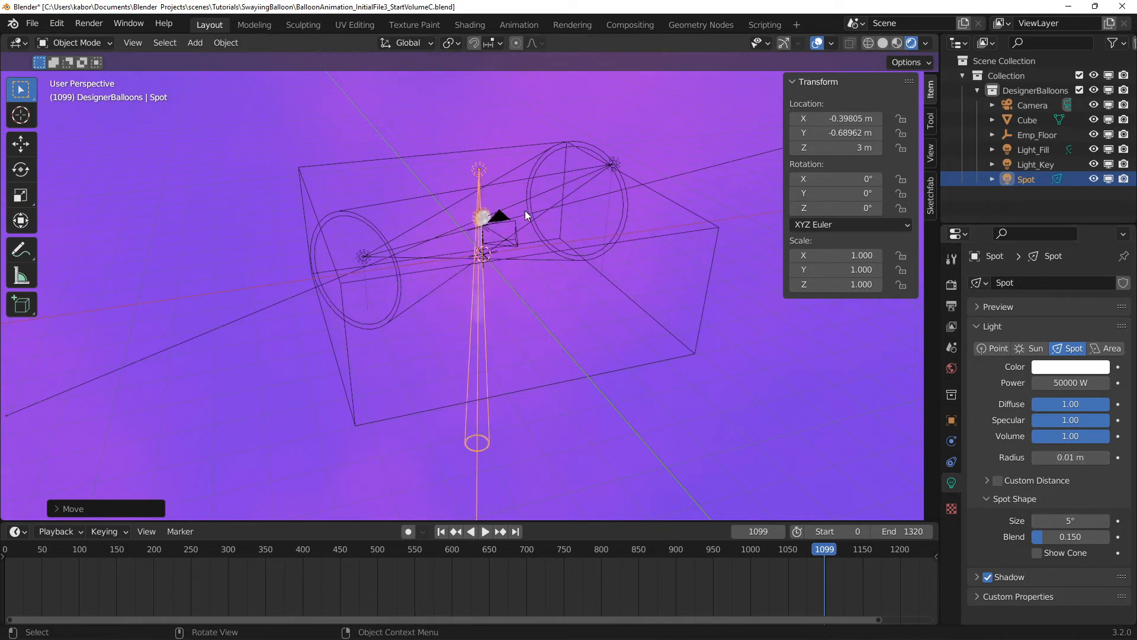
Keyframe the Spot's location and rotation and show the Graph Editor below
{"action": "key", "text": "i"}
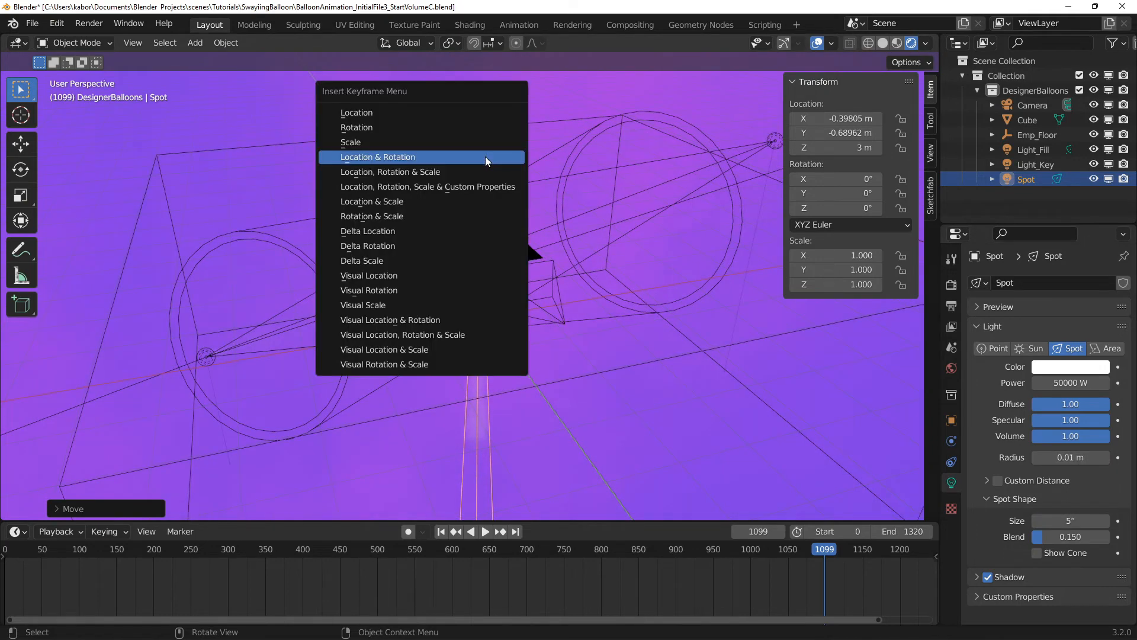
{"action": "left_click", "coordinate": [378, 156]}
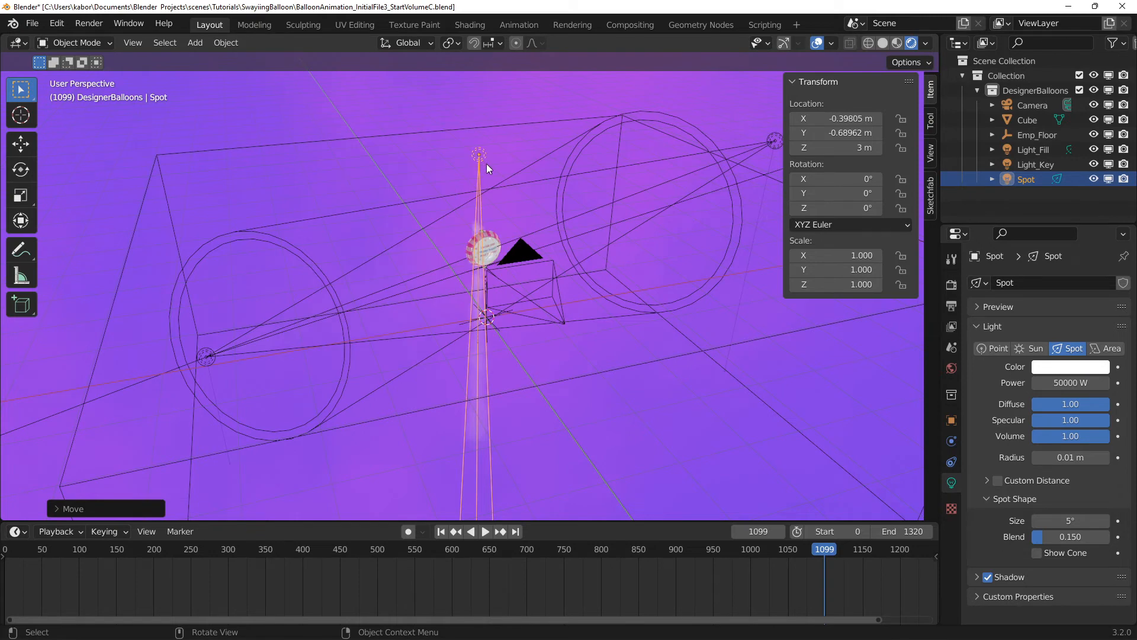
{"action": "left_click", "coordinate": [757, 530]}
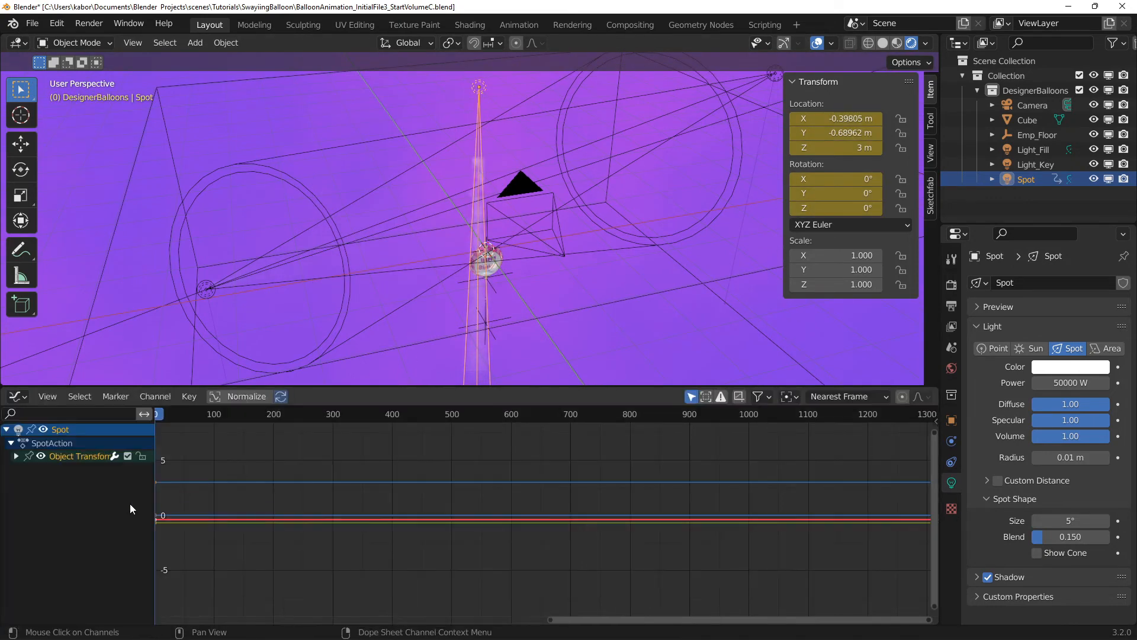
Add a Noise modifier to the Spot's X rotation curve with a 0.250 value
{"action": "left_click", "coordinate": [16, 455]}
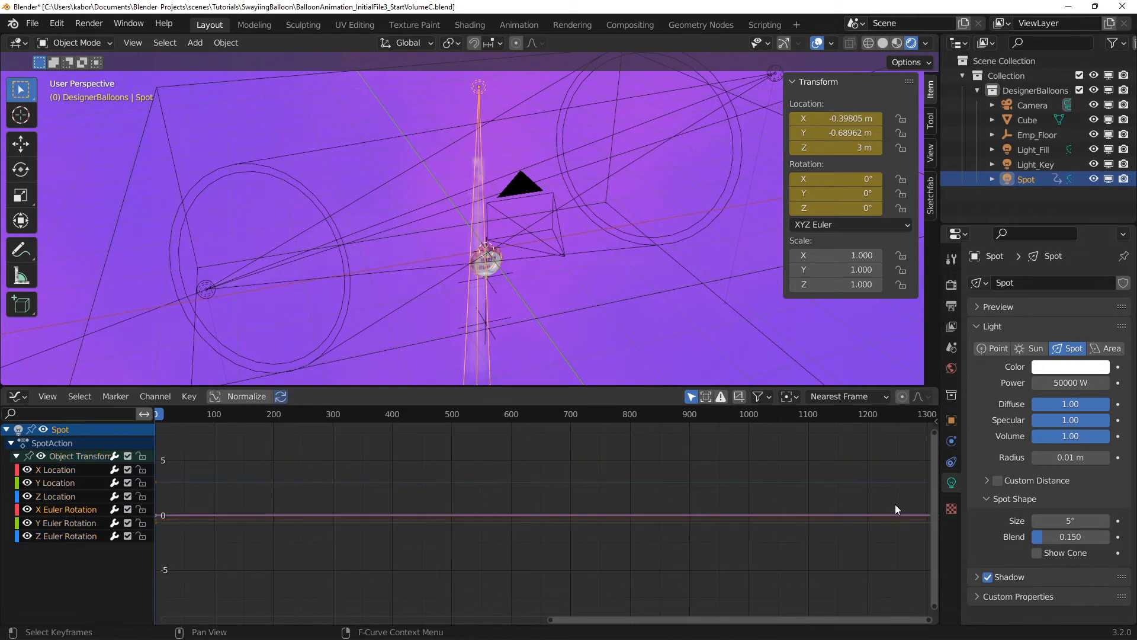
{"action": "left_click", "coordinate": [832, 417]}
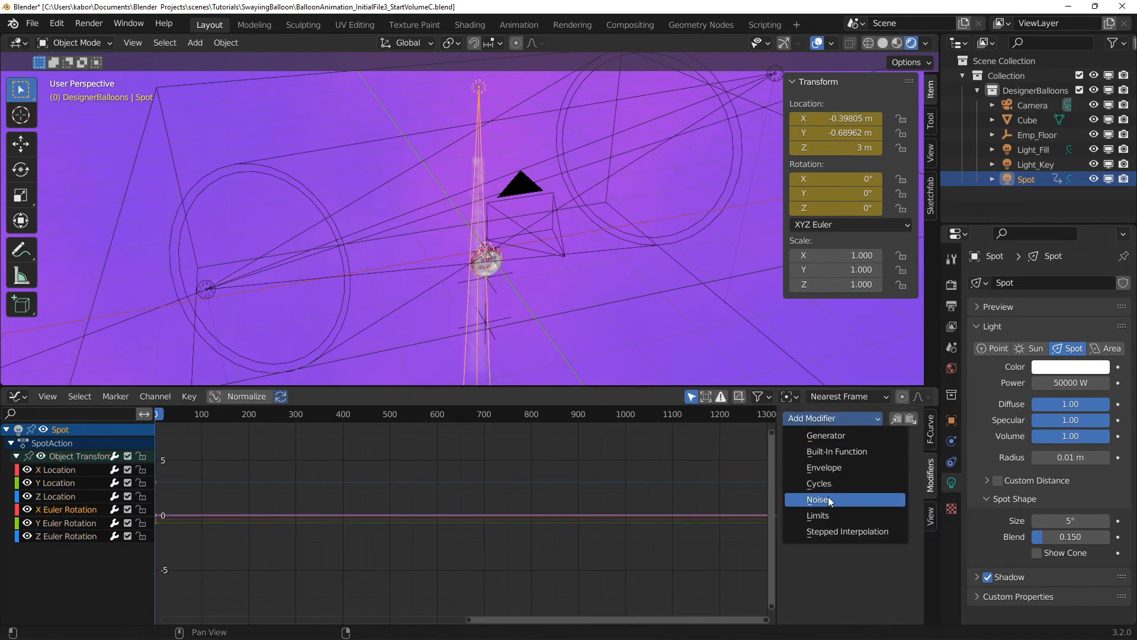
{"action": "left_click", "coordinate": [817, 499]}
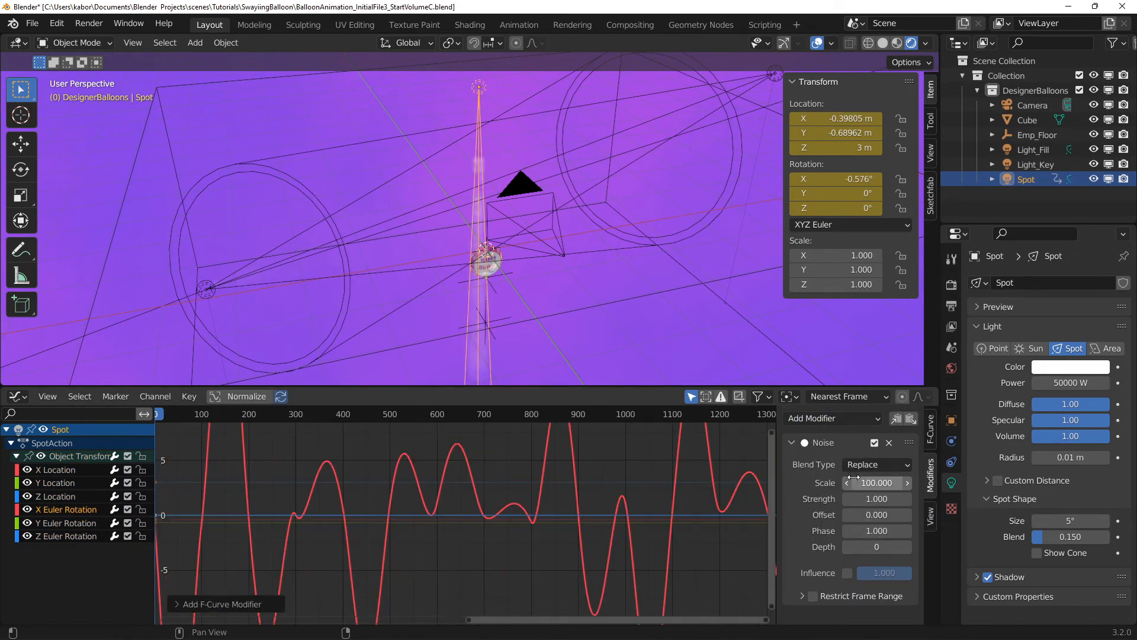
{"action": "type", "text": ".250"}
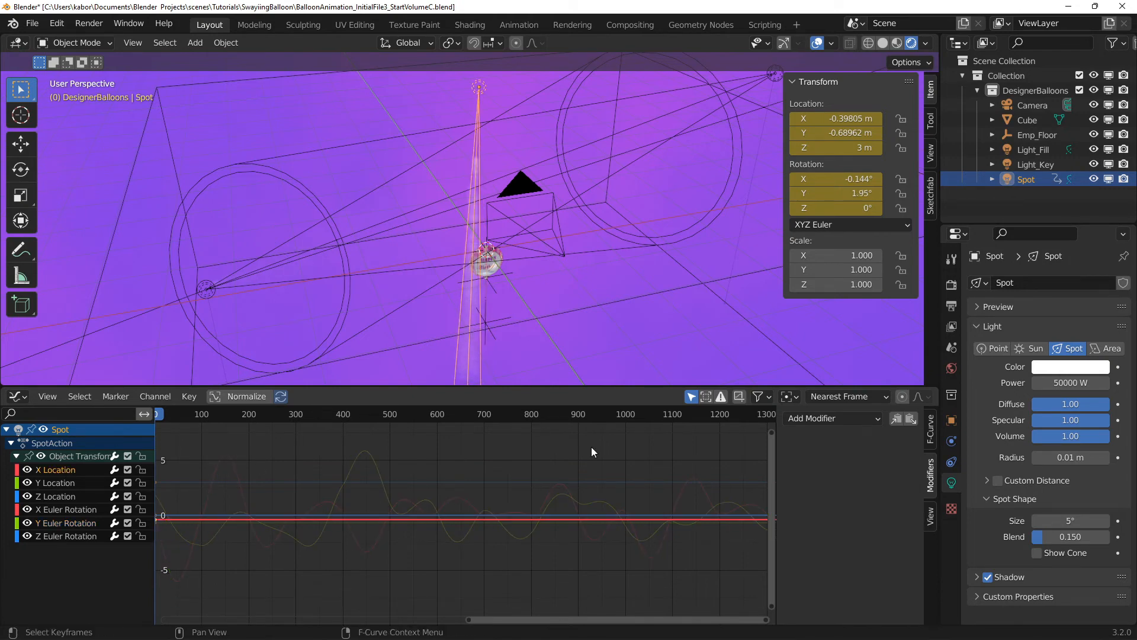
Add Noise to the location curves, using scale 140 on Z location
{"action": "left_click", "coordinate": [833, 417]}
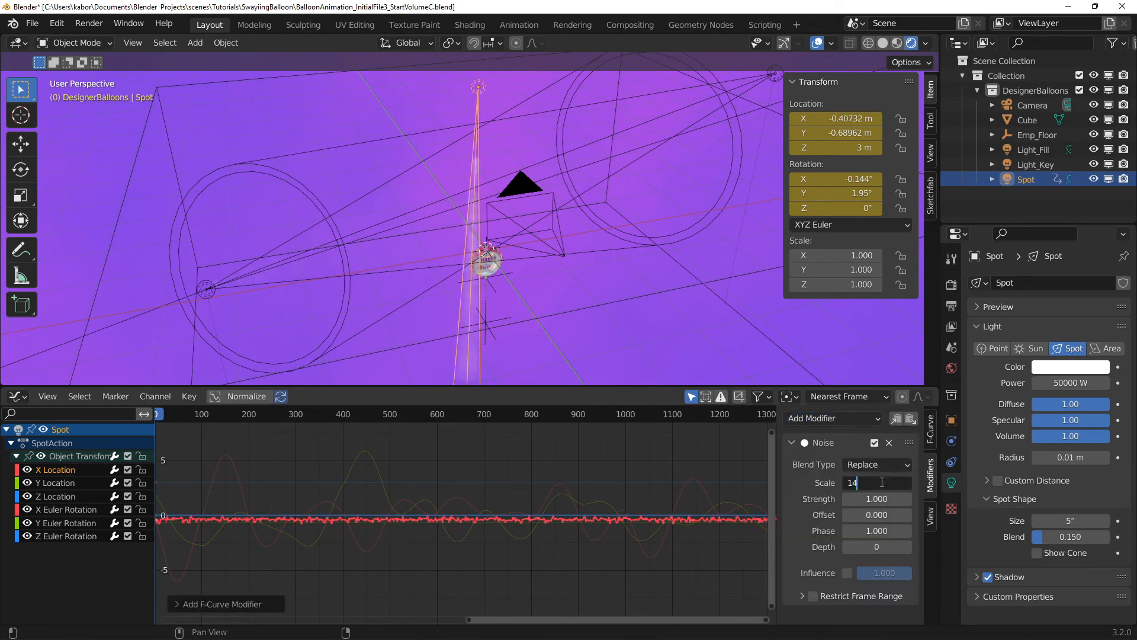
{"action": "type", "text": "140.000"}
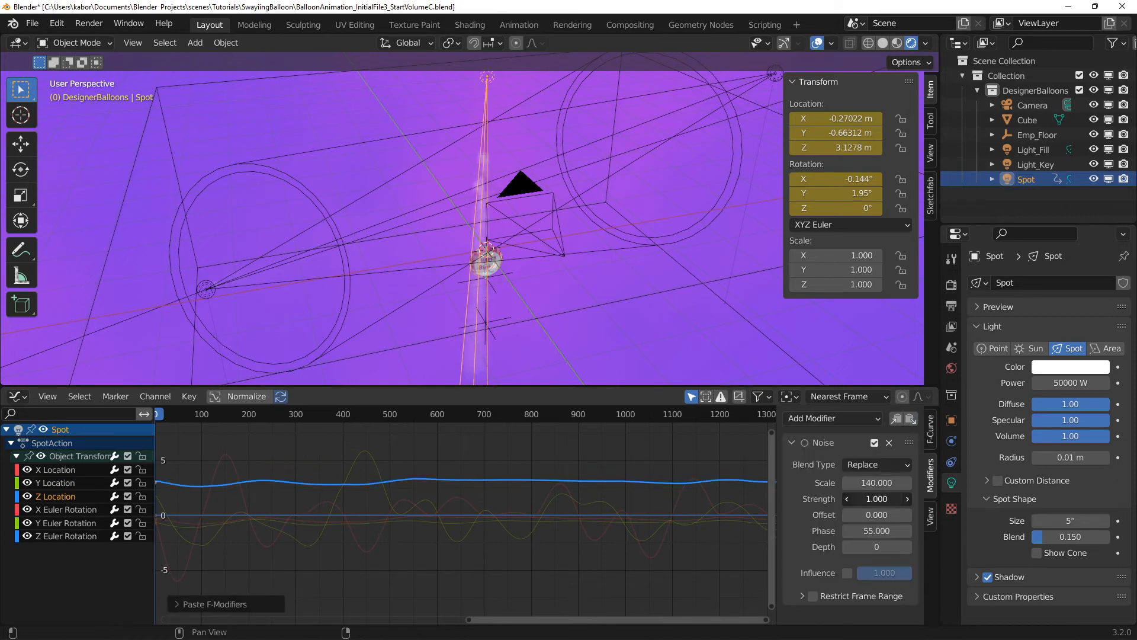
{"action": "left_click", "coordinate": [876, 499]}
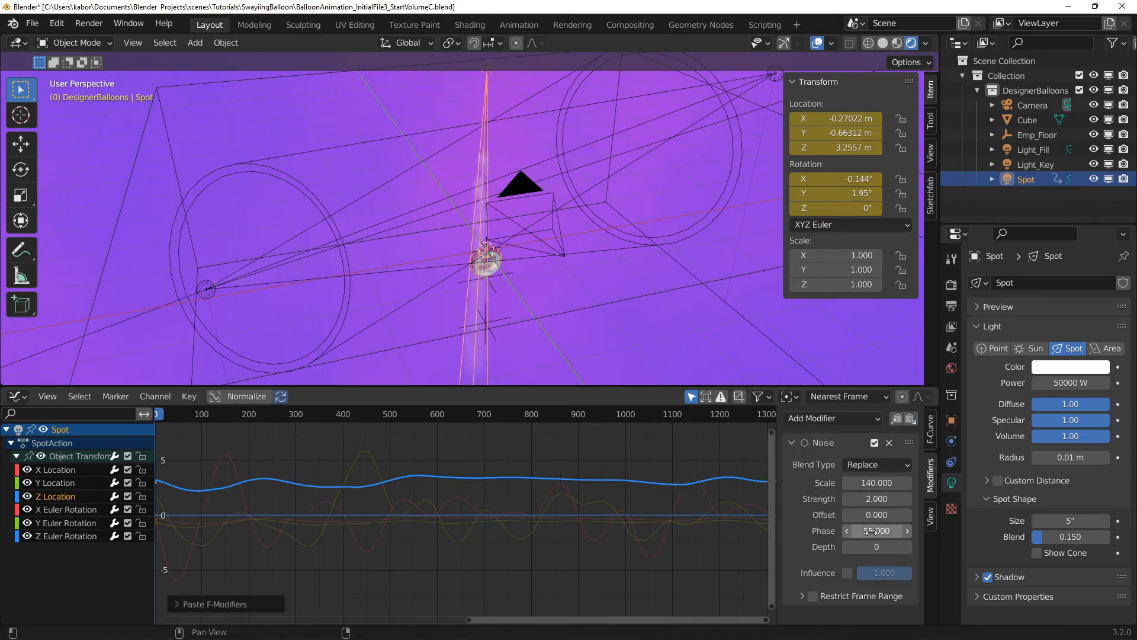
{"action": "mouse_move", "coordinate": [876, 530]}
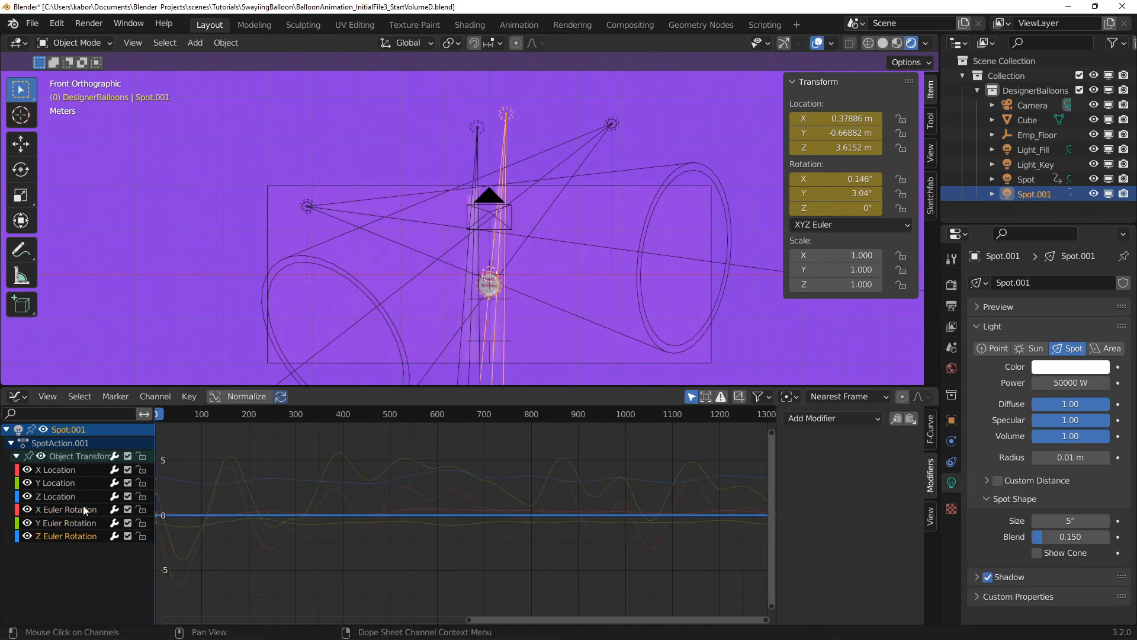
Add a Point light at 500 W with a 0.5 m radius above the balloon
{"action": "left_click", "coordinate": [48, 396]}
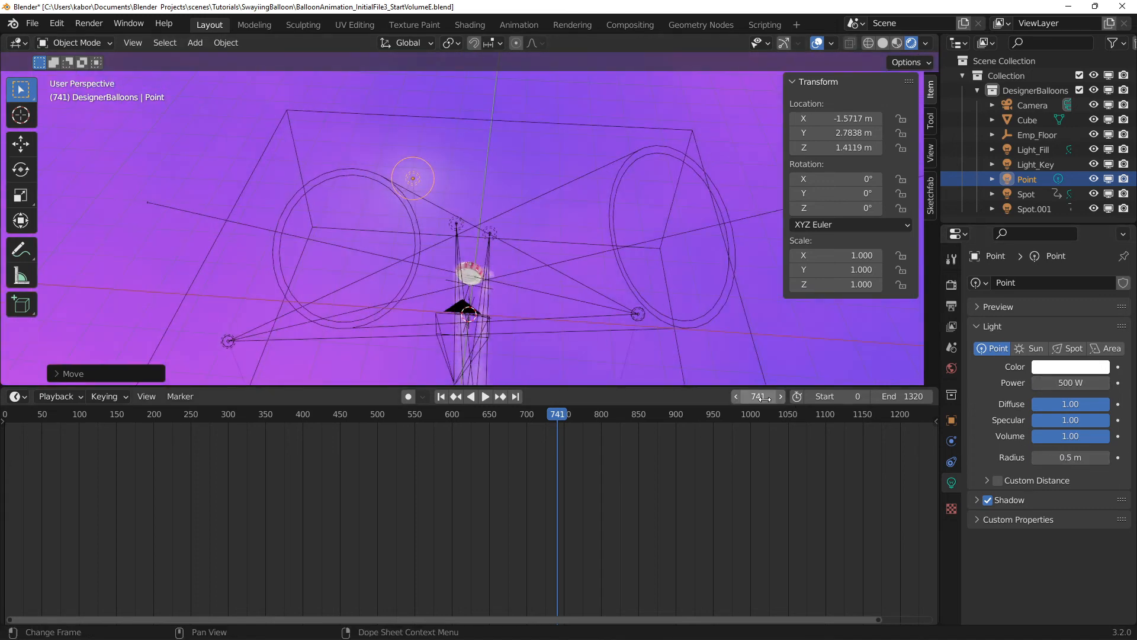
Keyframe the Point light's location, rotation and radius
{"action": "key", "text": "i"}
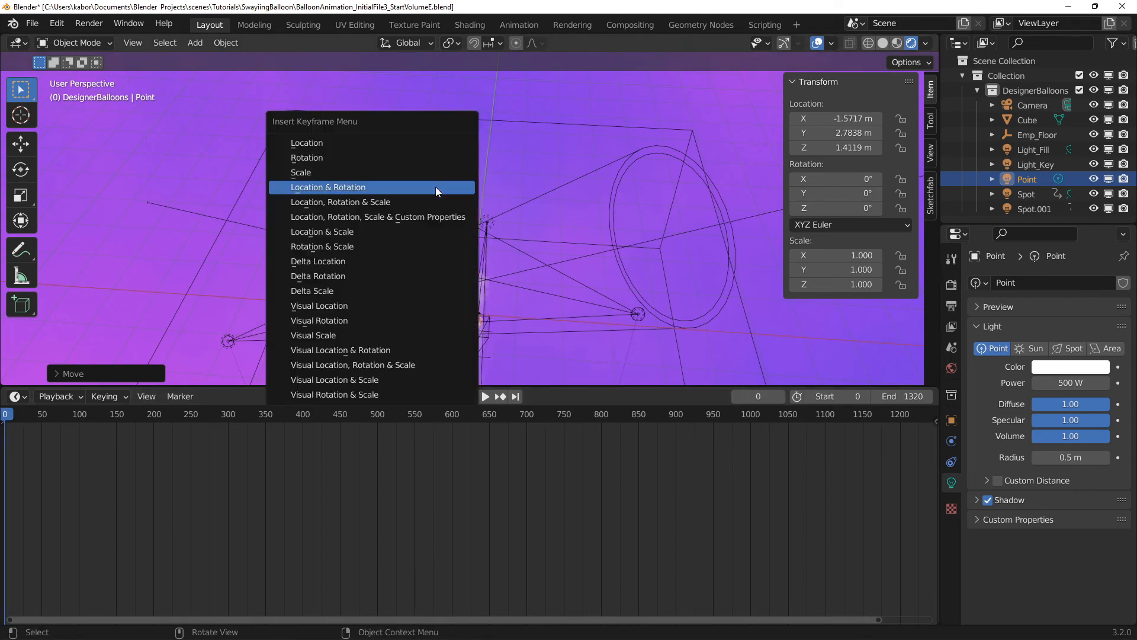
{"action": "left_click", "coordinate": [327, 187]}
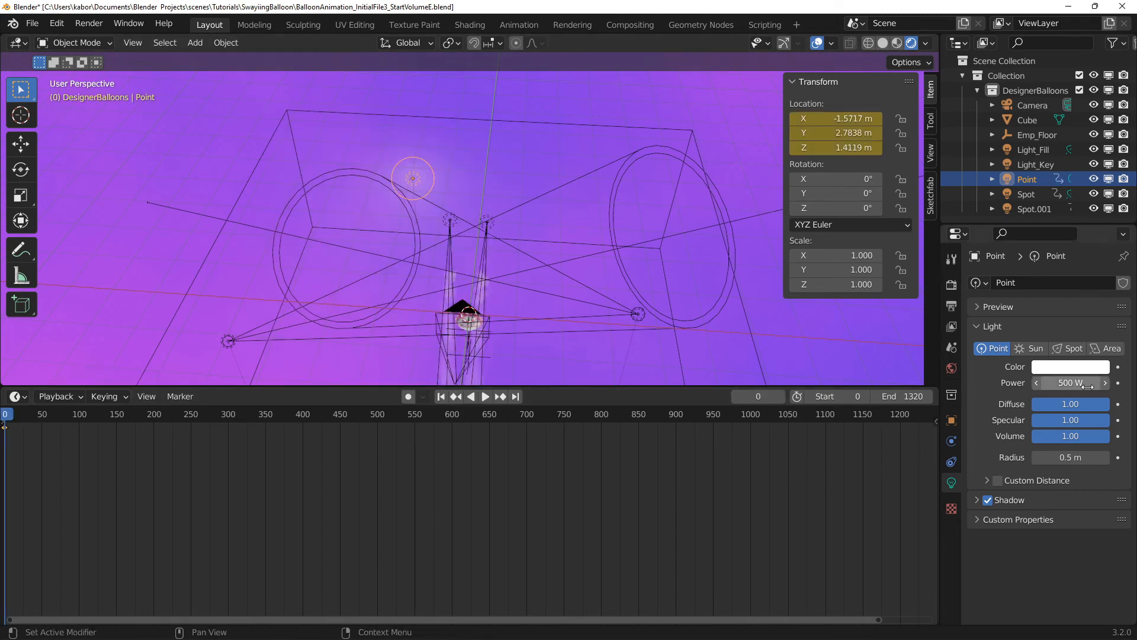
{"action": "right_click", "coordinate": [1069, 382]}
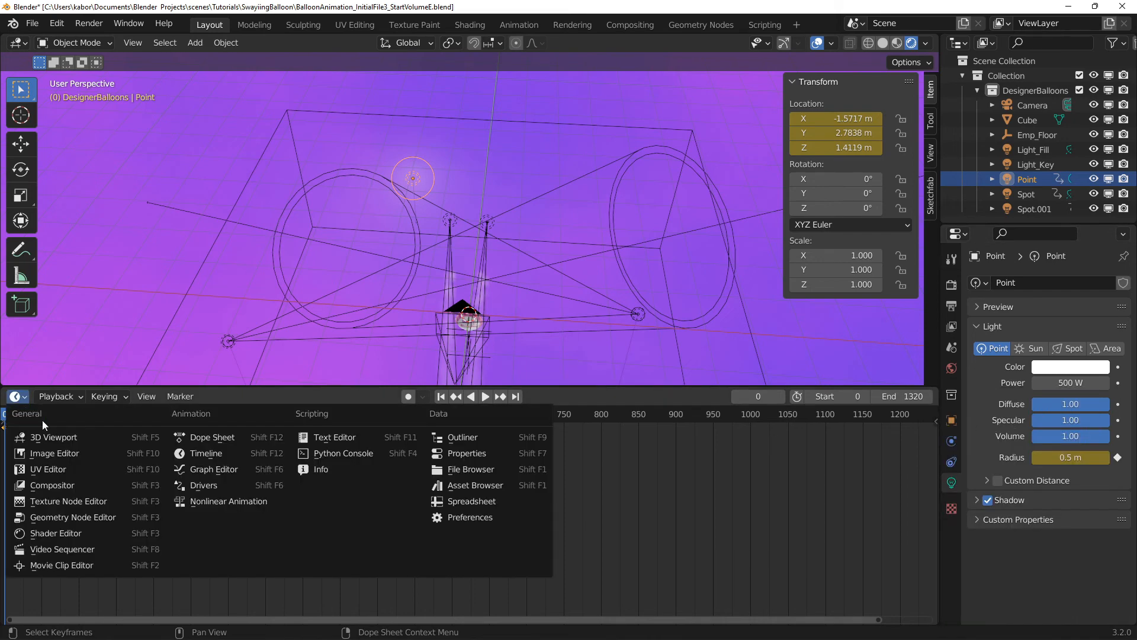
In the Graph Editor, add a Noise modifier to the X Location curve and adjust its scale
{"action": "left_click", "coordinate": [213, 469]}
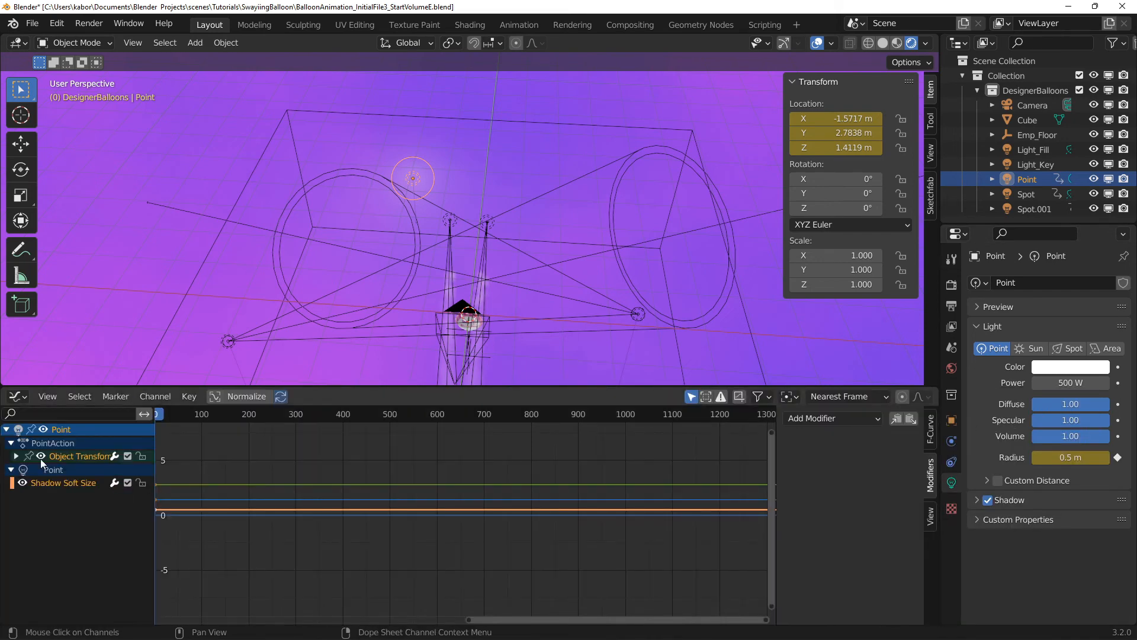
{"action": "left_click", "coordinate": [16, 456]}
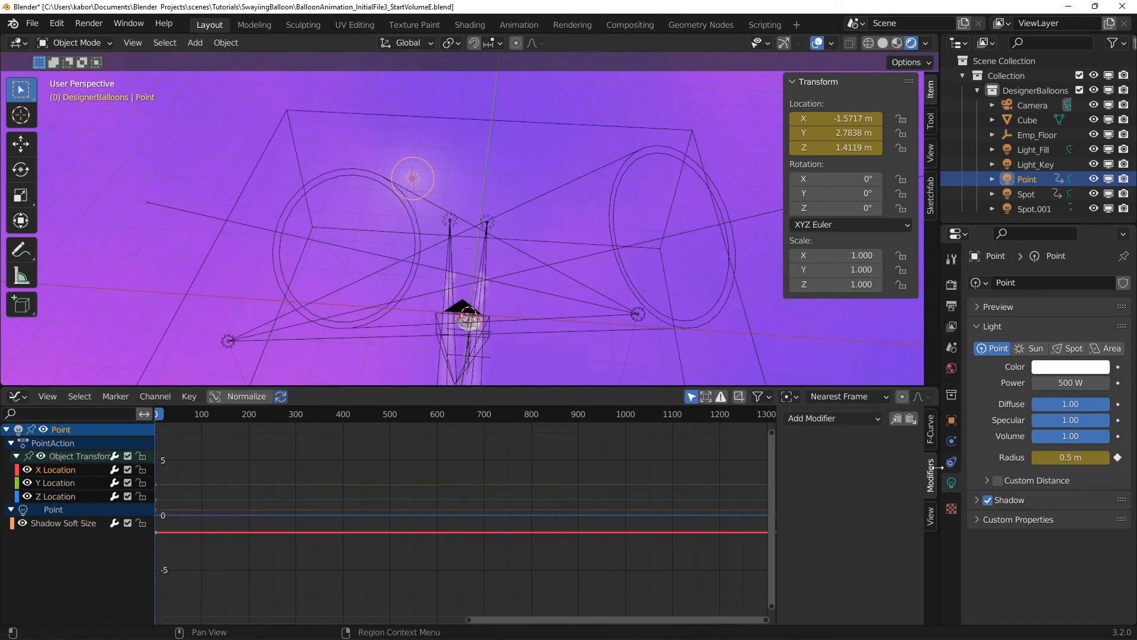
{"action": "left_click", "coordinate": [833, 418]}
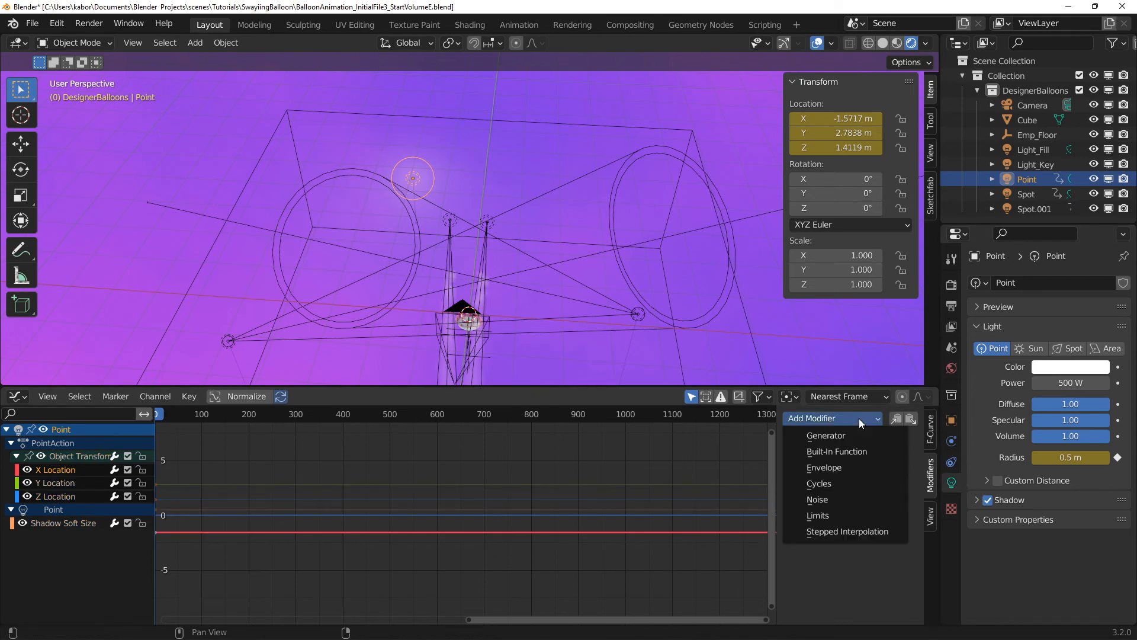
{"action": "left_click", "coordinate": [817, 499]}
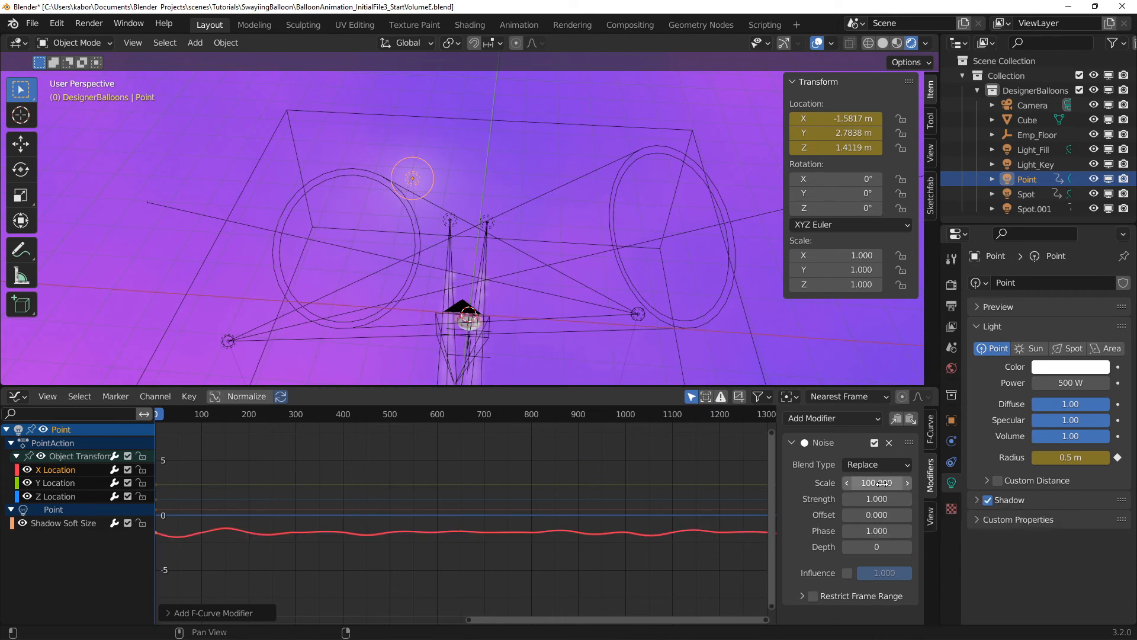
{"action": "left_click", "coordinate": [876, 498]}
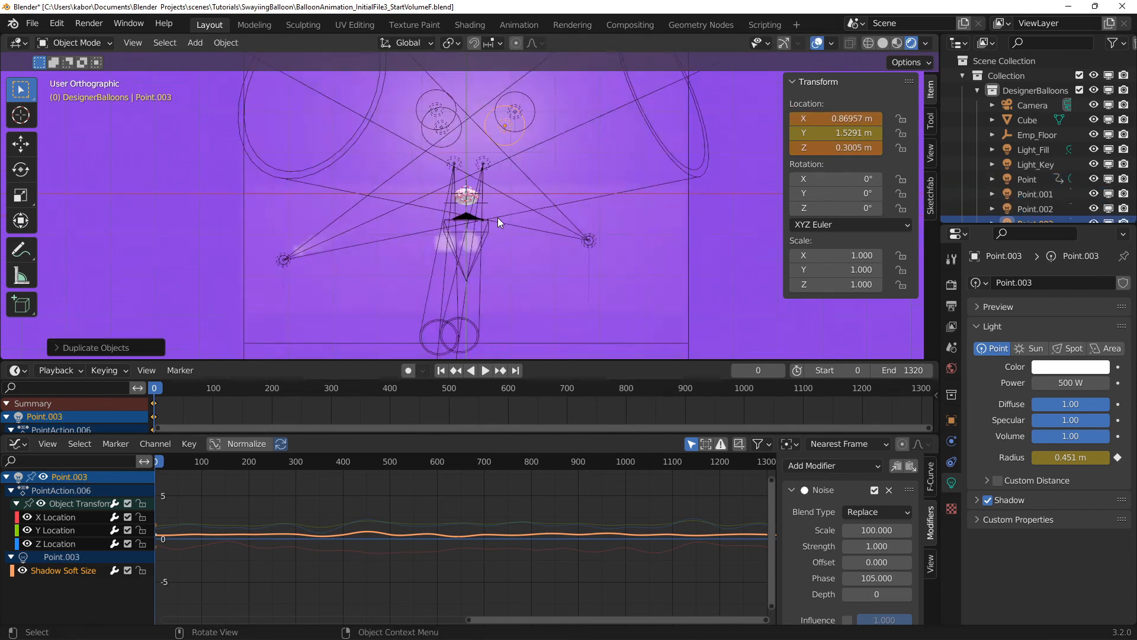
From top view, move Point.003 to a new spot and keyframe its location
{"action": "key", "text": "7"}
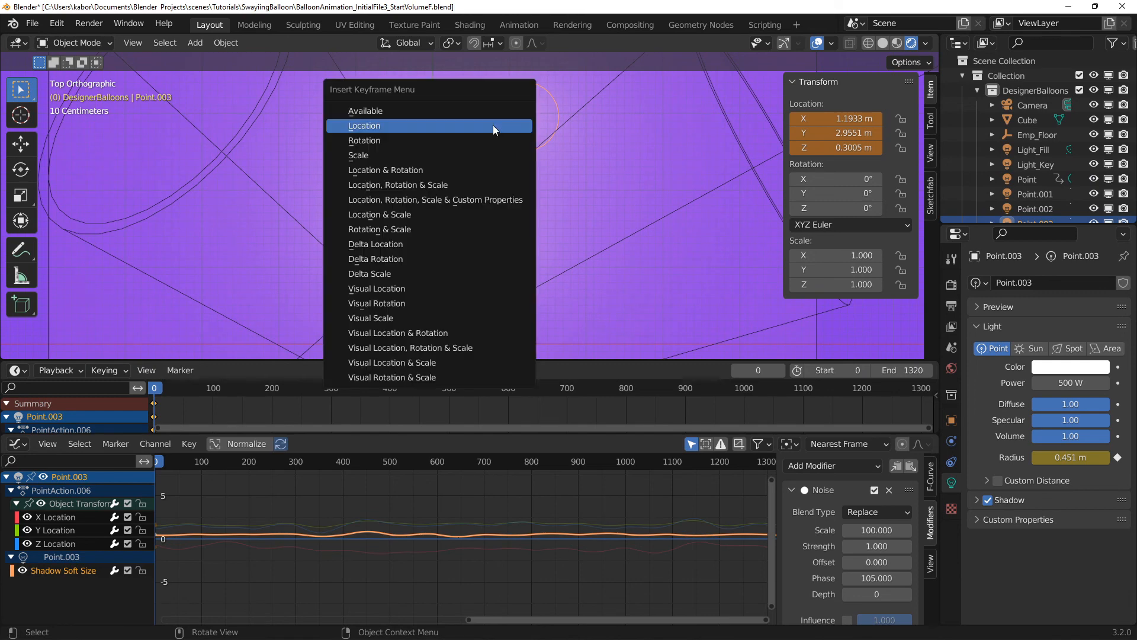
{"action": "left_click", "coordinate": [364, 125]}
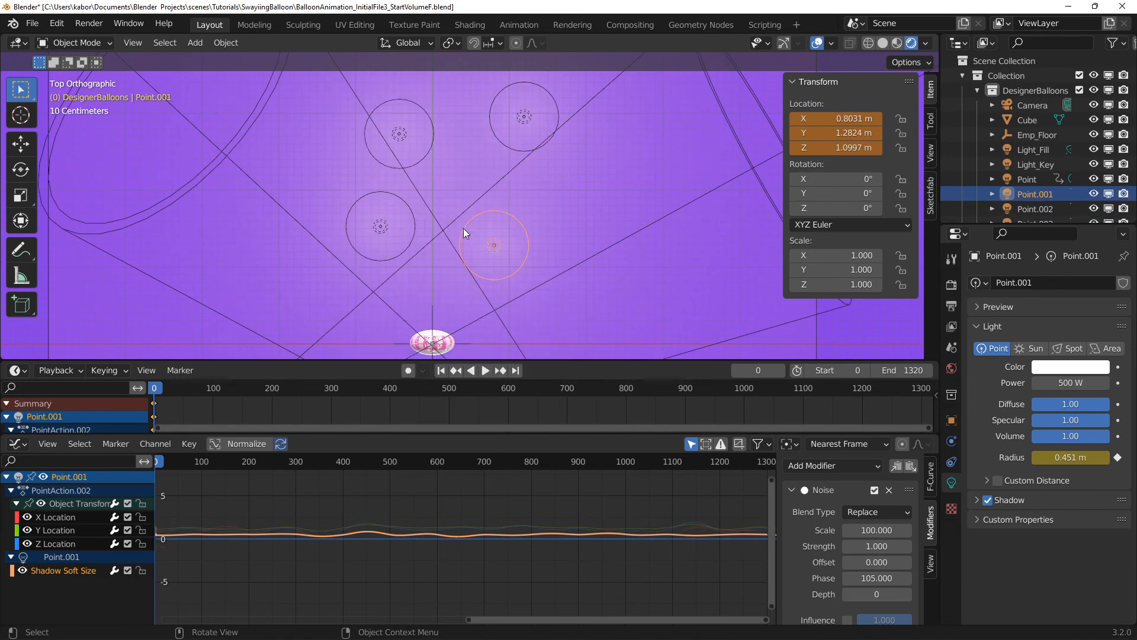